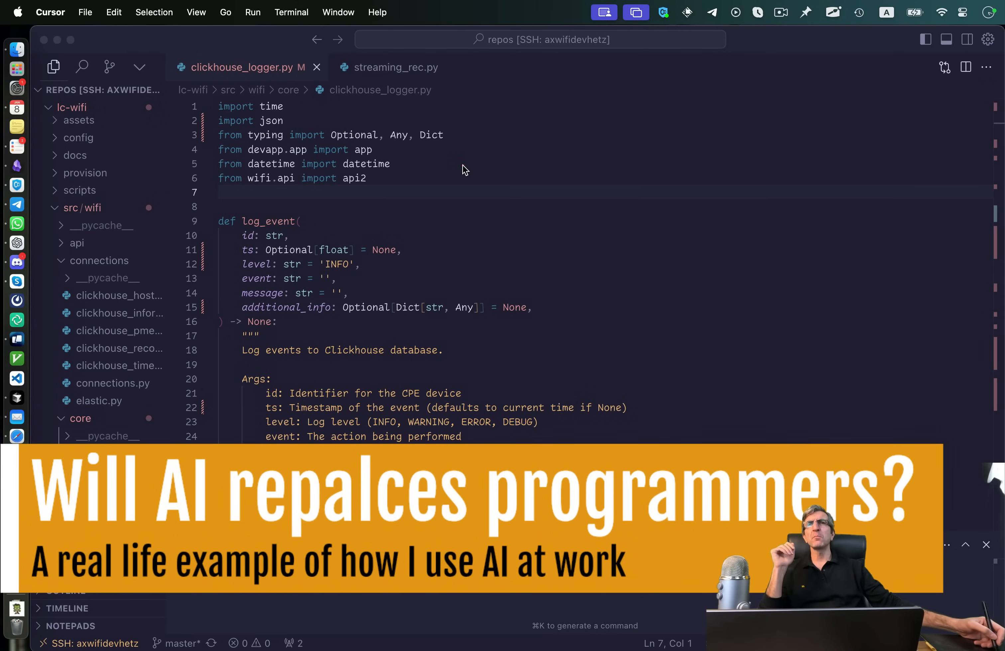
mouse_move(441, 180)
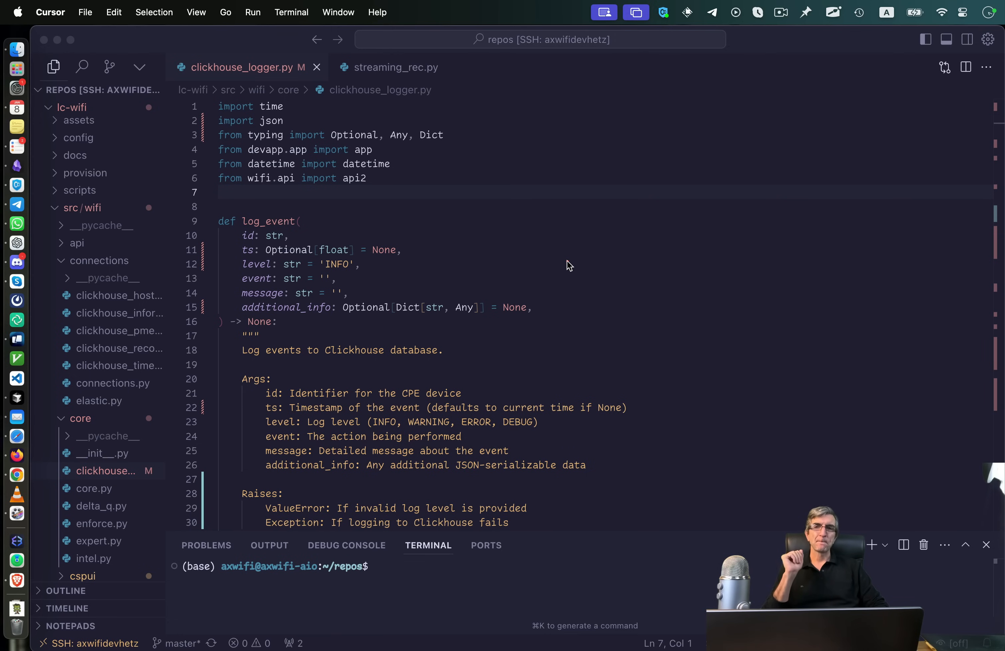
Select the log_event parameters and function body in clickhouse_logger.py to explain the batching idea
click(225, 192)
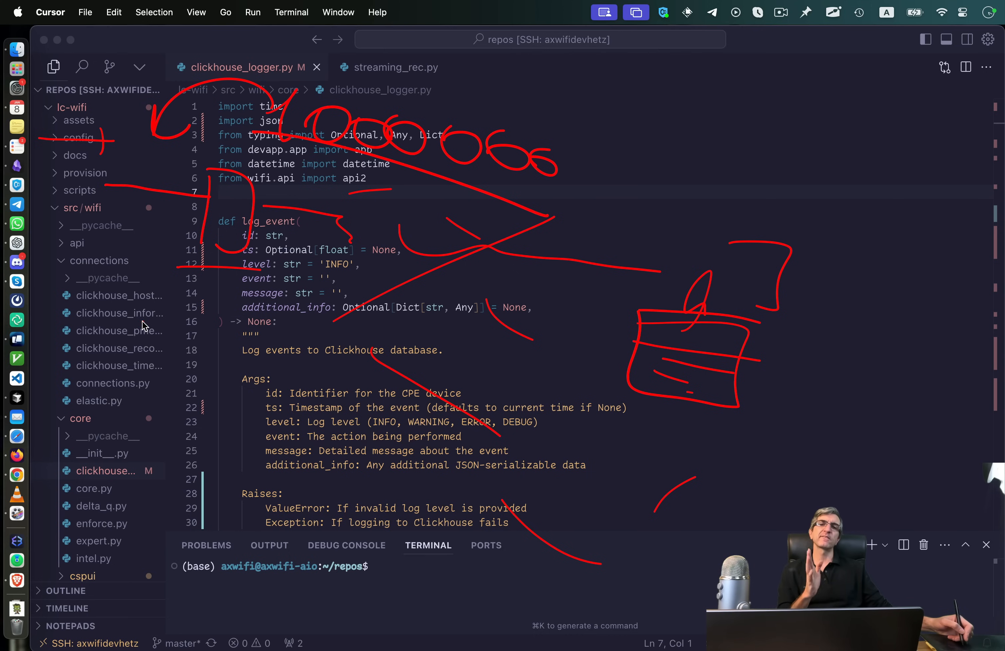
mouse_move(180, 289)
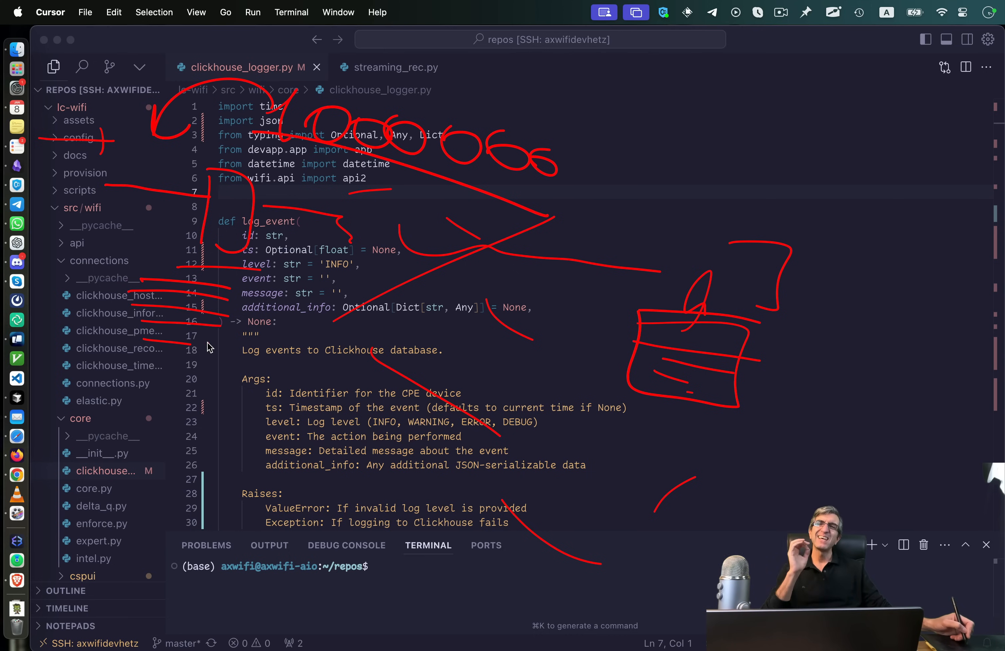
mouse_move(618, 146)
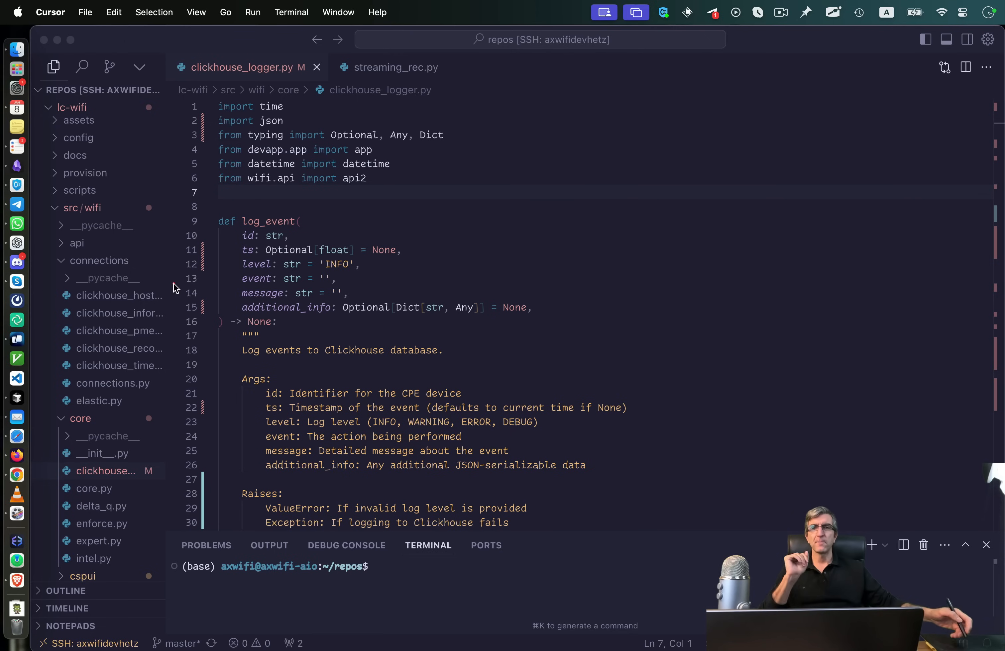
mouse_move(468, 159)
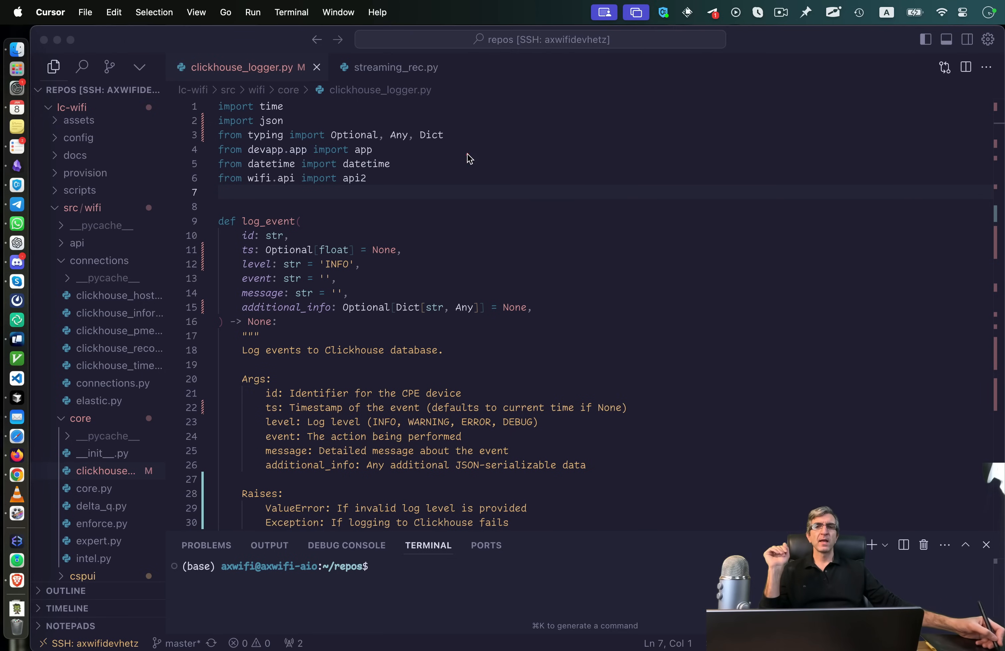
mouse_move(482, 138)
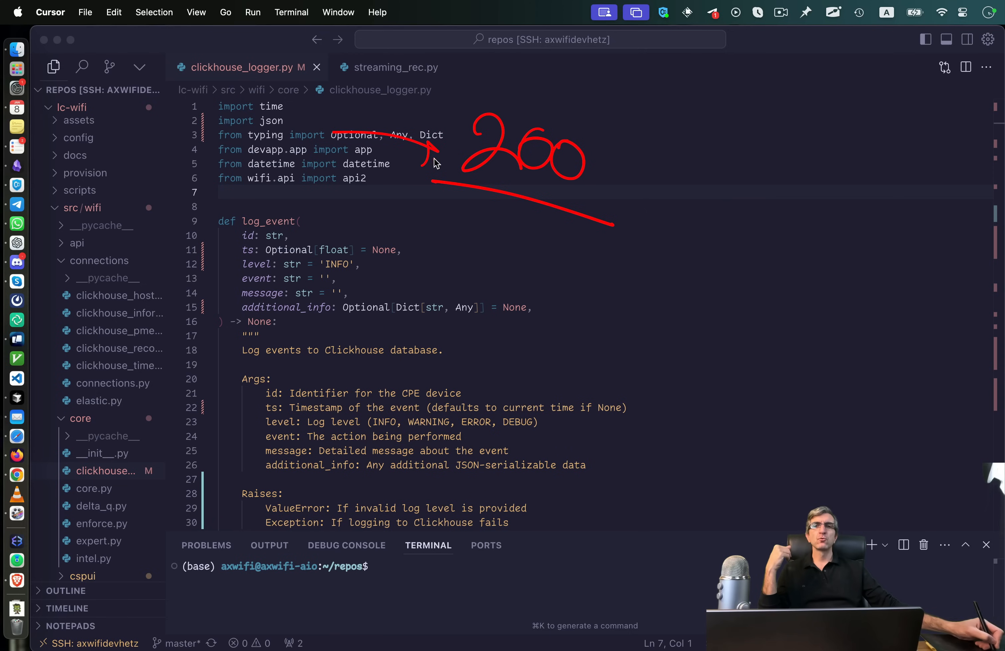
mouse_move(469, 193)
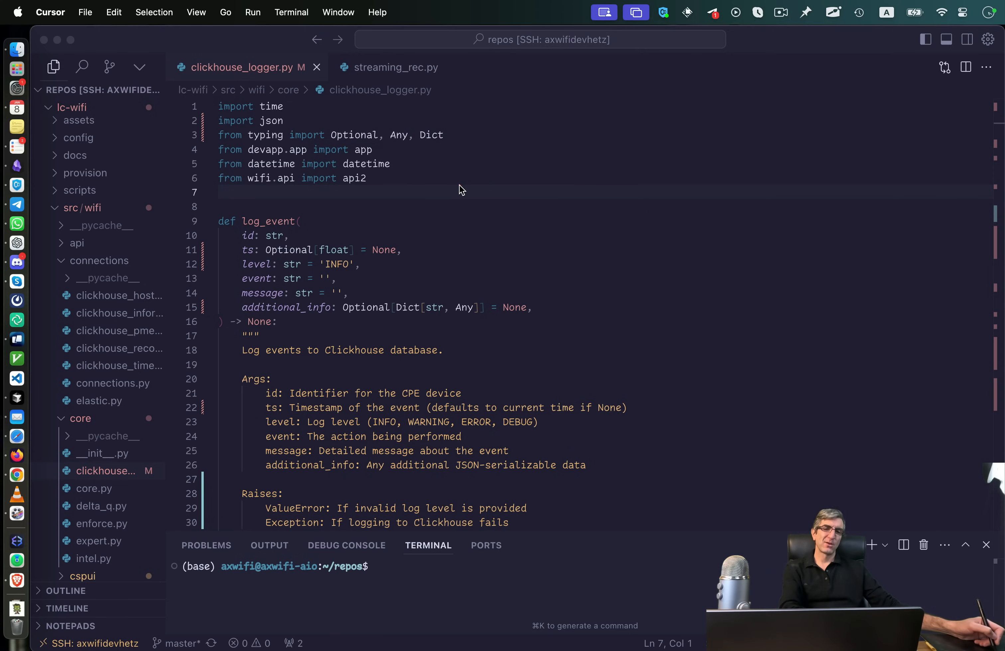
mouse_move(454, 150)
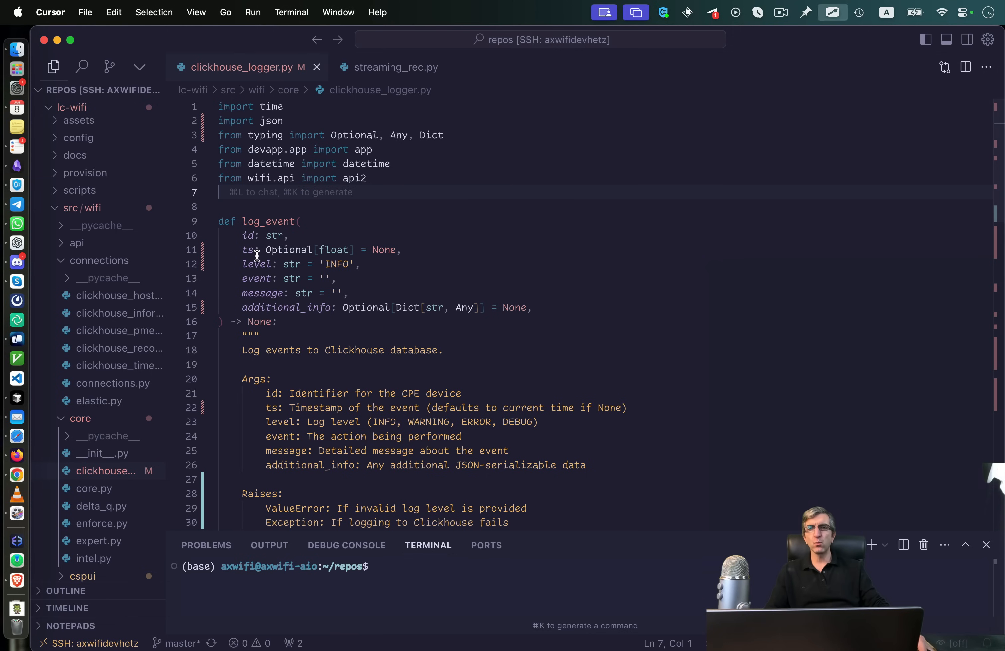
mouse_move(316, 232)
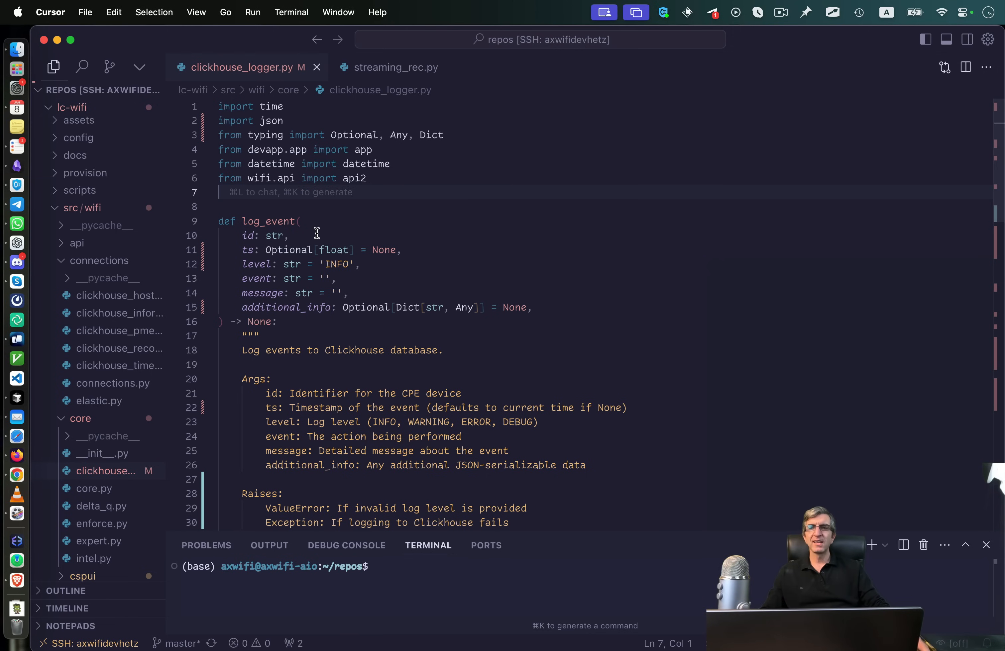
double_click(264, 221)
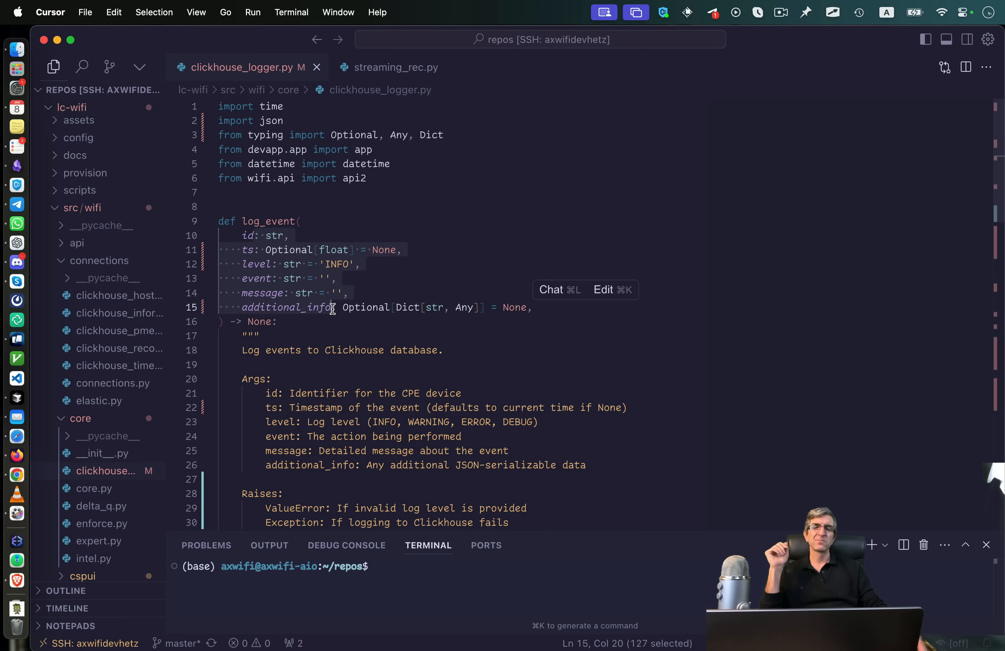
scroll(down, 3)
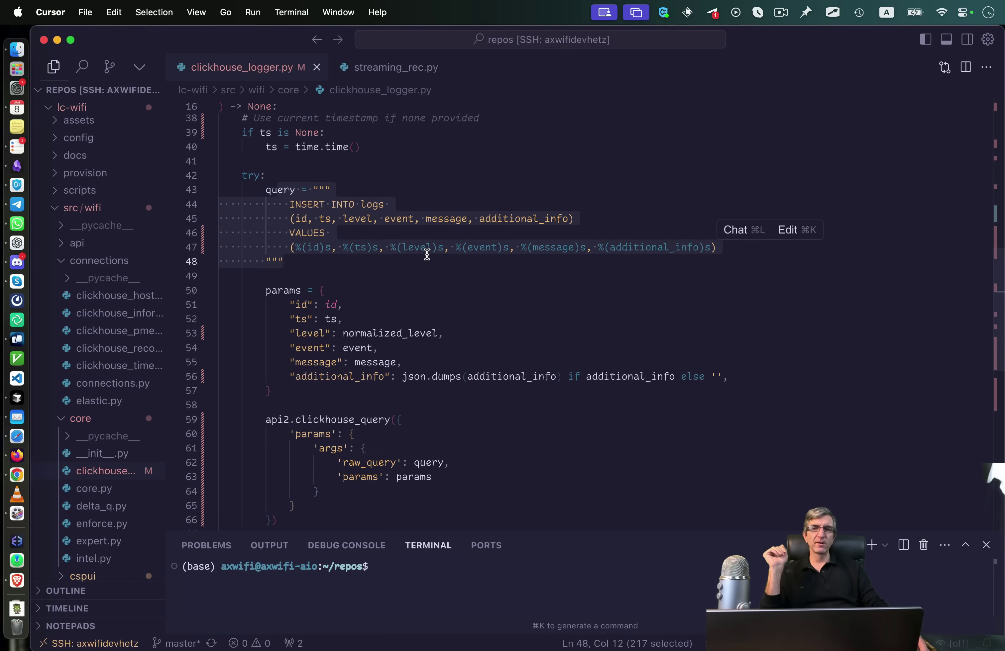
click(305, 219)
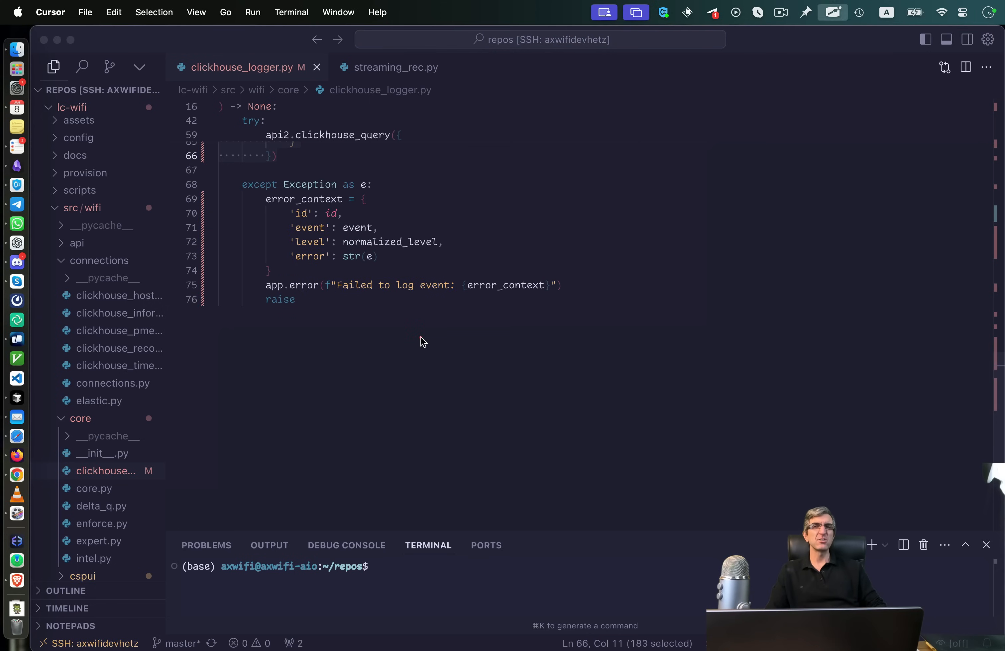
mouse_move(450, 155)
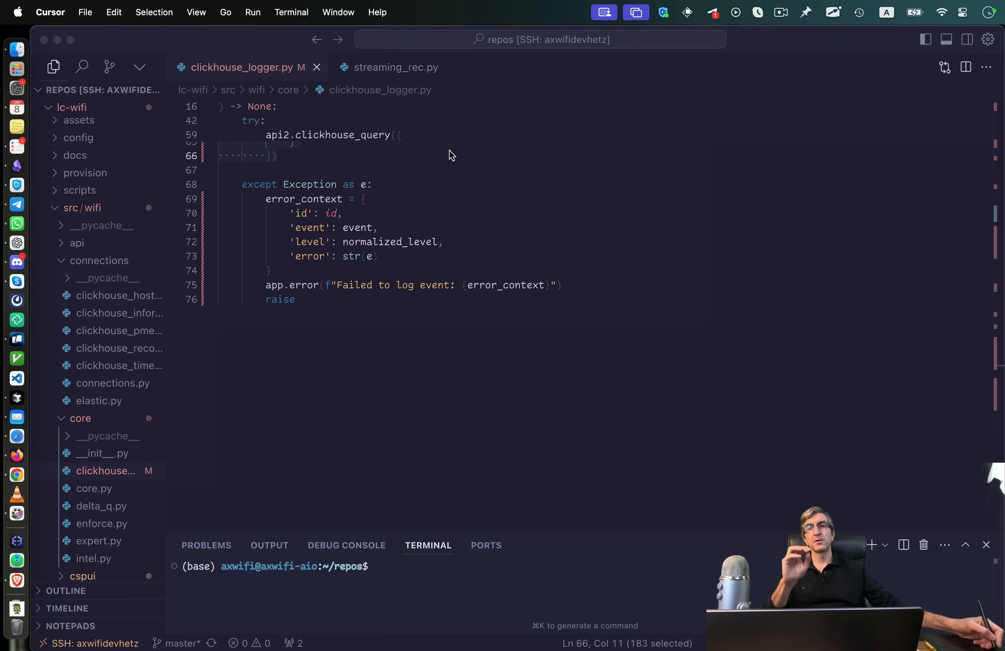
mouse_move(445, 180)
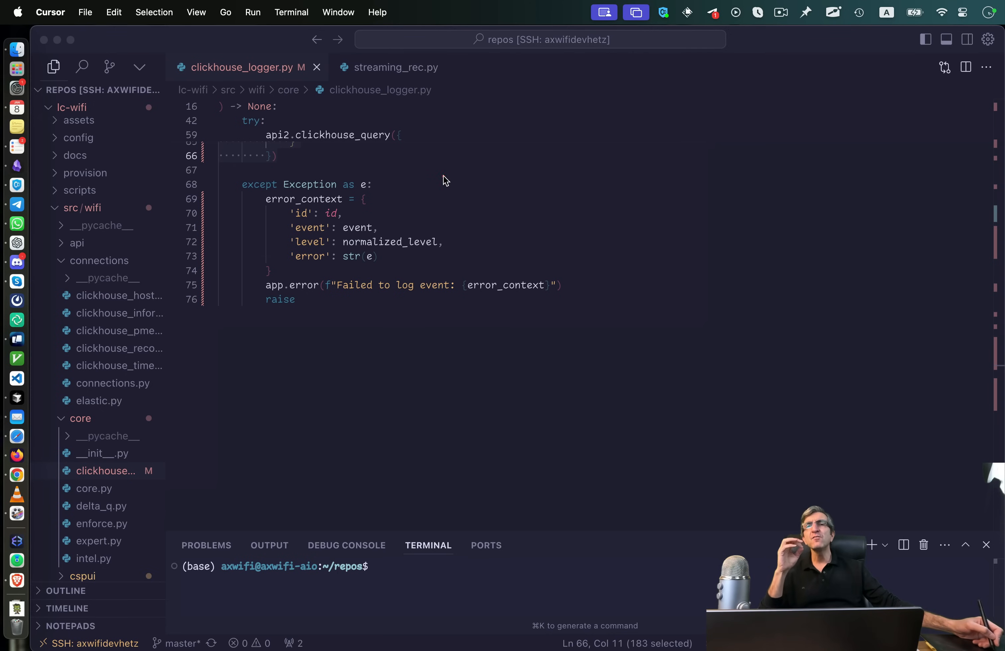
mouse_move(450, 170)
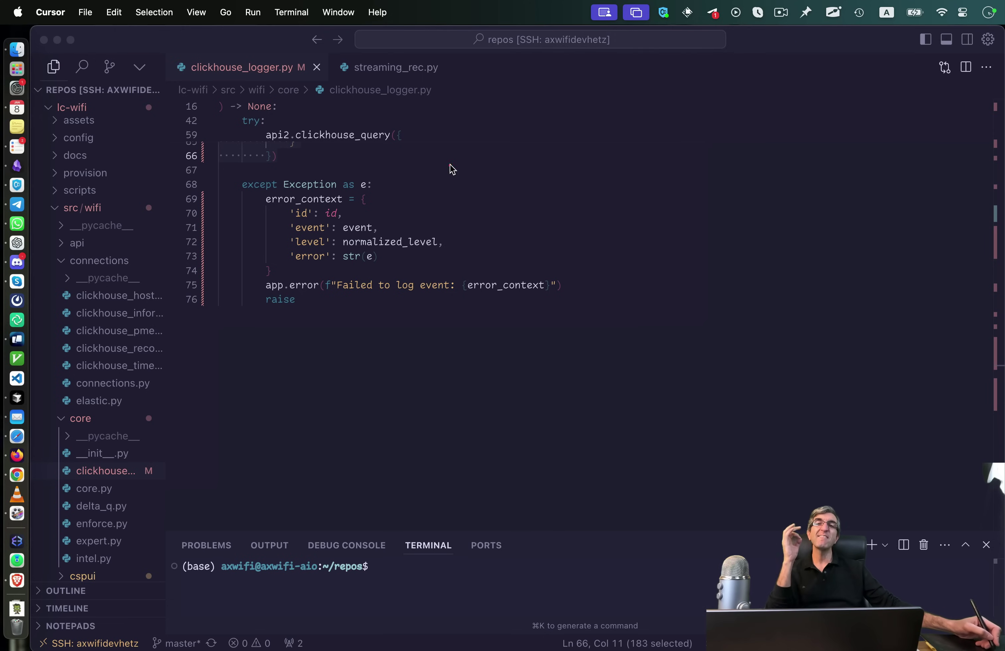
mouse_move(428, 172)
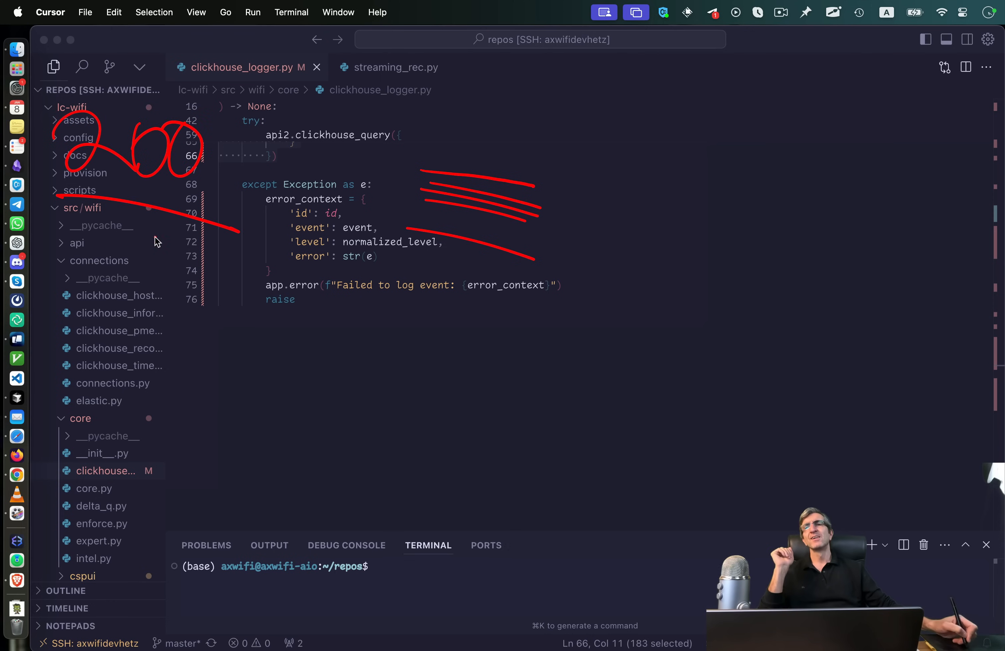
mouse_move(393, 153)
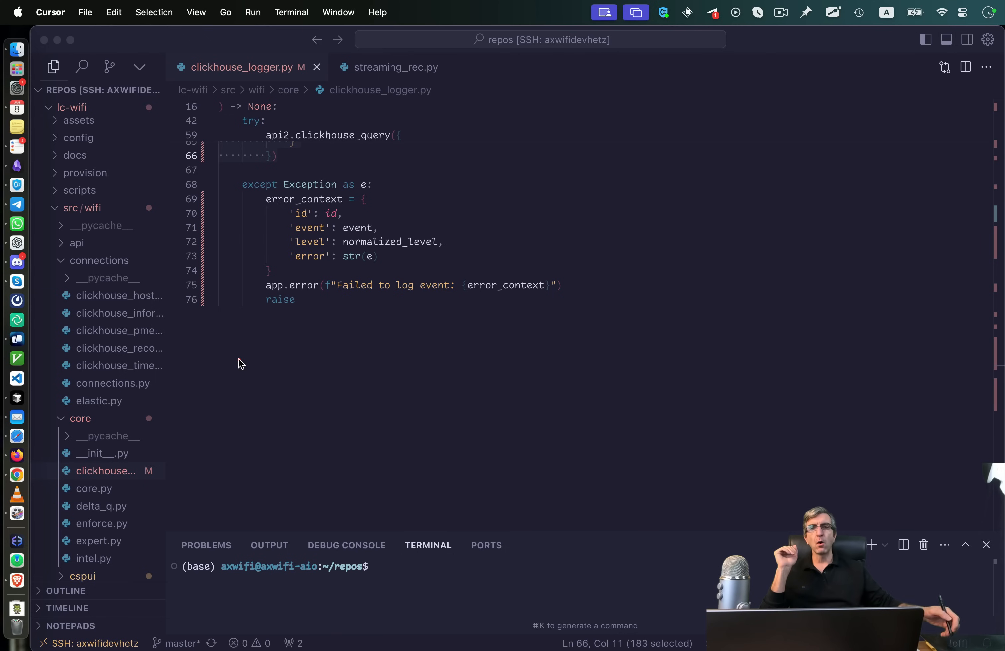
mouse_move(446, 200)
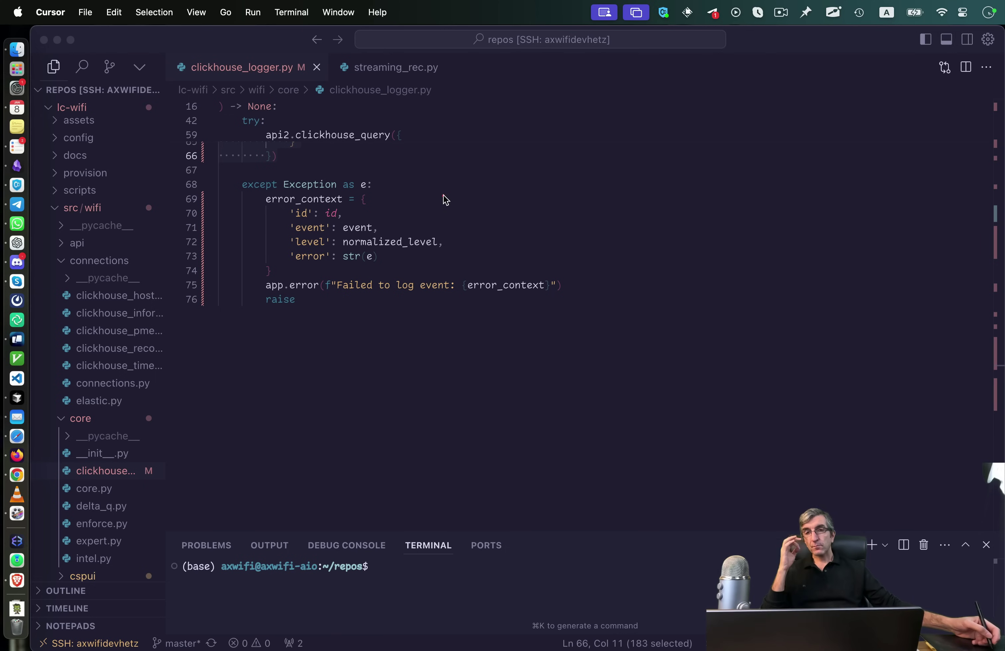
mouse_move(229, 127)
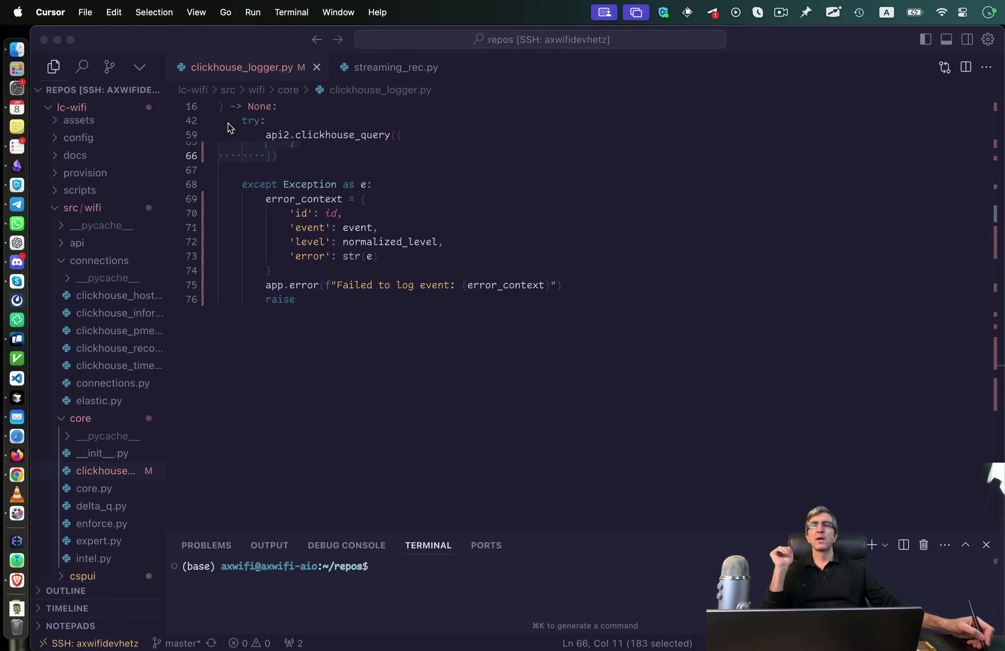
mouse_move(255, 147)
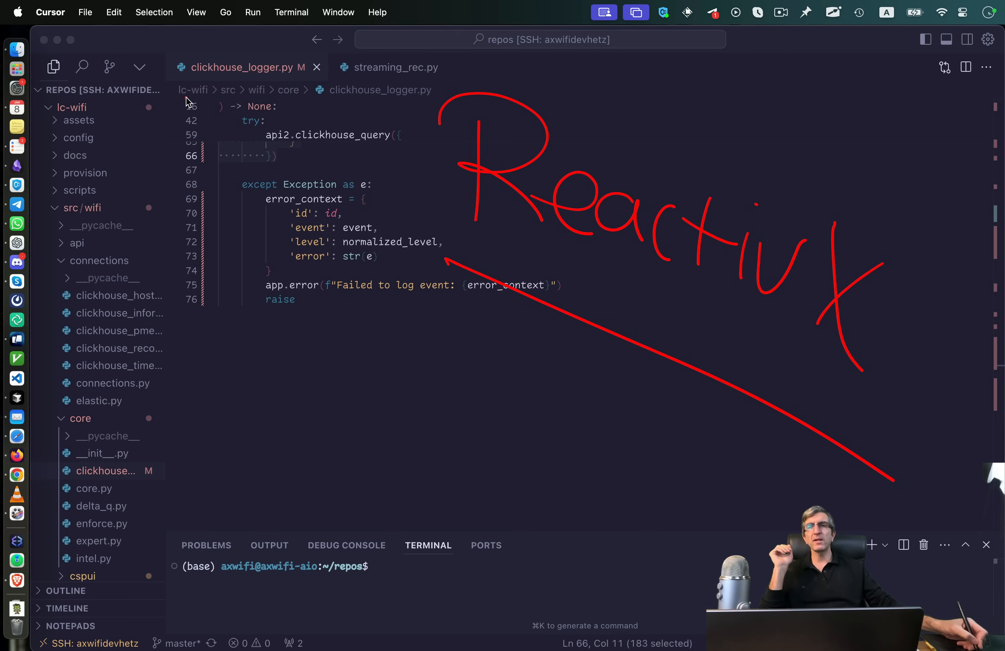
mouse_move(140, 95)
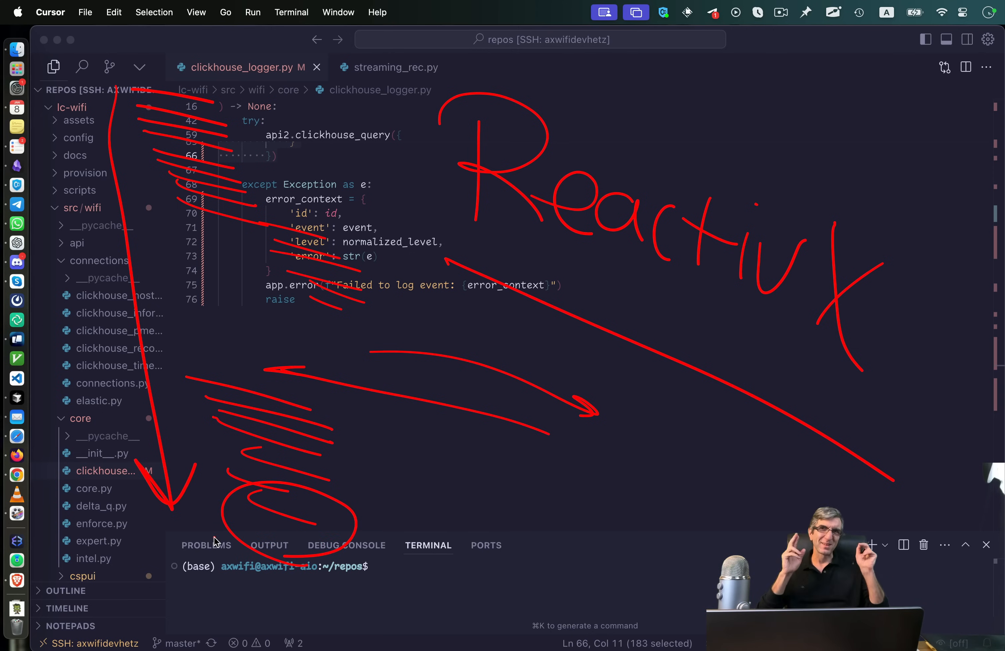
key(Escape)
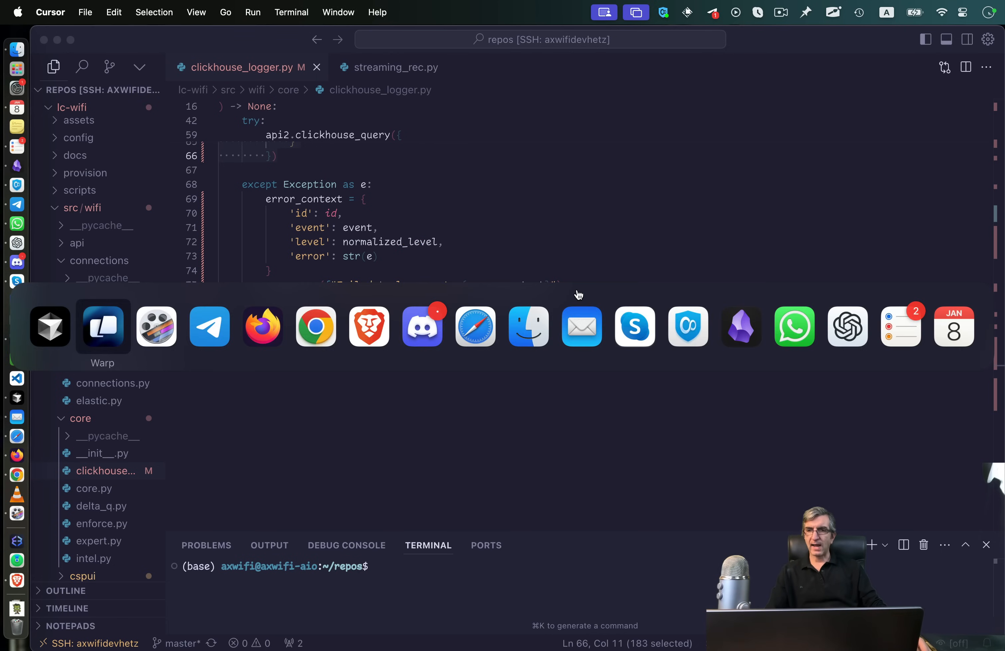
Switch to Firefox and scroll through the reactivex.io homepage
click(262, 327)
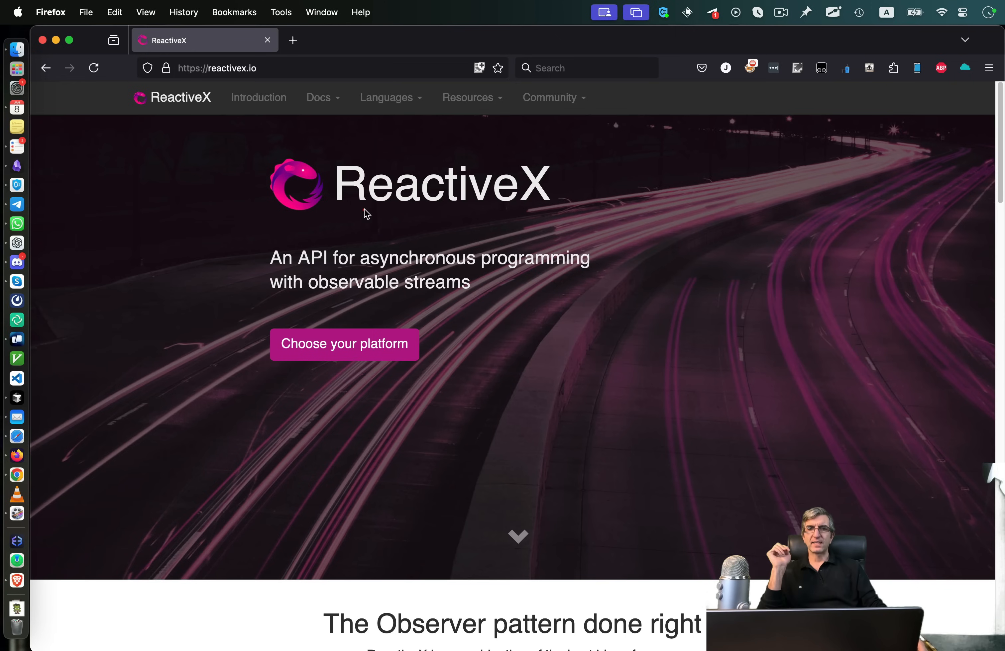
mouse_move(387, 226)
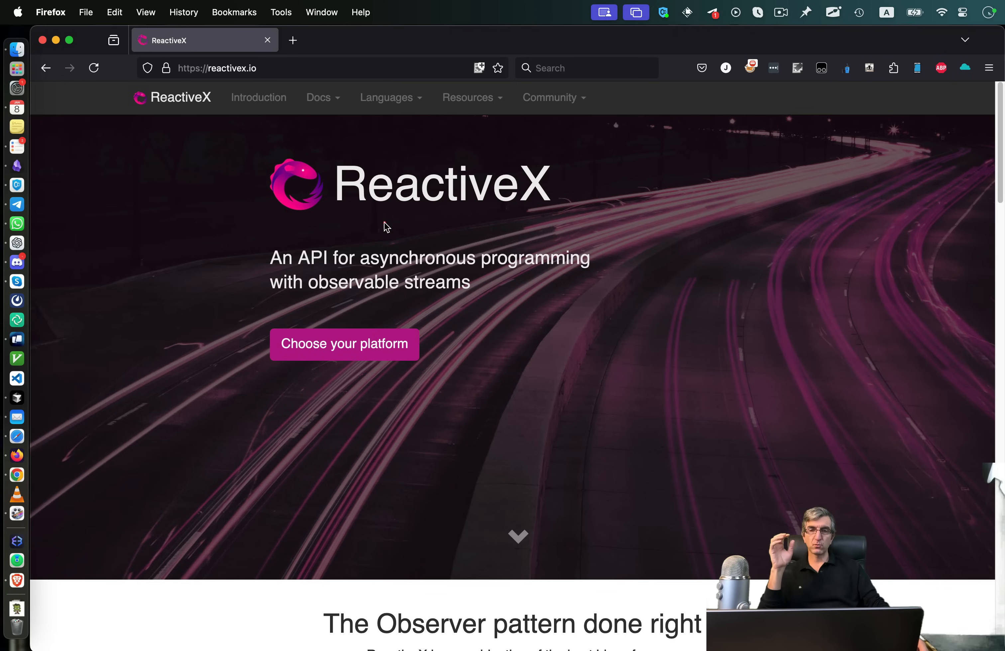
mouse_move(381, 321)
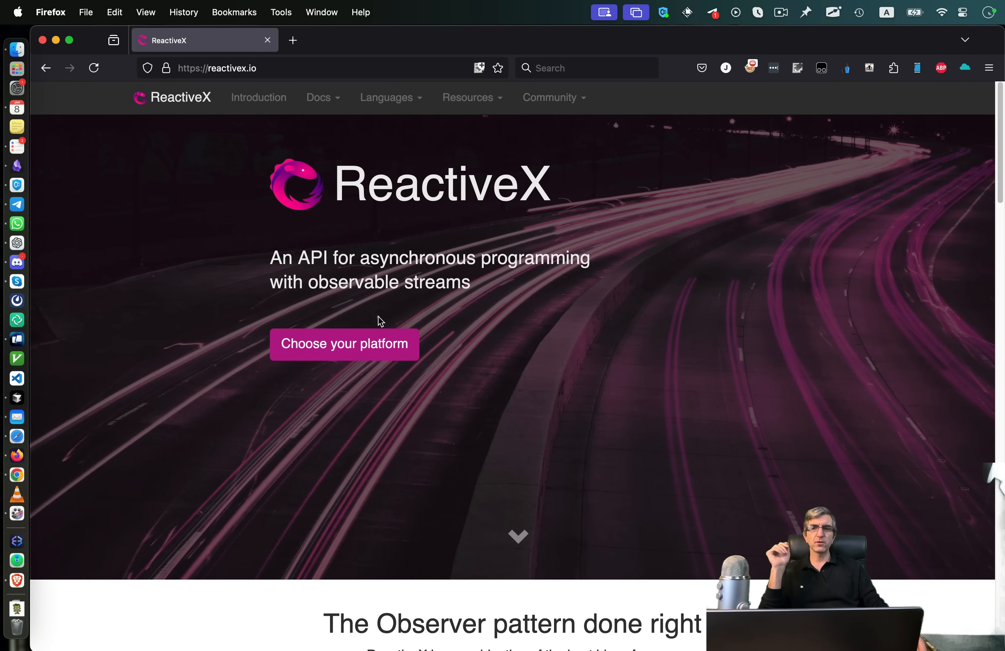
click(547, 320)
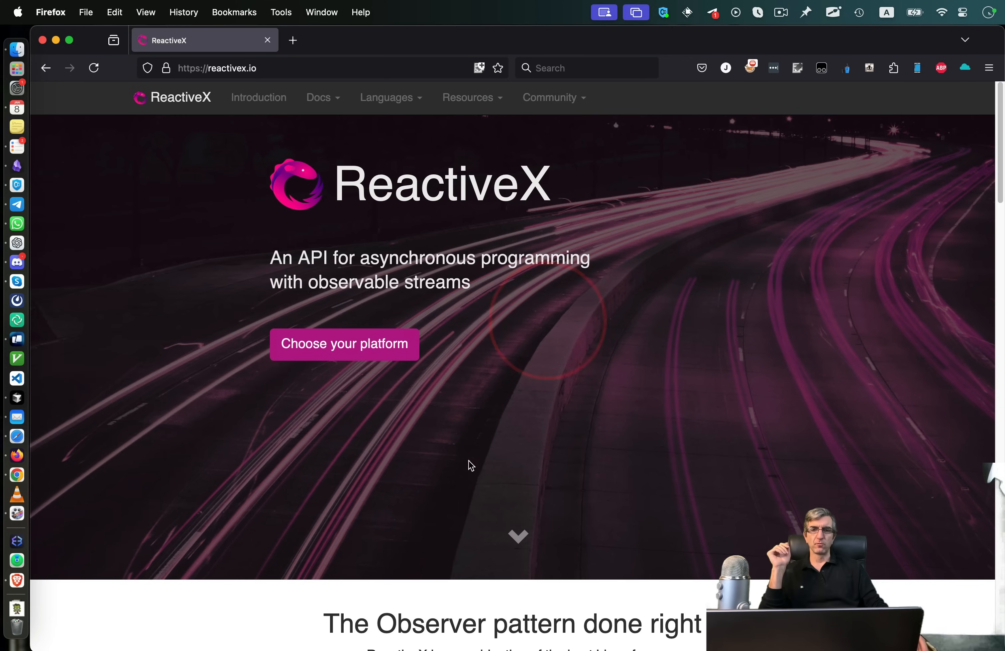
scroll(down, 3)
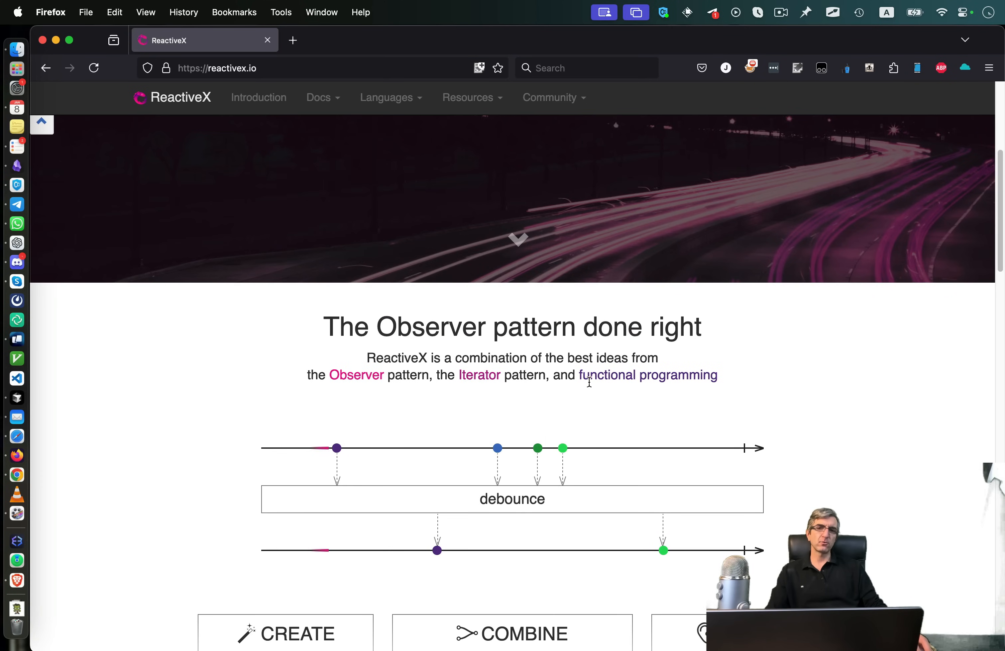
scroll(down, 3)
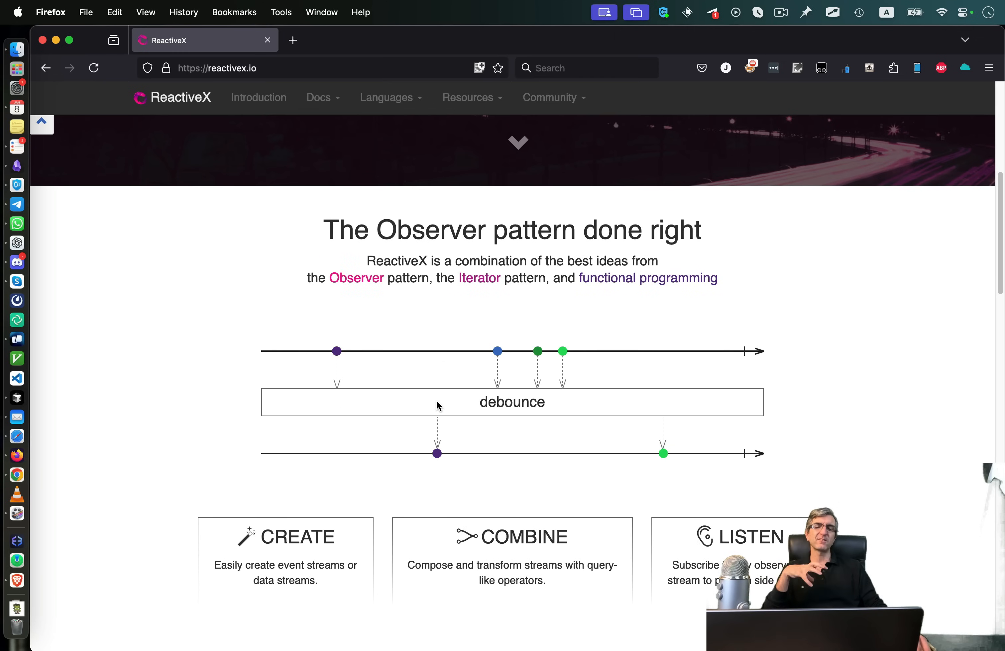
scroll(up, 3)
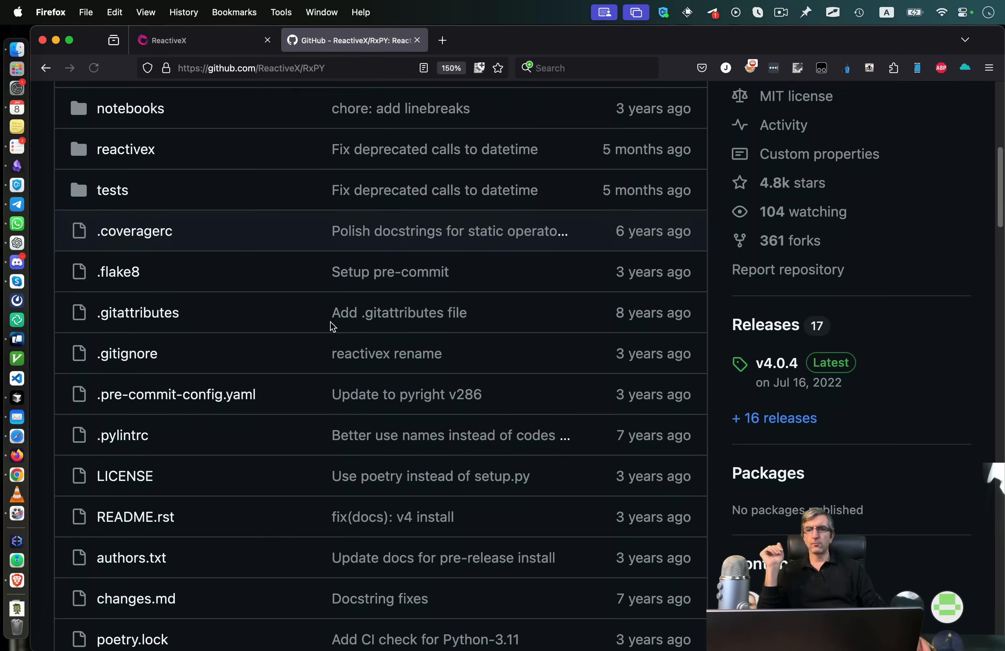
Scroll further and follow the link to the ReactiveX/RxPY GitHub repository
scroll(down, 3)
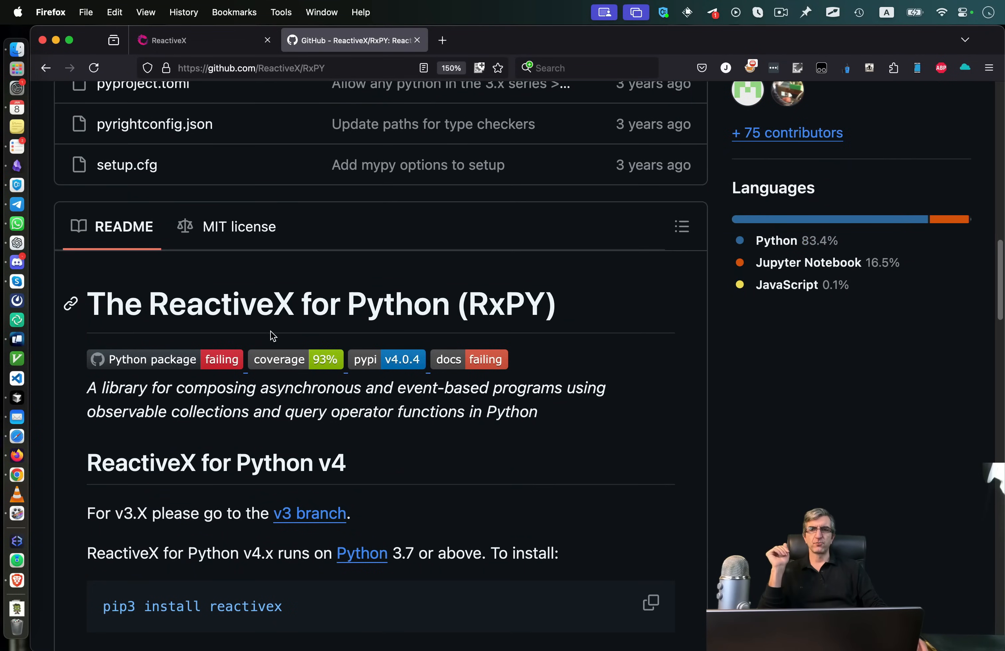
scroll(down, 3)
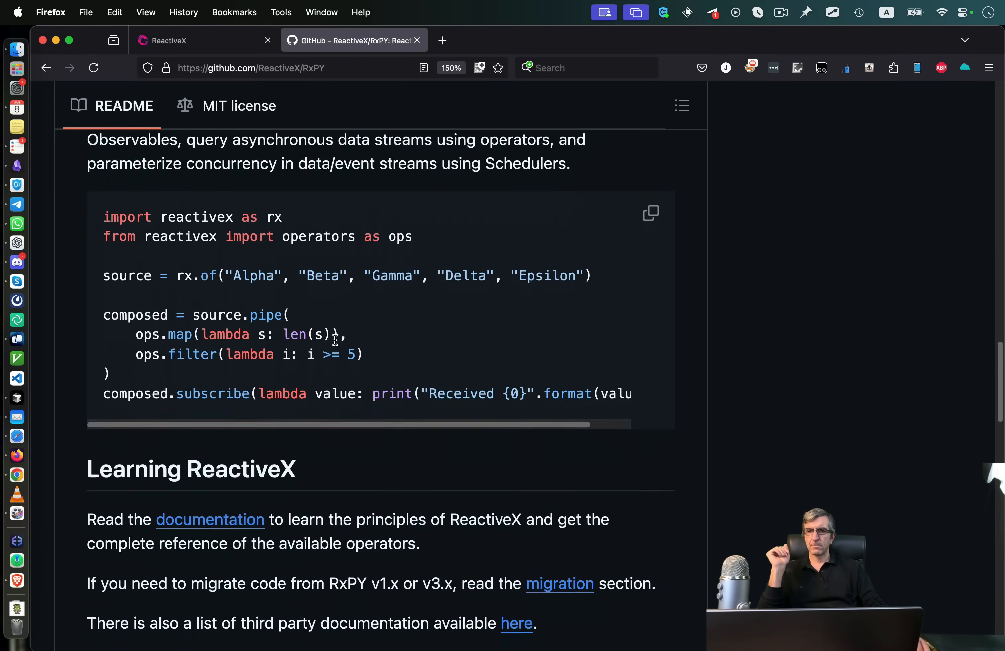
click(209, 519)
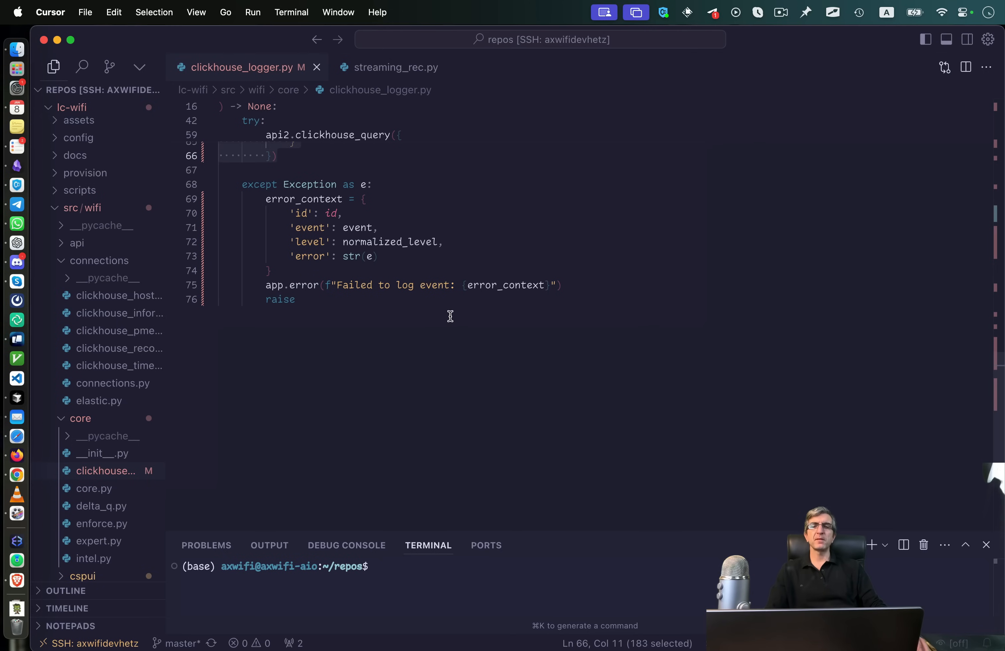
mouse_move(399, 173)
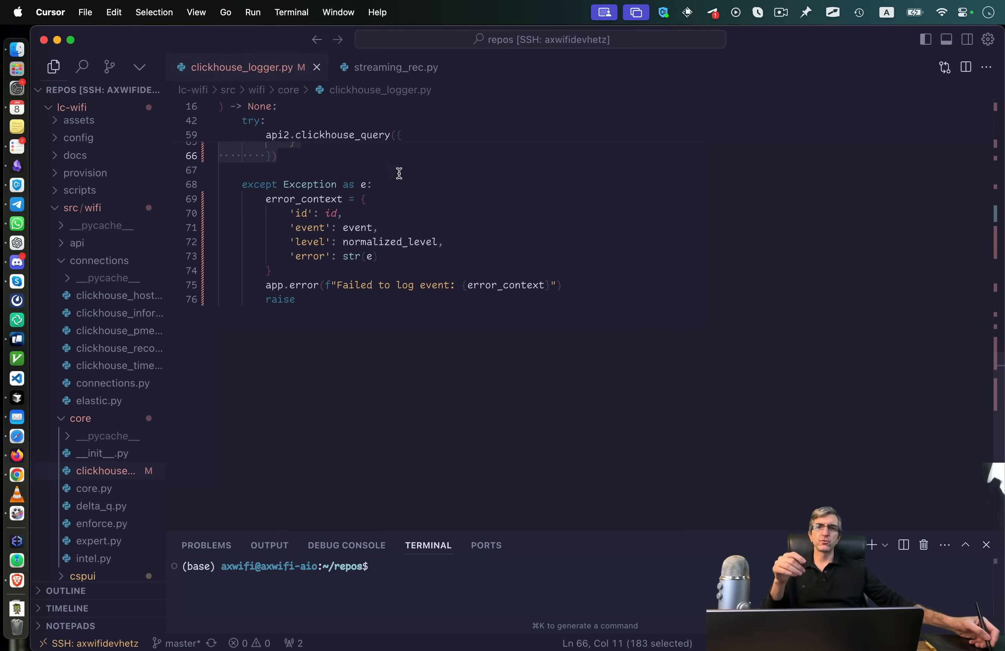
mouse_move(454, 167)
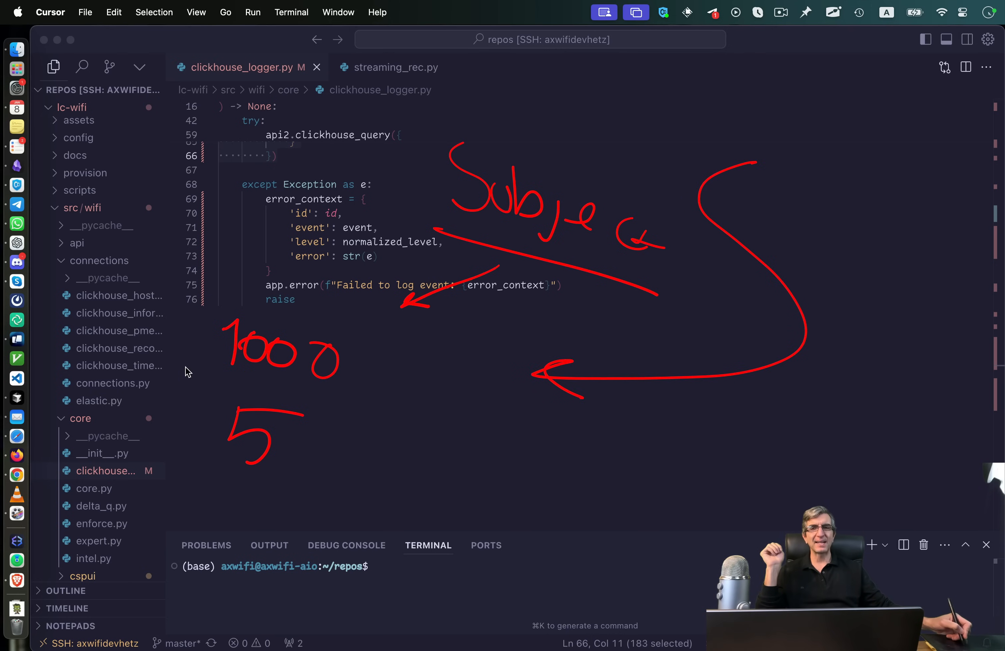
mouse_move(237, 362)
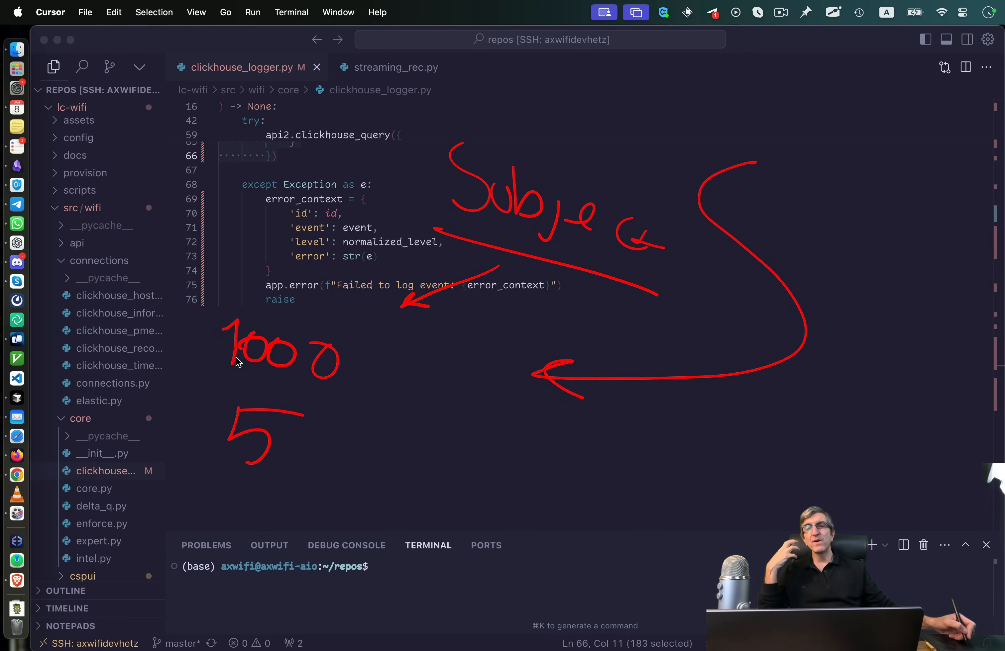
mouse_move(282, 396)
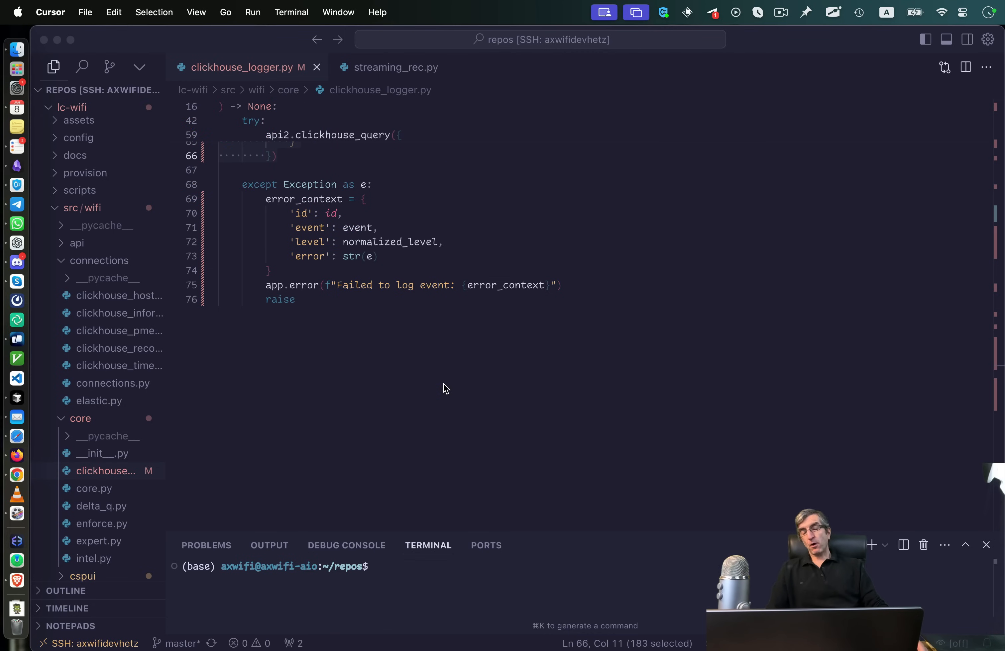
Search the RxPY documentation for 'buffer' to list the buffer operator functions
click(16, 455)
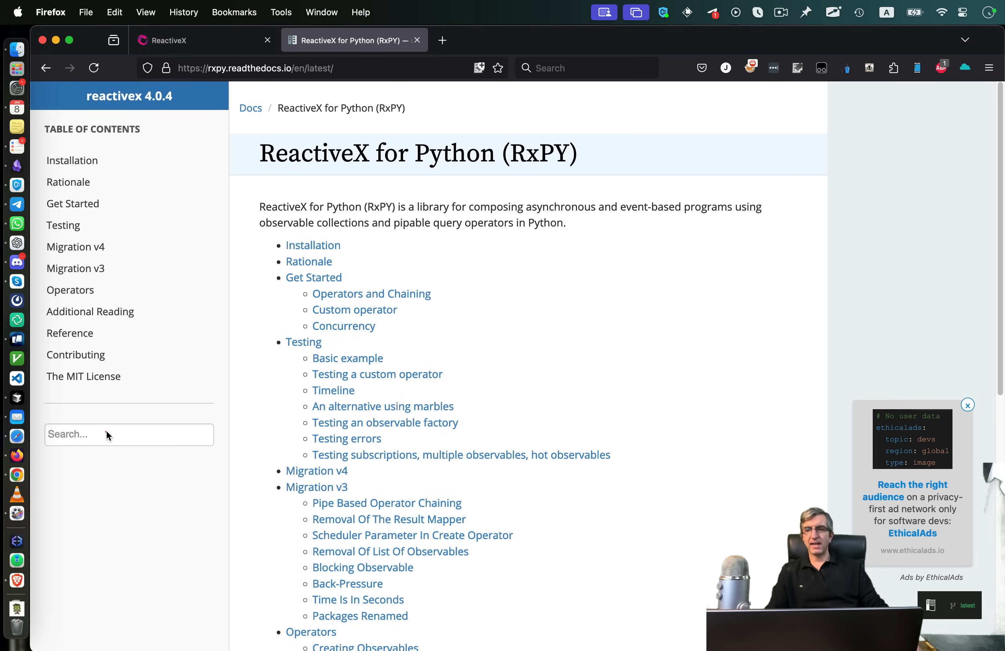
text(buffer)
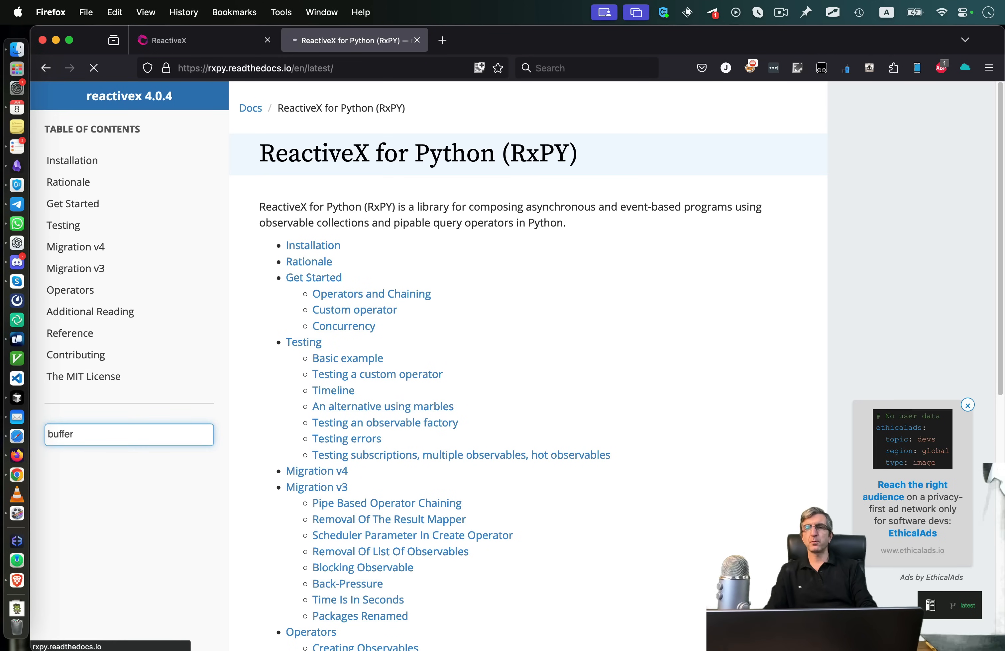
key(Return)
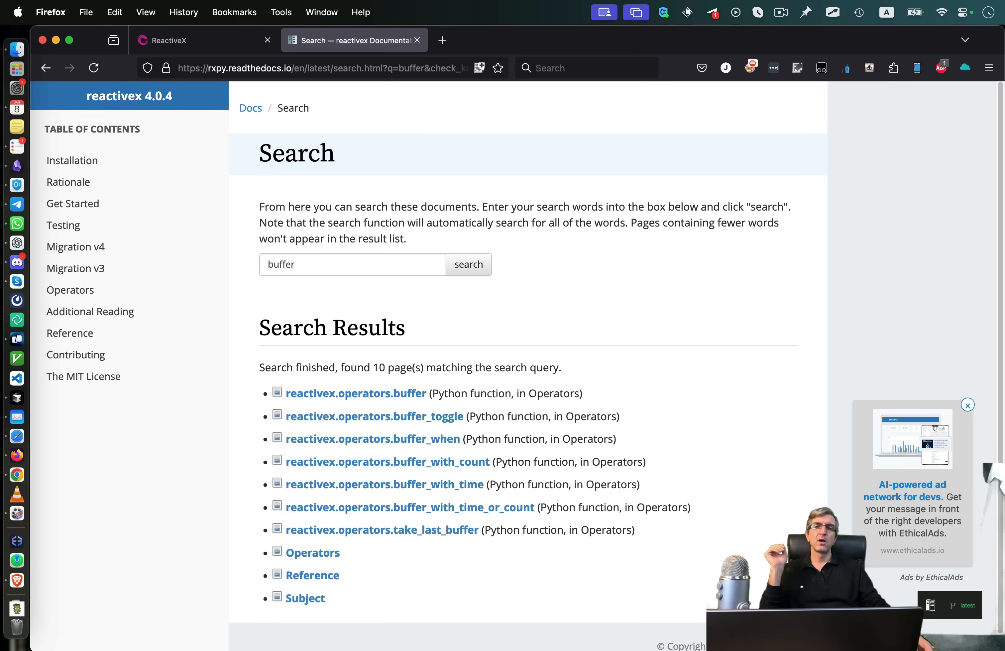
mouse_move(408, 412)
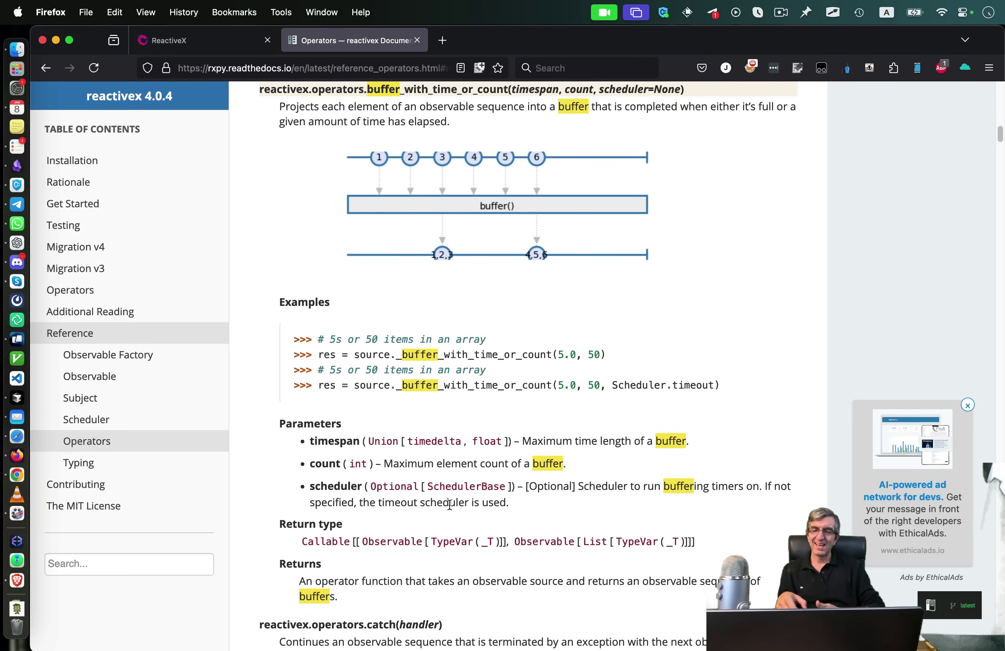
mouse_move(249, 159)
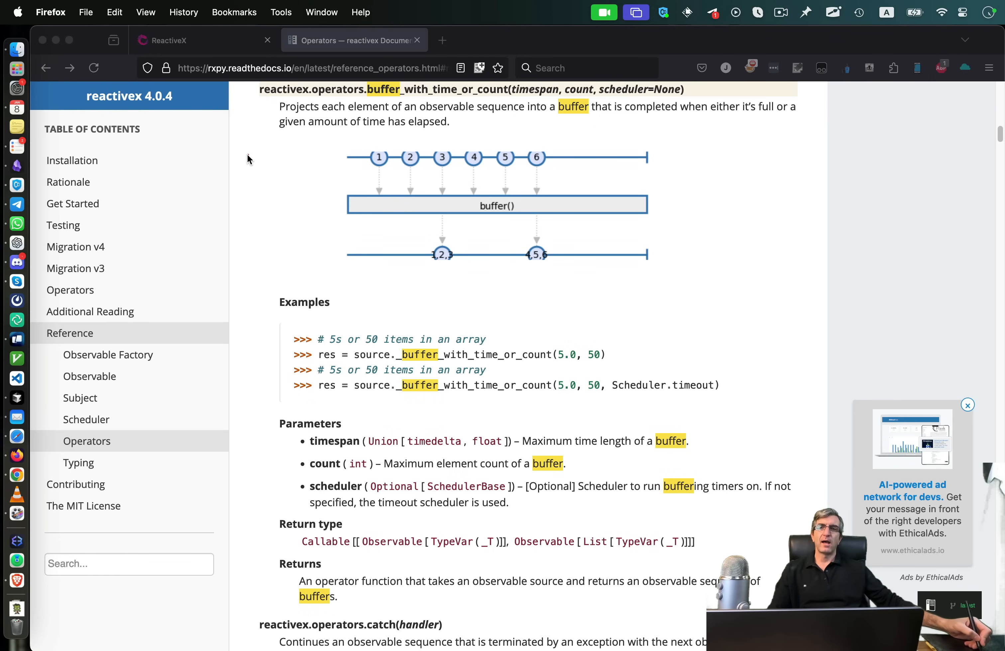
mouse_move(220, 166)
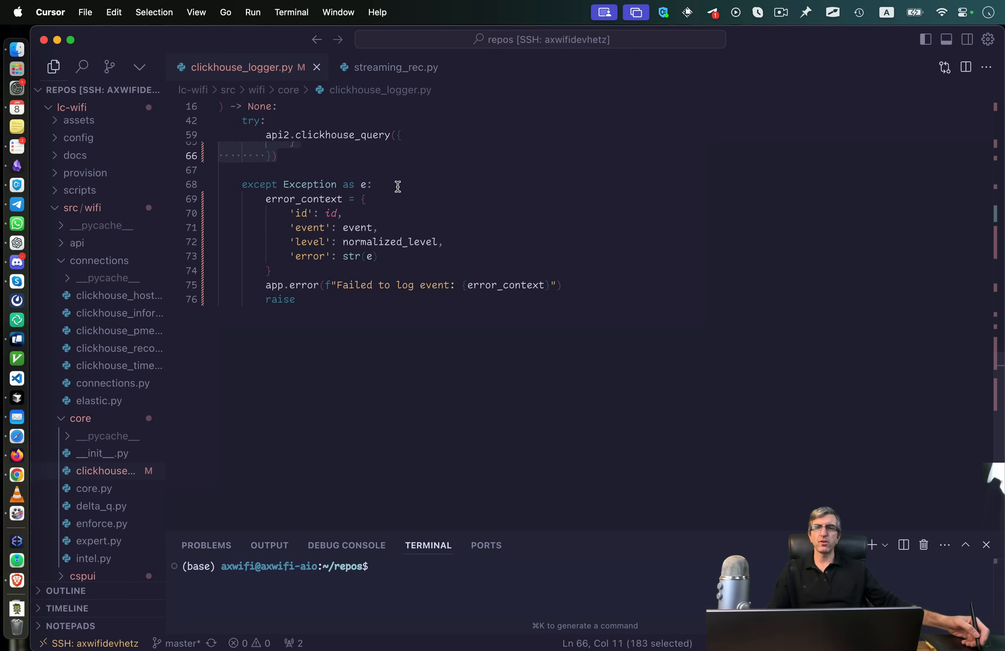
mouse_move(467, 176)
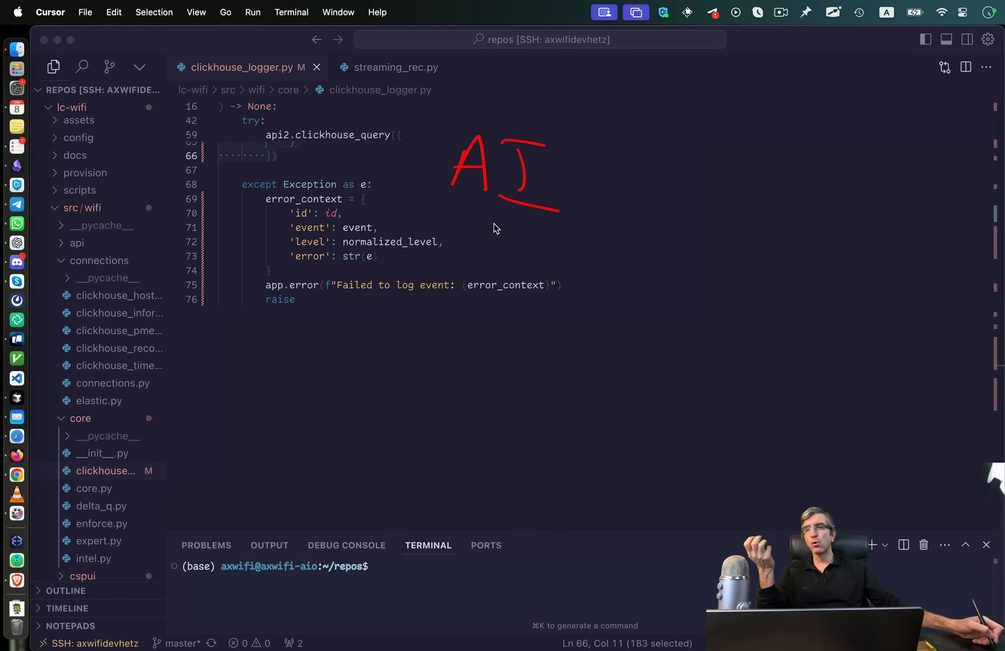
mouse_move(314, 284)
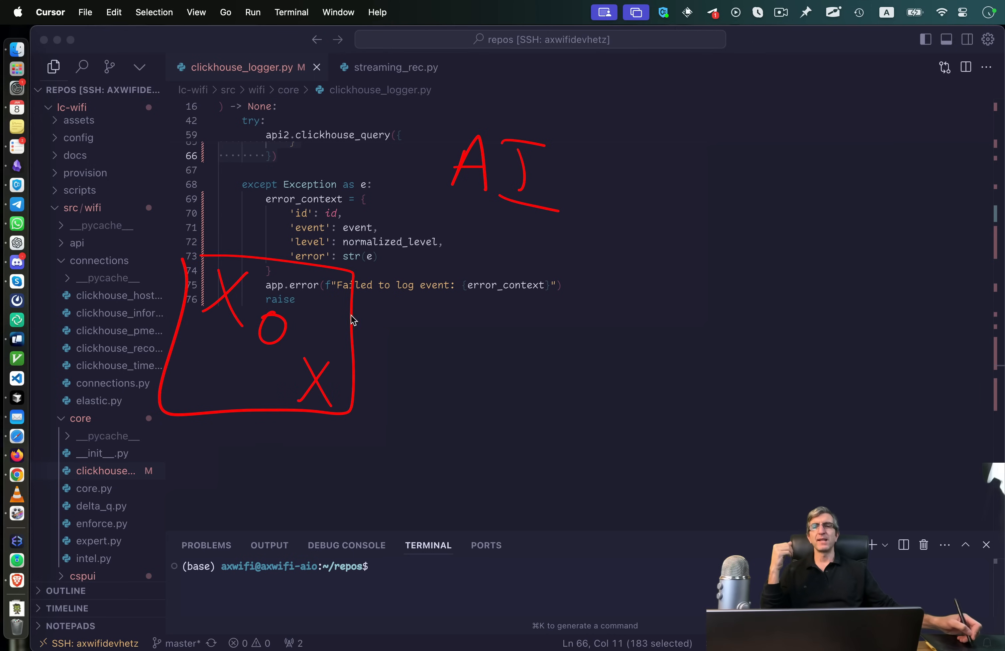
mouse_move(308, 252)
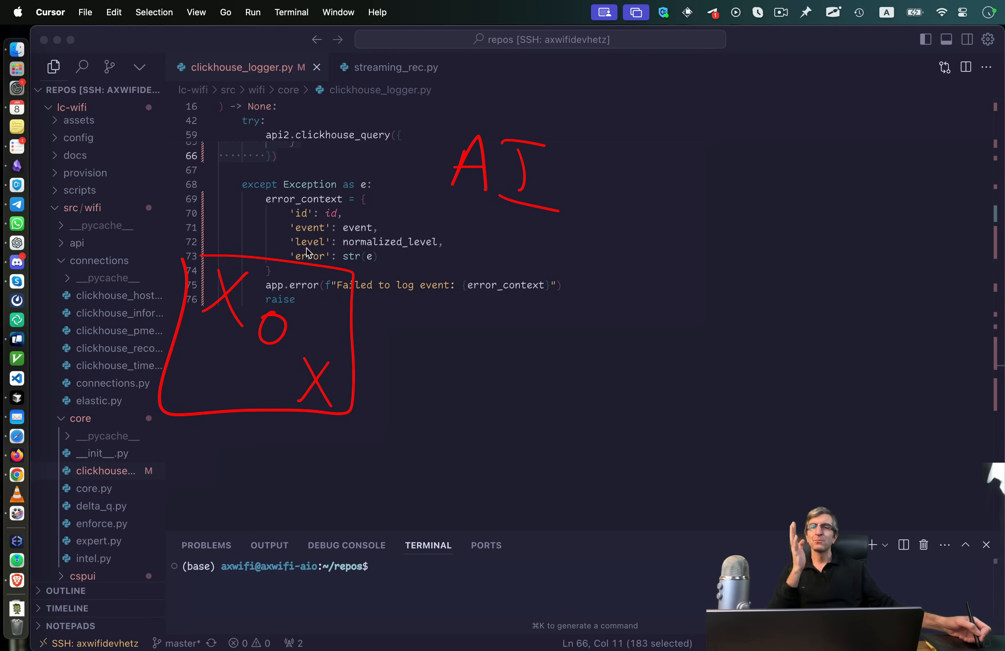
mouse_move(303, 252)
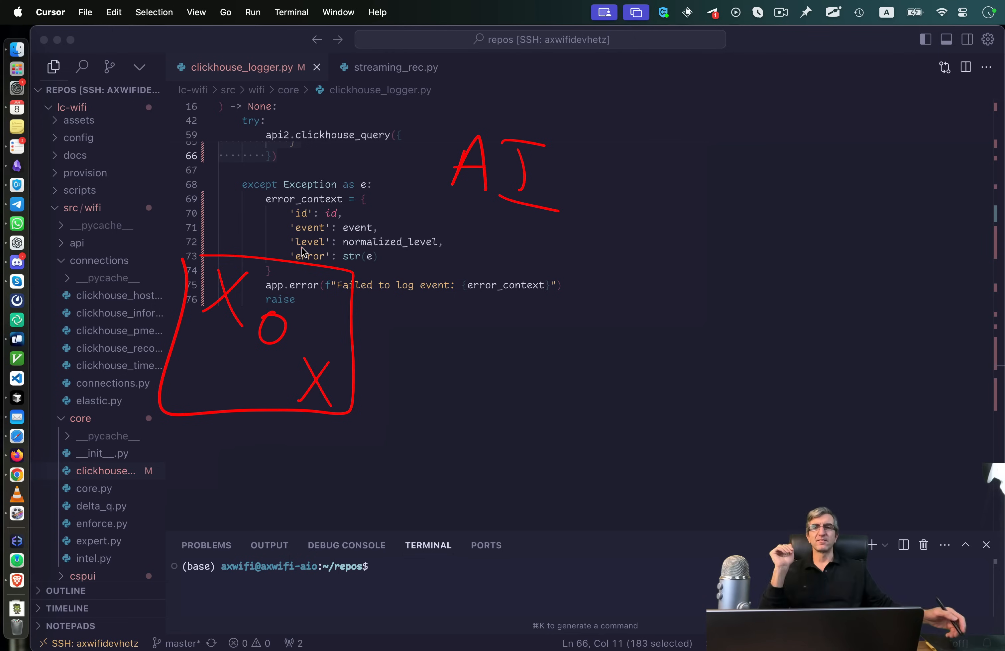
mouse_move(324, 244)
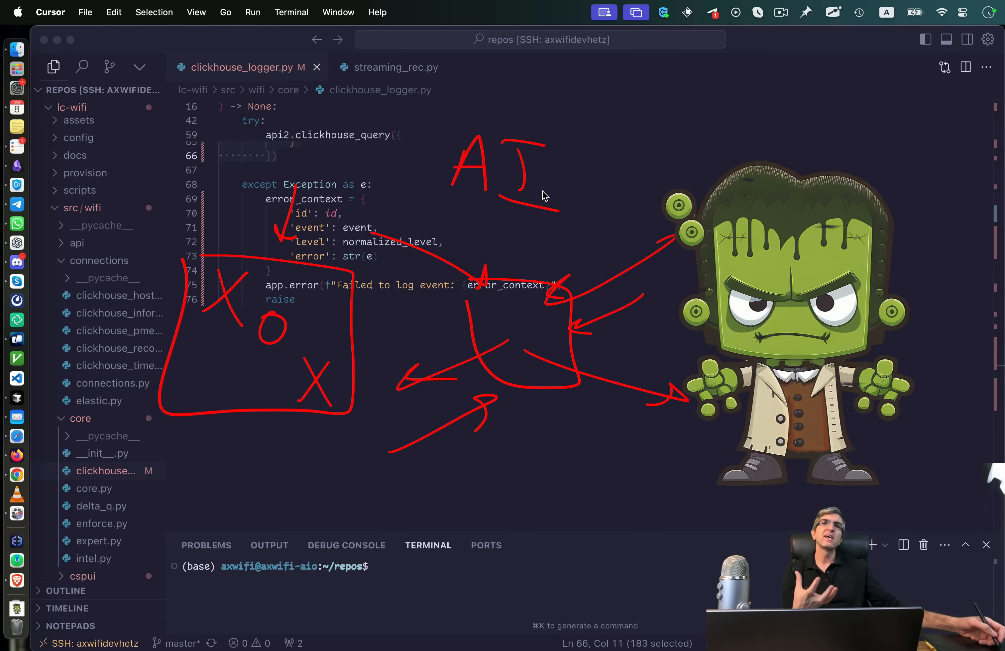
mouse_move(537, 198)
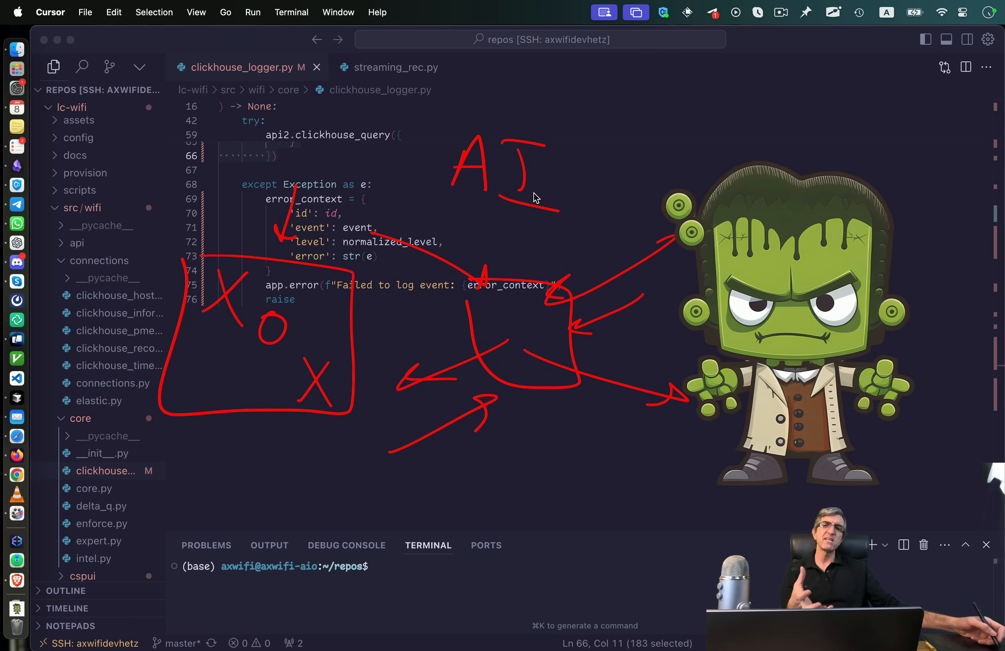
mouse_move(497, 261)
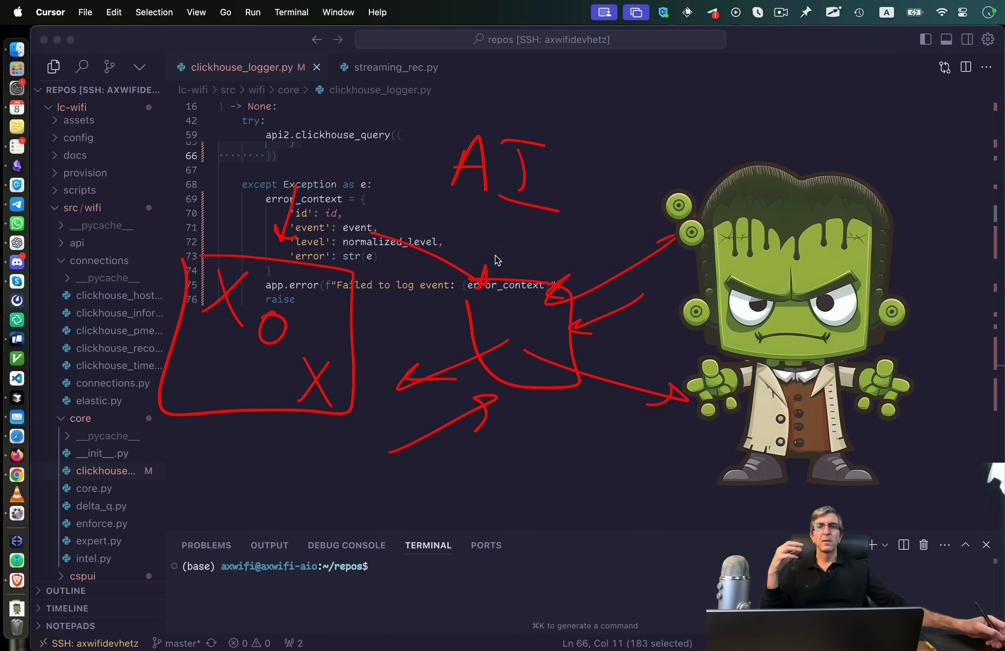
mouse_move(519, 262)
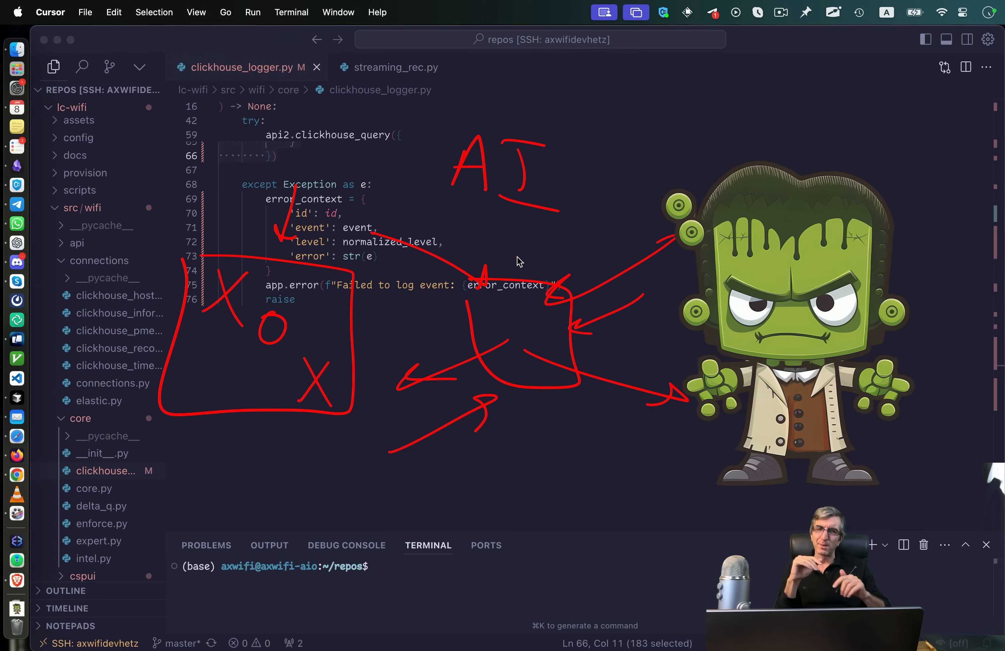
mouse_move(541, 255)
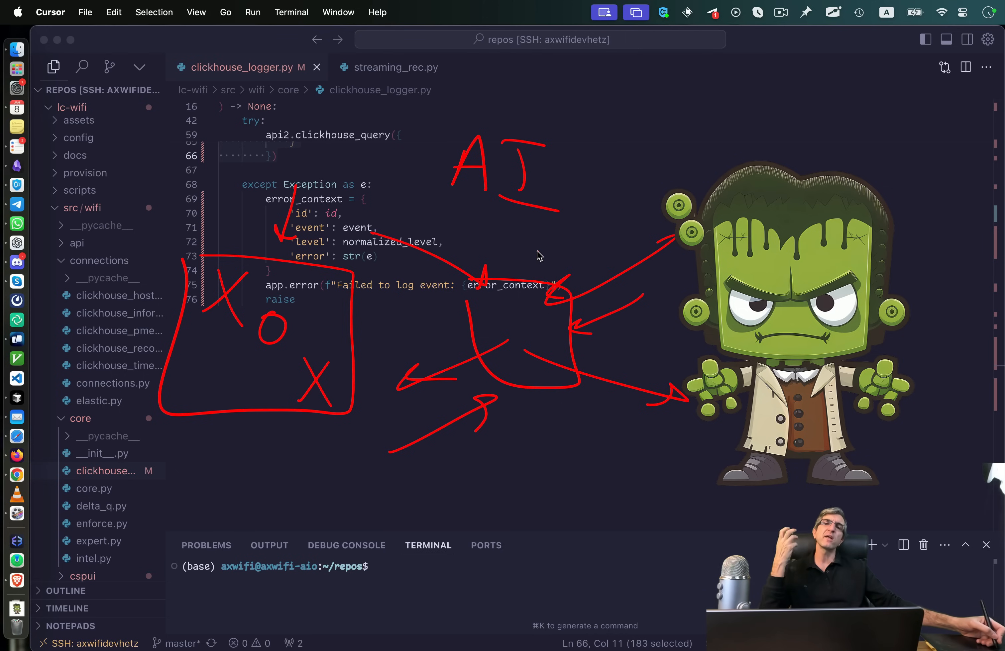
mouse_move(529, 261)
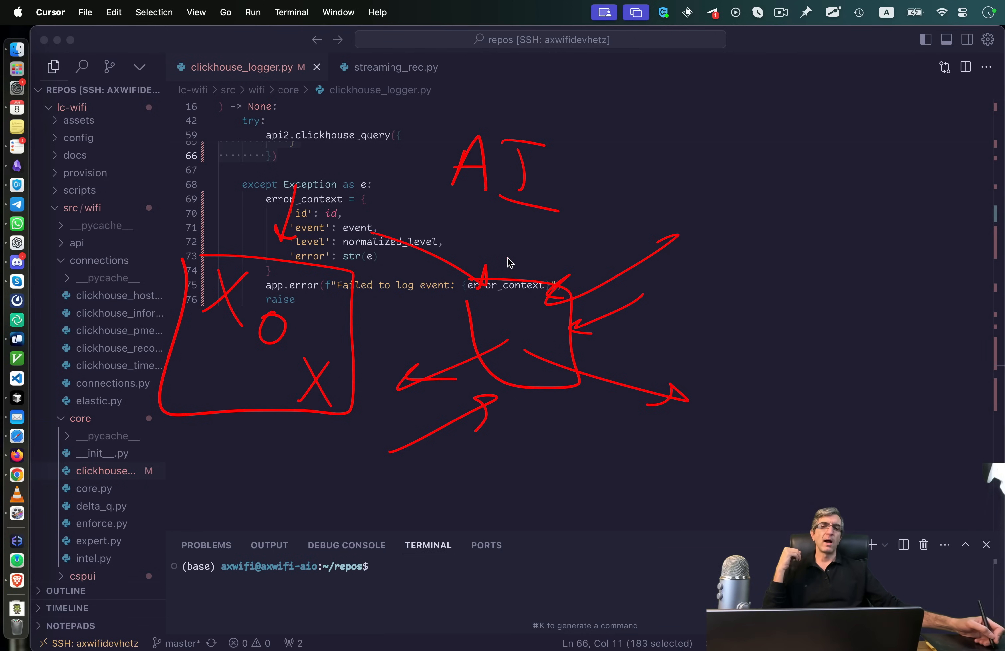
mouse_move(503, 258)
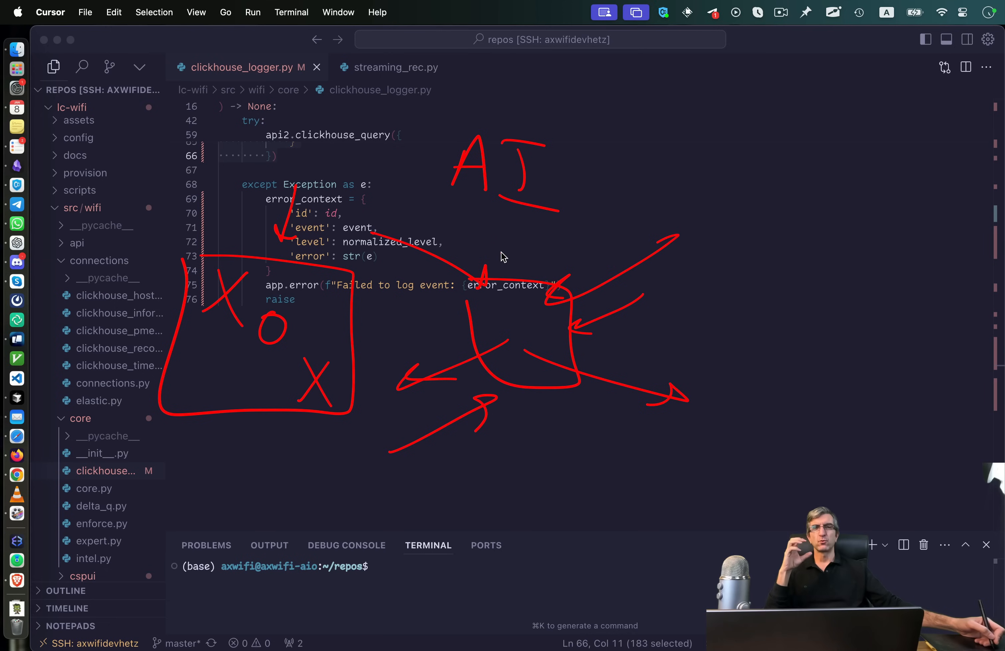
mouse_move(500, 246)
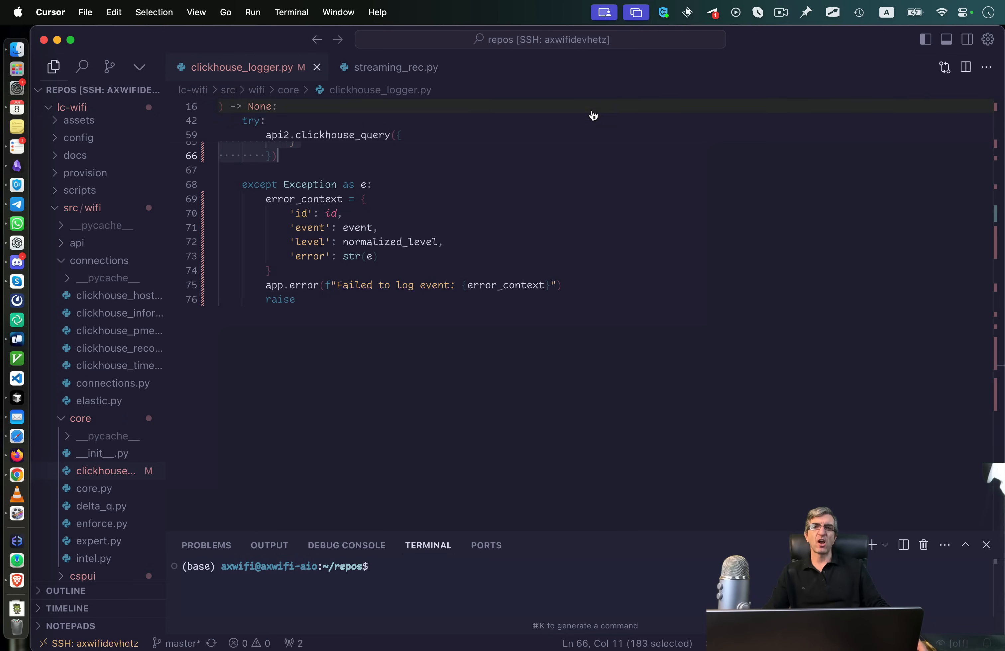
Scroll clickhouse_logger.py to its first lines before starting the chat
scroll(up, 3)
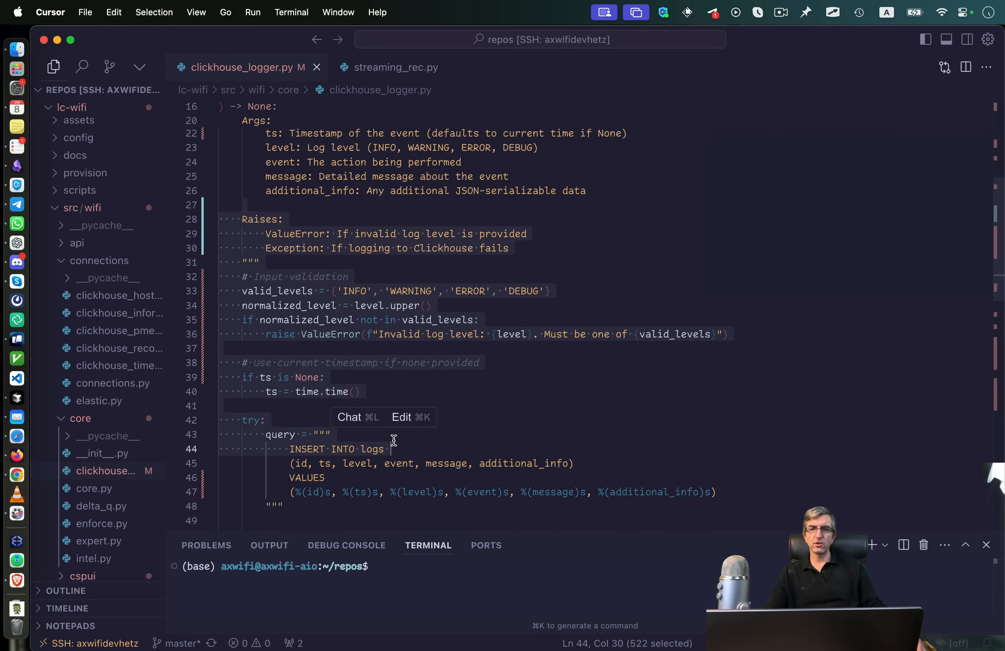
scroll(down, 3)
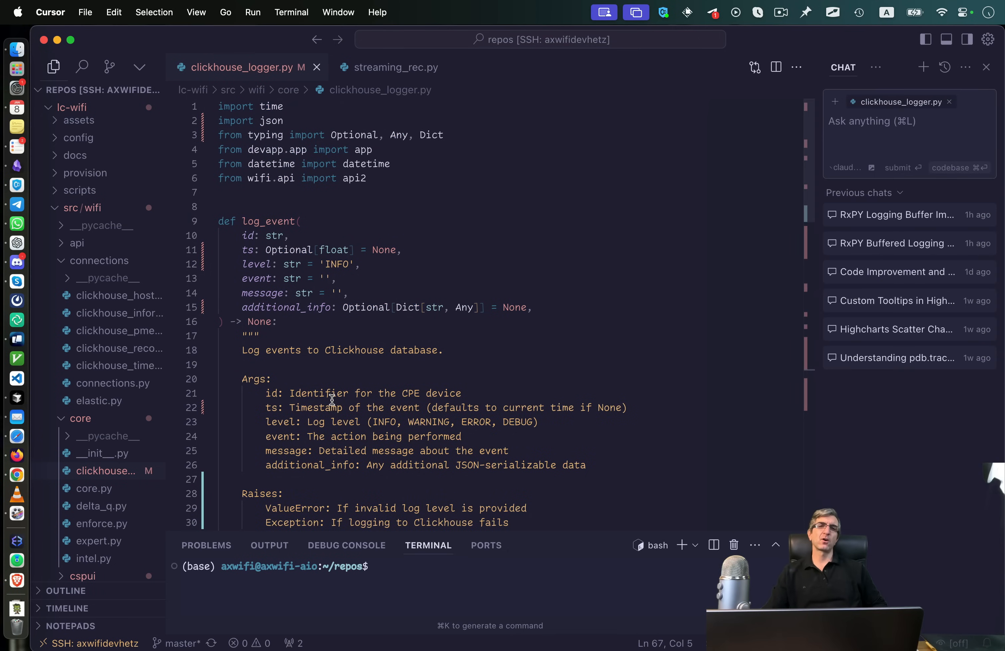
mouse_move(814, 208)
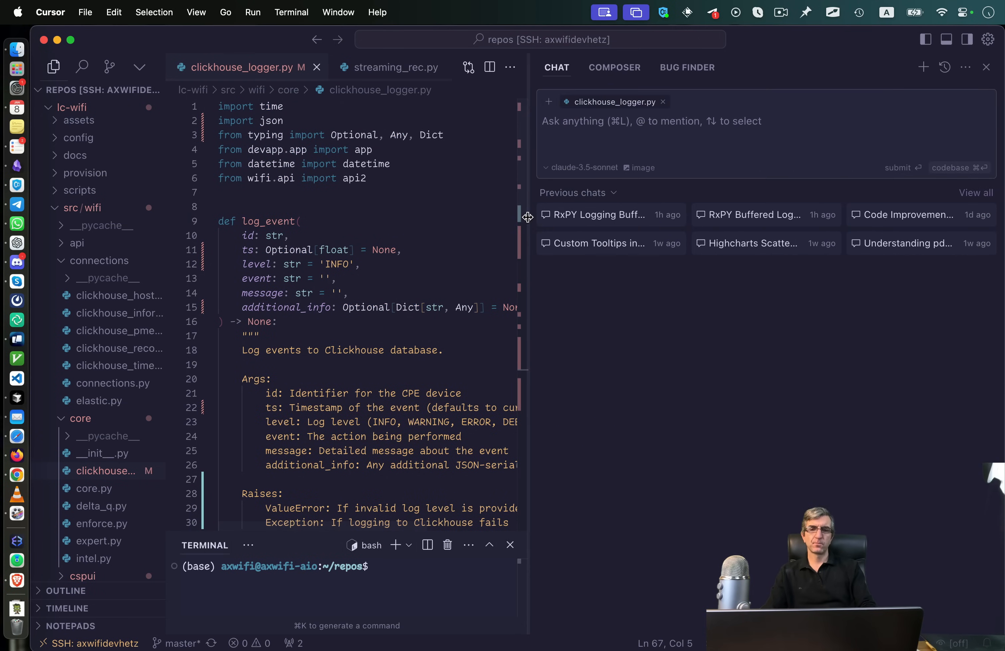
Draft the chat prompt: this routine writes a log into the clickhouse database using a new connection for every single data point
text(this is a)
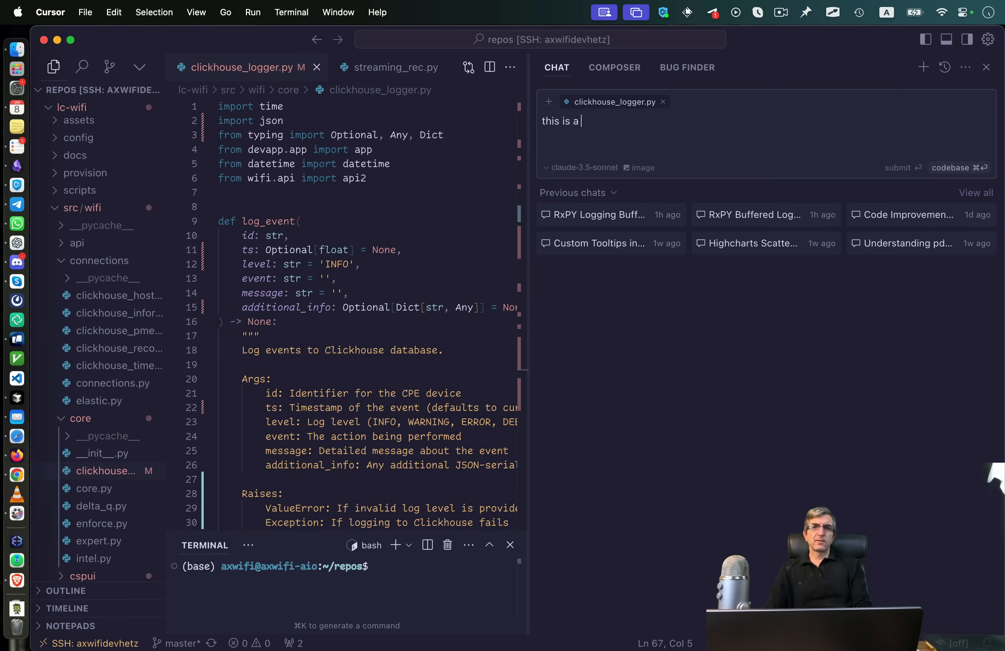
text(rout)
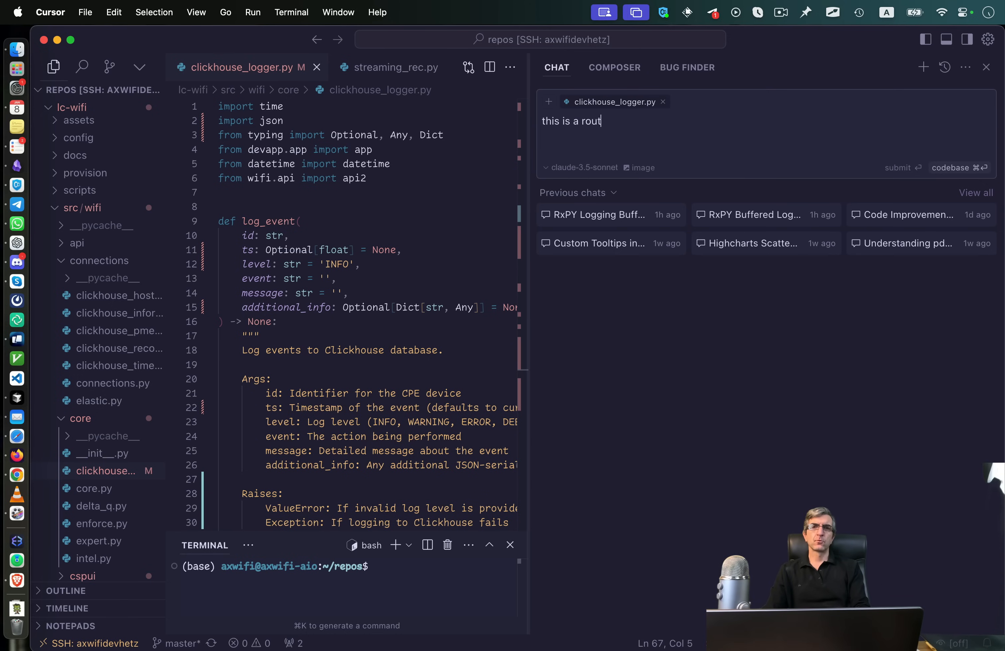
text(ine to write a)
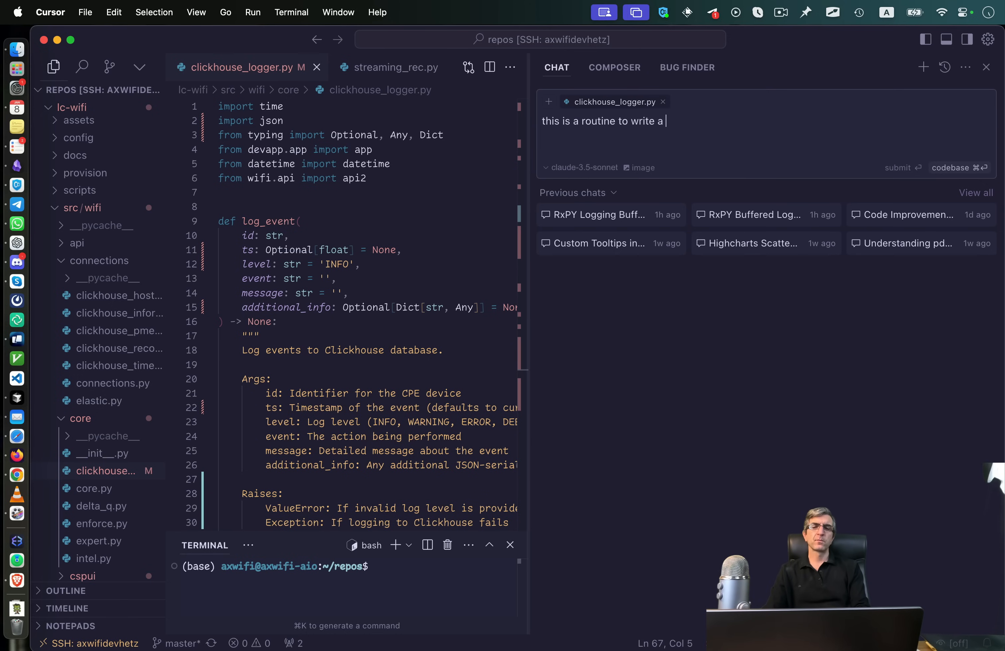
text(log int)
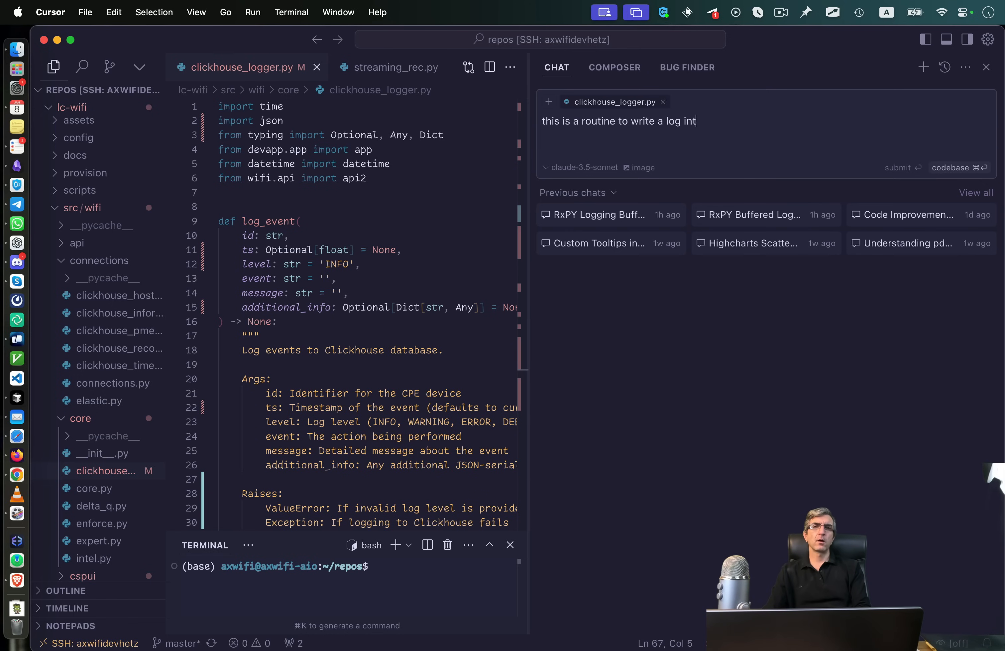
text(o the clickhouse database)
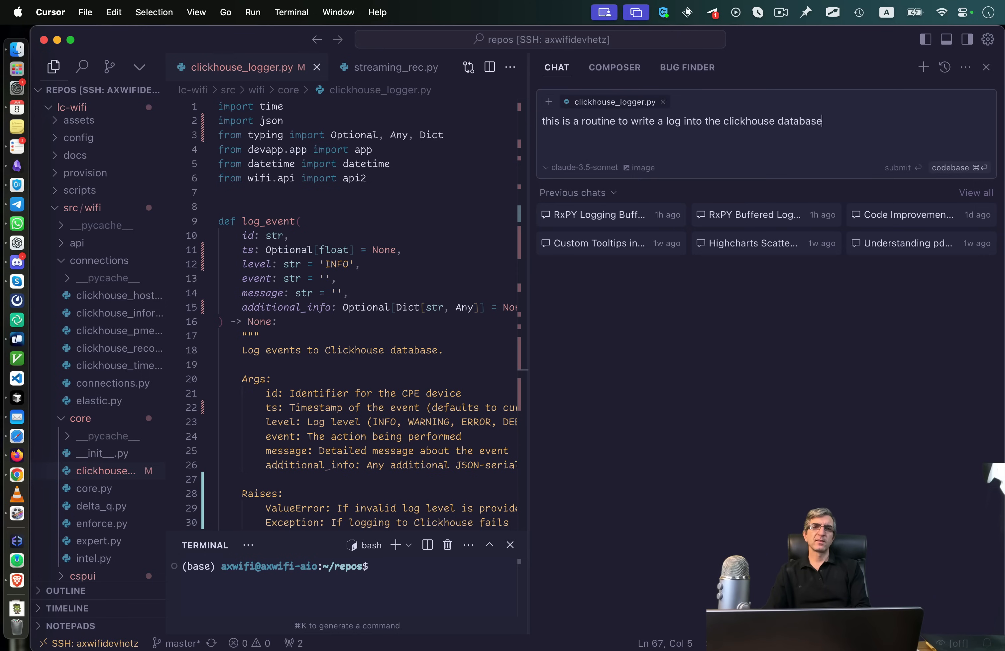
text(. but)
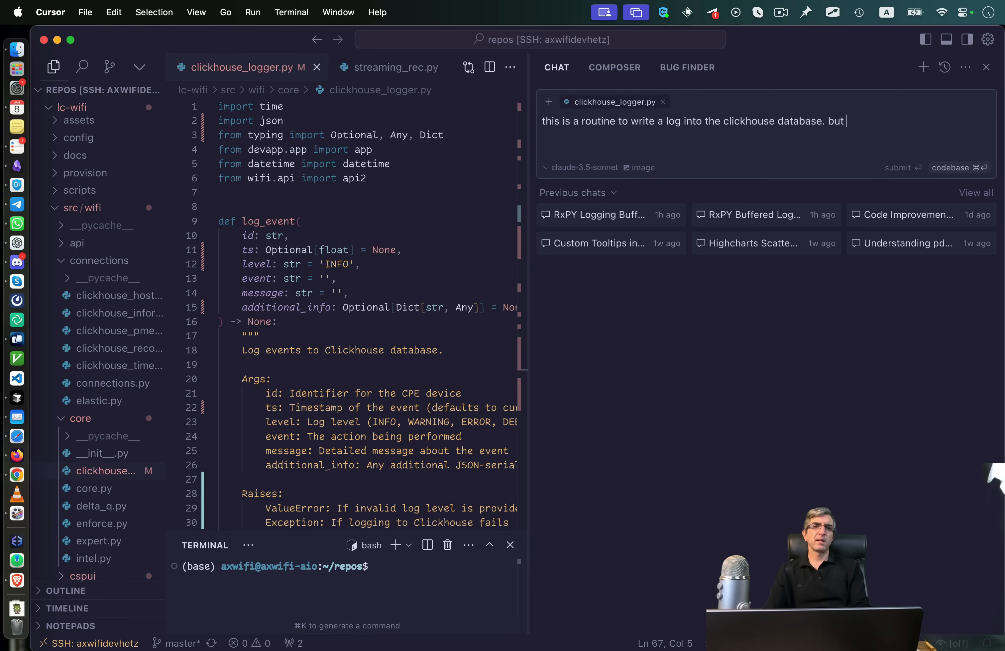
text(this is writing every)
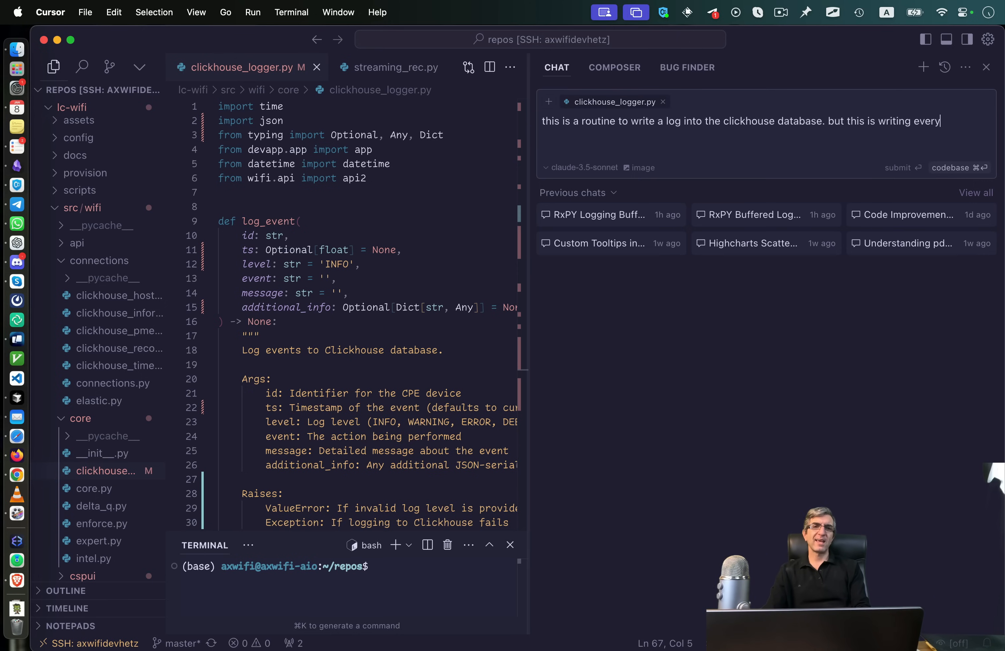
key(Backspace)
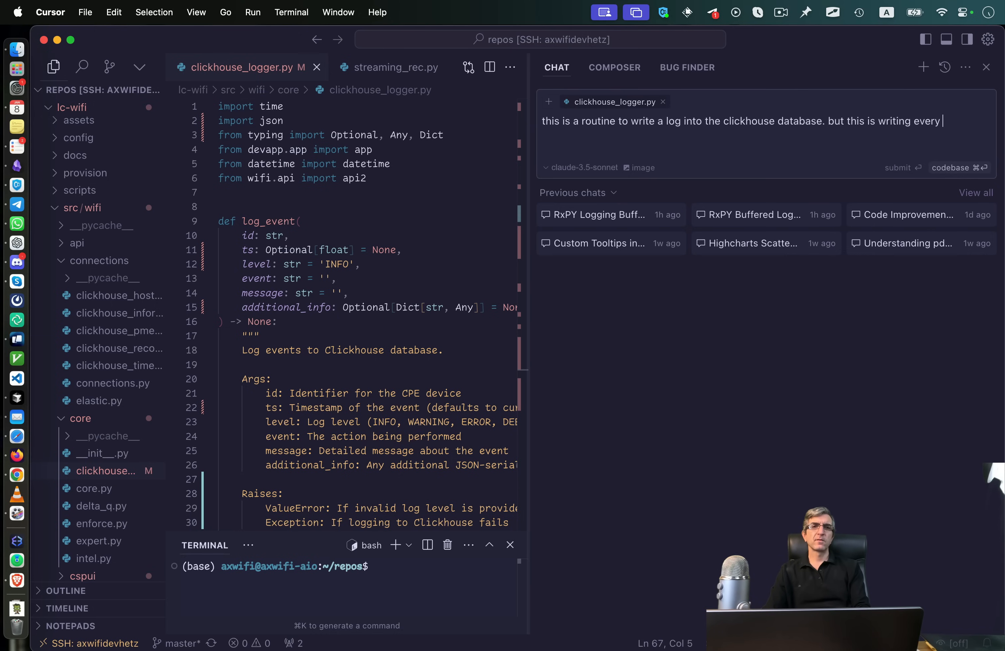
text(single data)
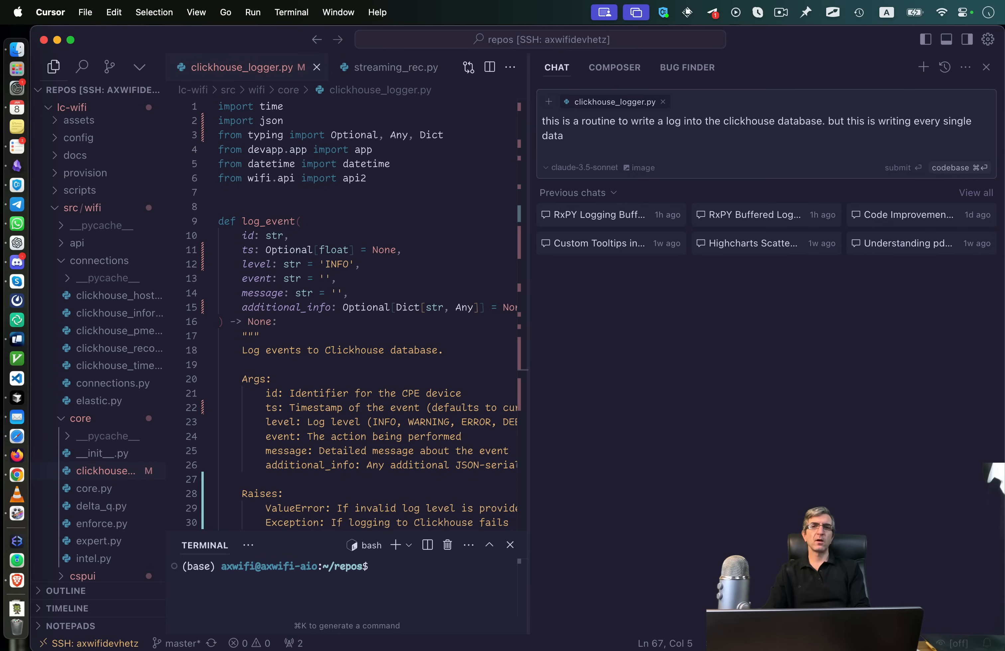
text(using a new connection. this is slow)
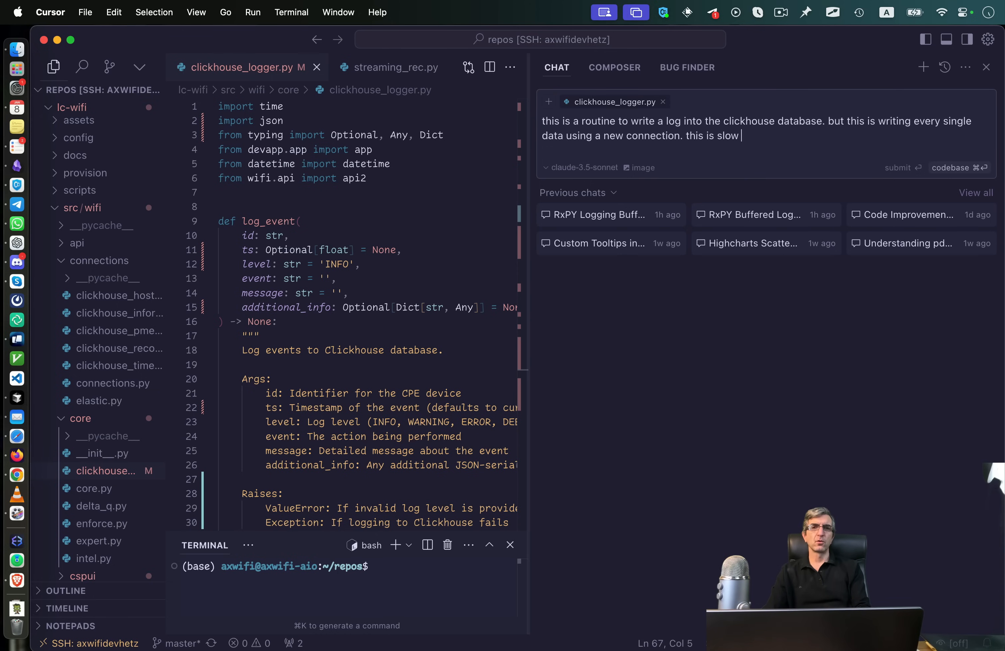
text(and bad. we)
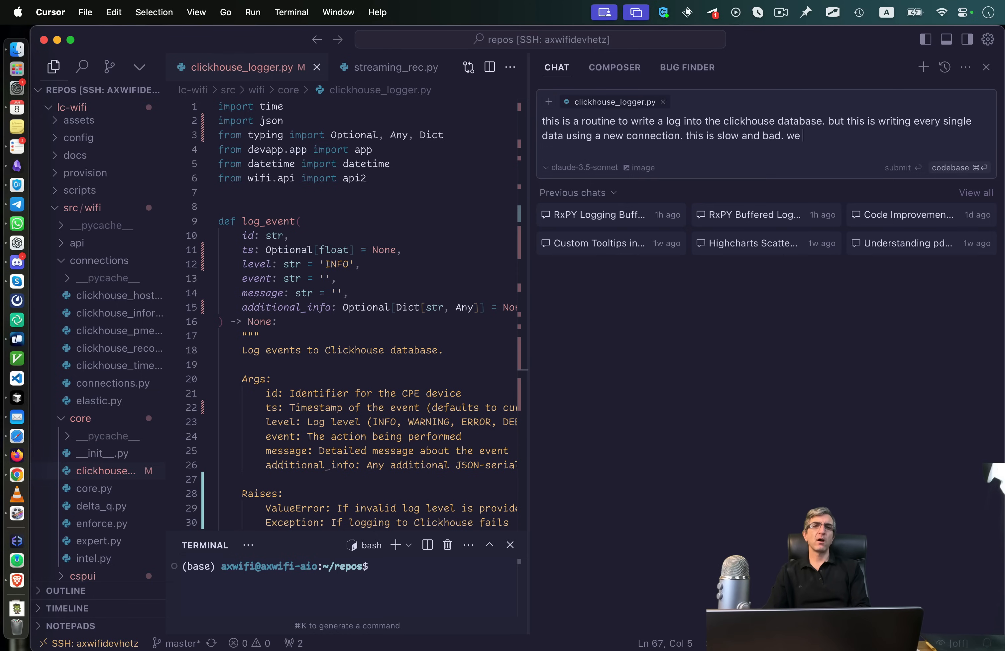
Add that we are using rxpy and need a buffer writing data every 5s or 1000 data points
text(are using)
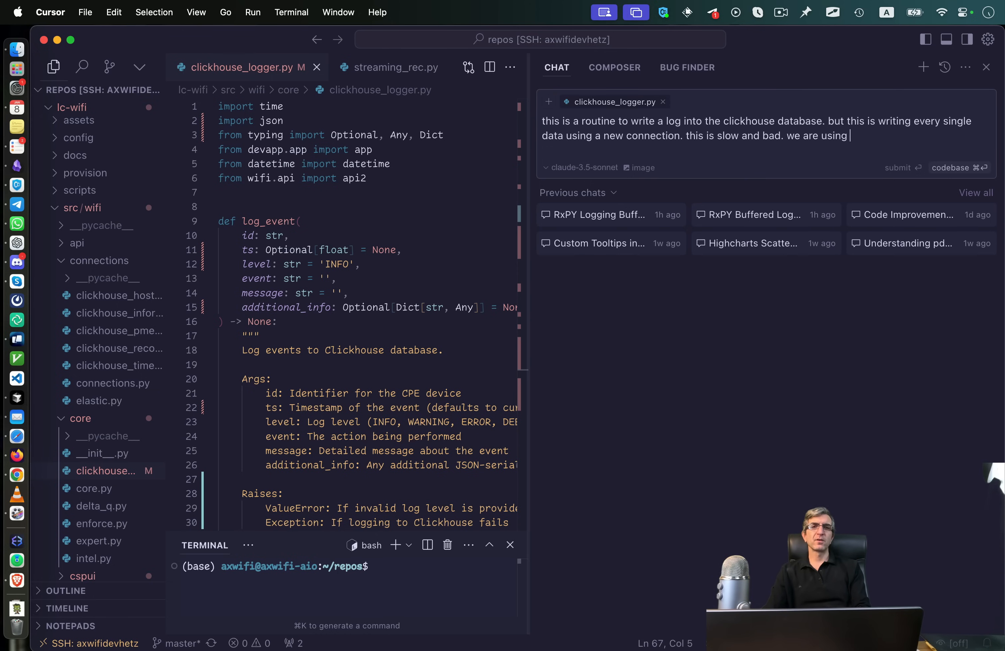
text(rxpy)
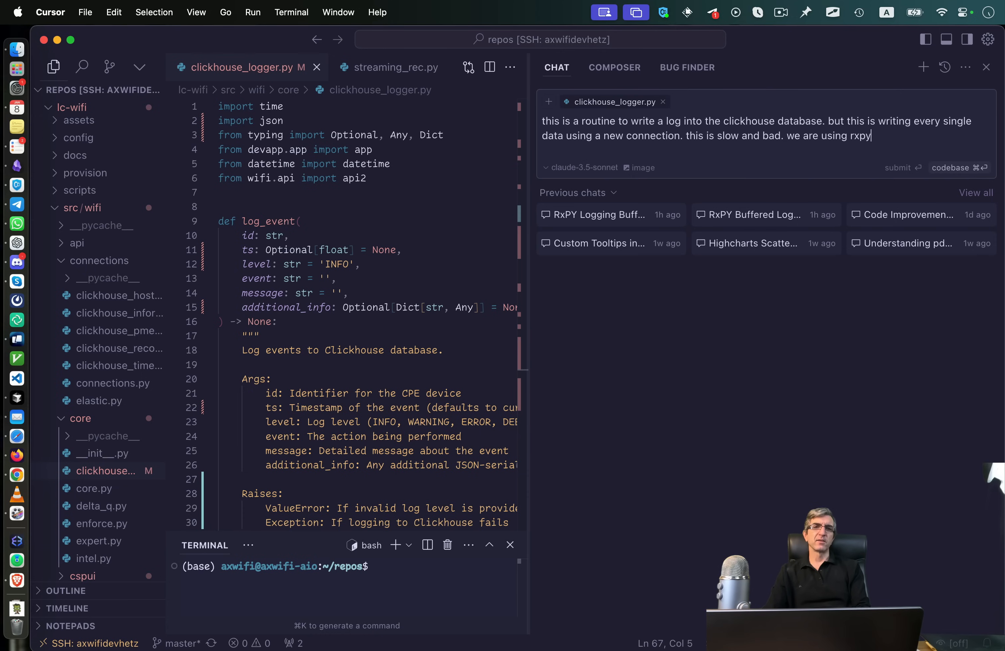
text(and)
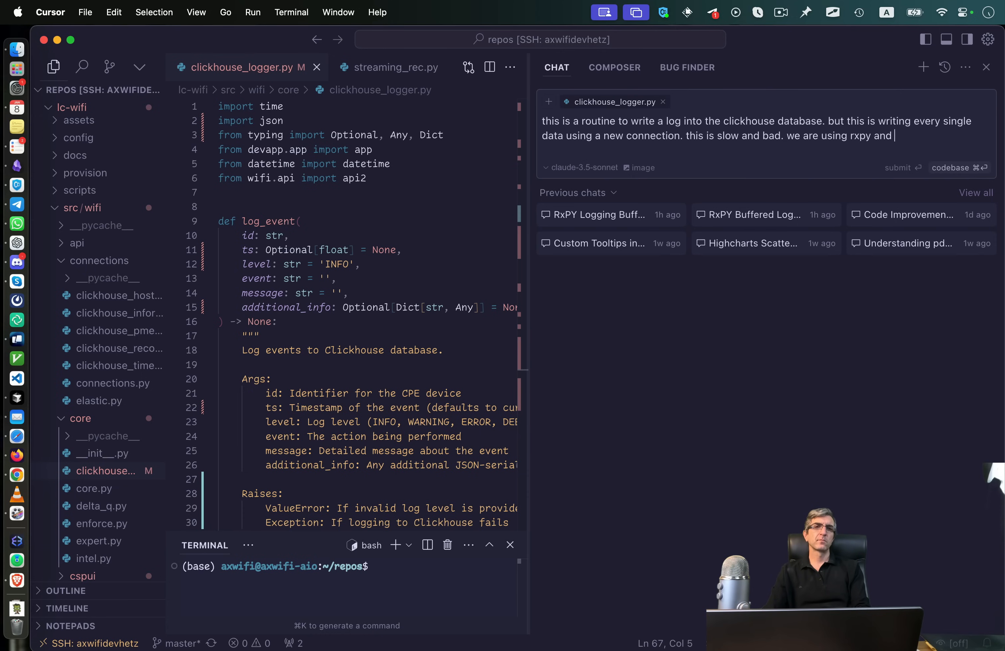
text(we need a buffer to write)
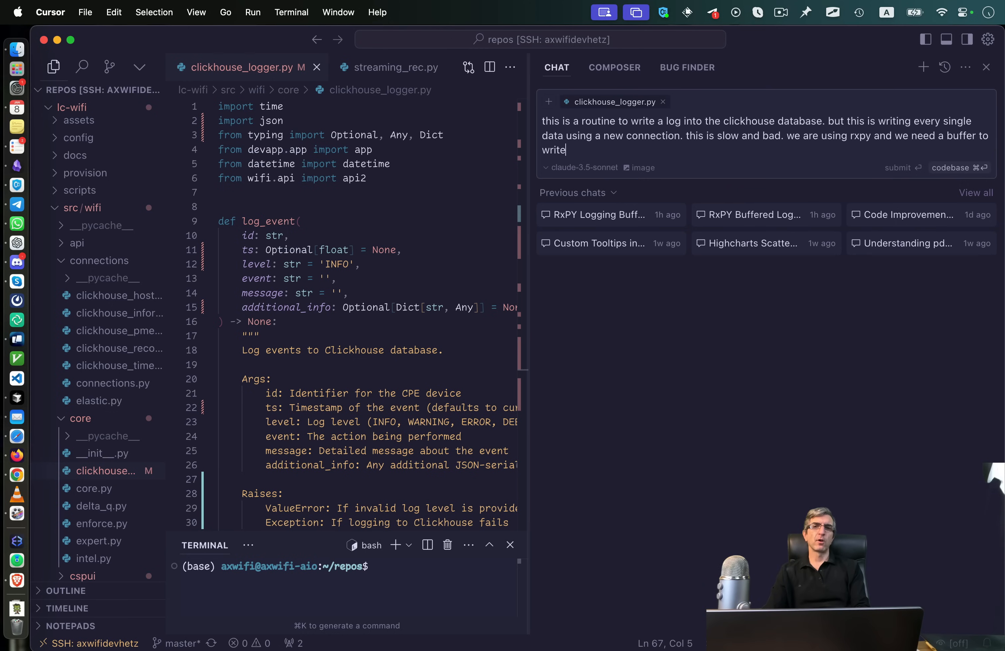
text(data every)
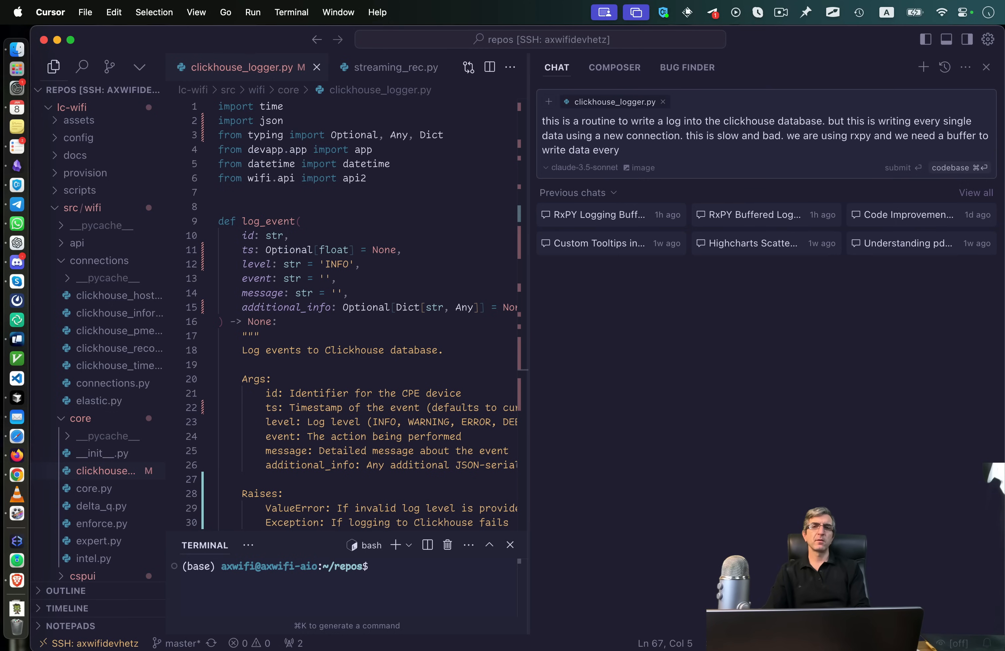
text(5s or 1)
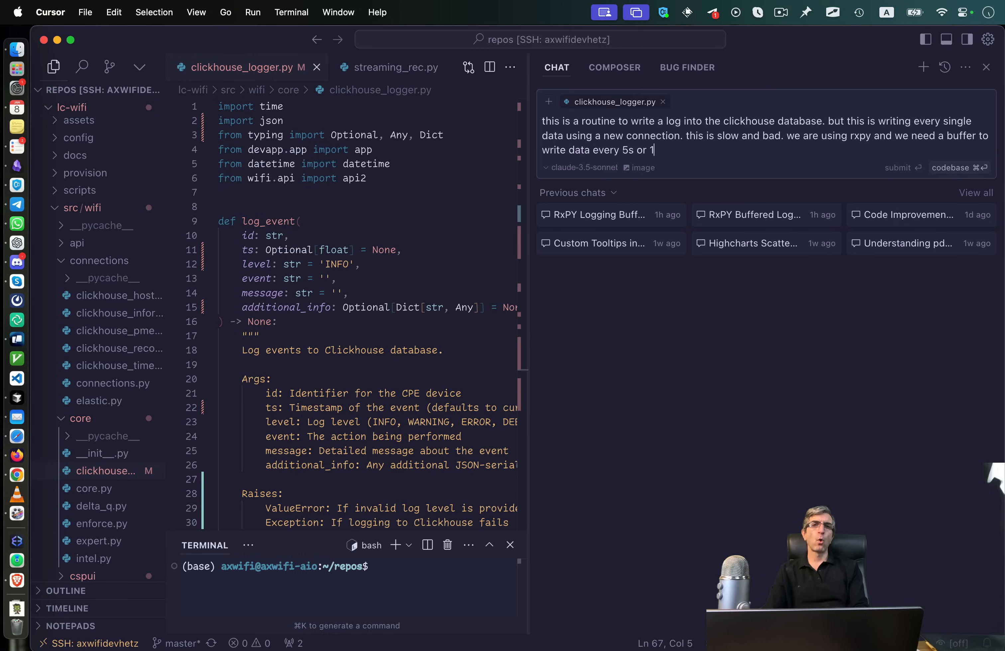
text(000 data point)
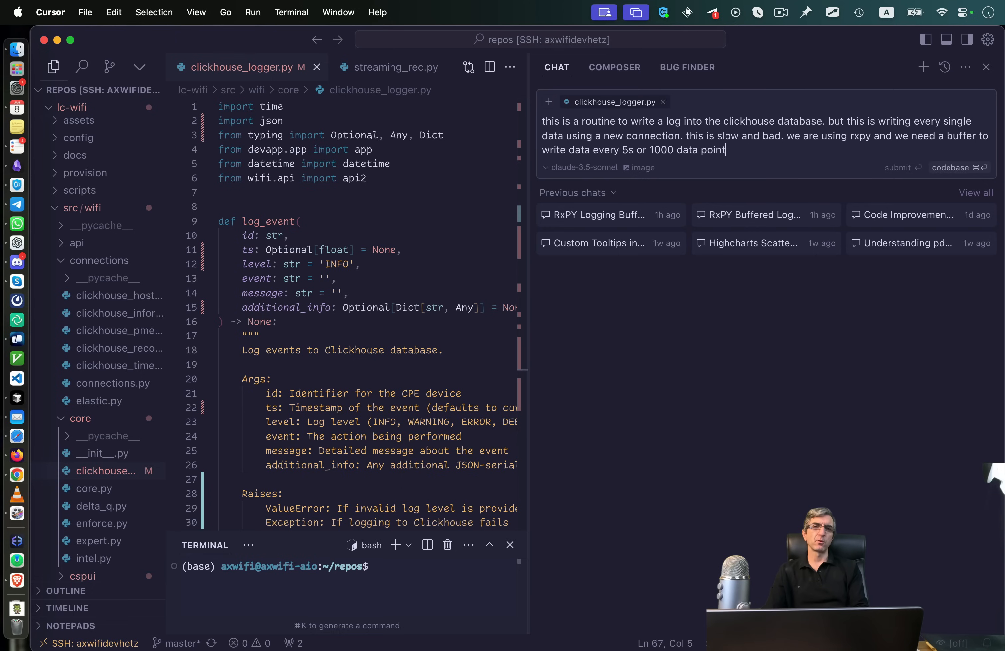
text(s. add a rx)
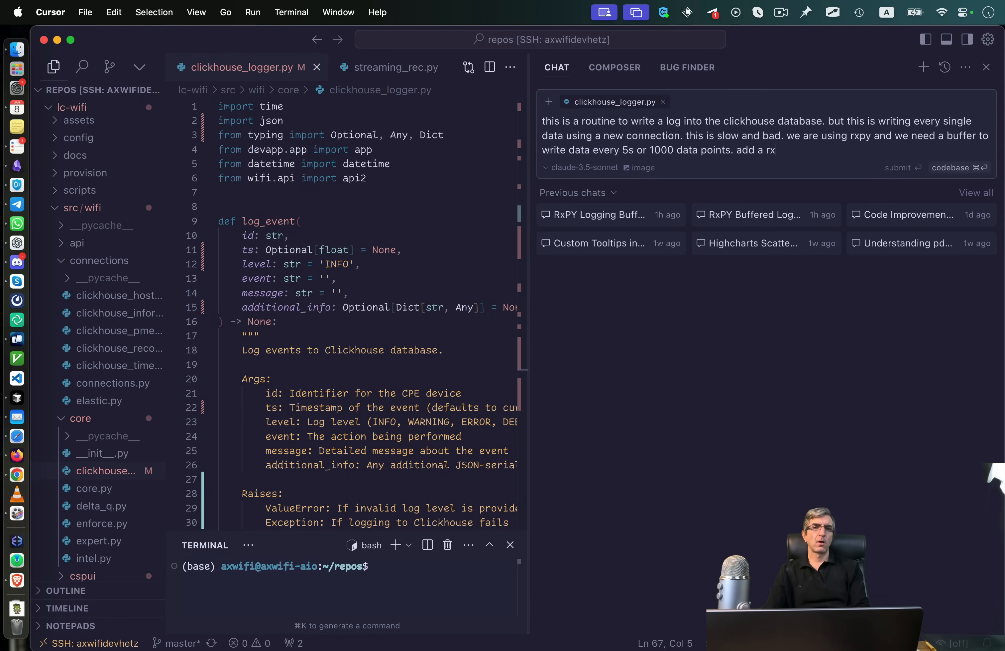
text(py)
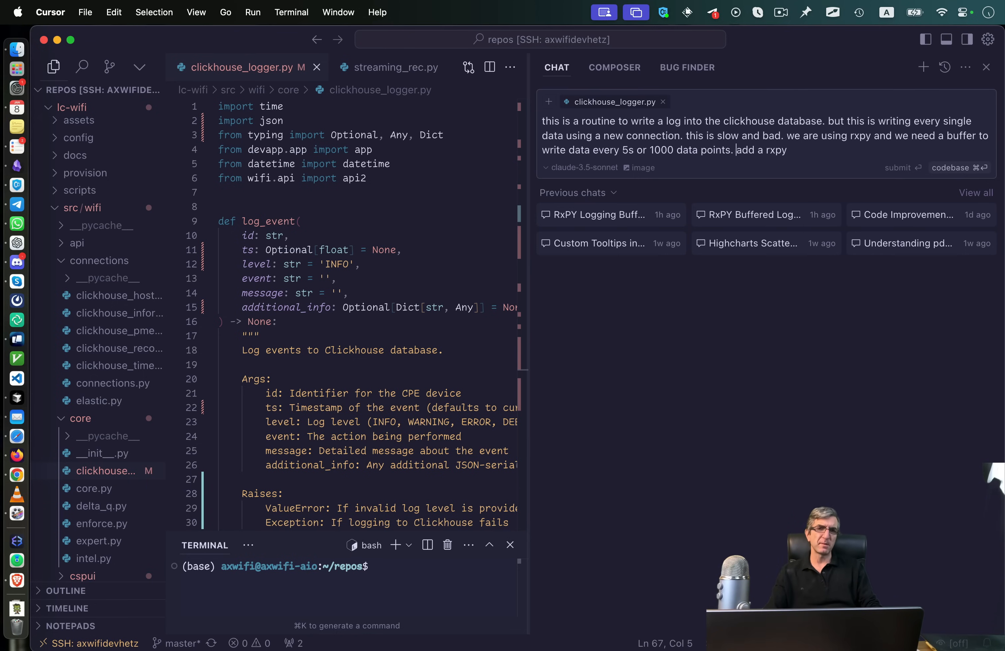
Finish with 'please add a rxpy functionality to this program to write the data in batches' and submit
text(please)
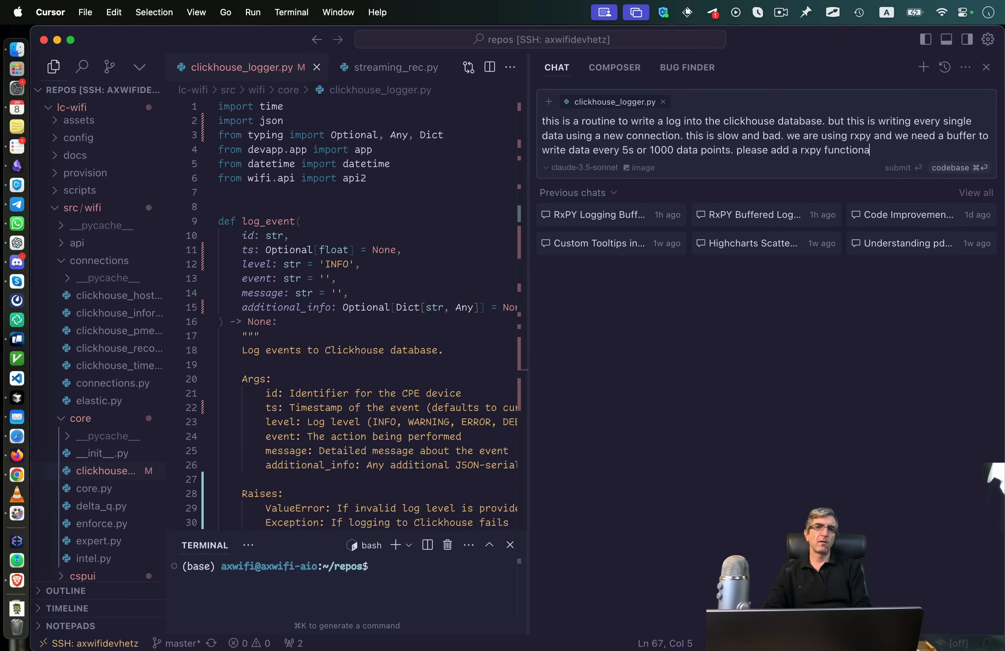
text(lity to this program to)
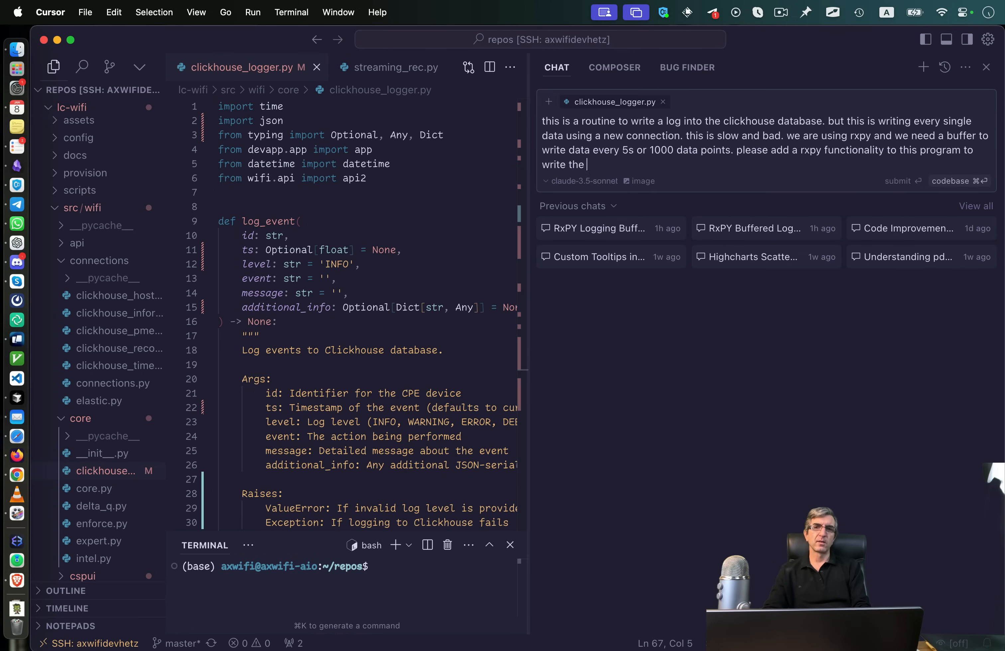
text(data in bat)
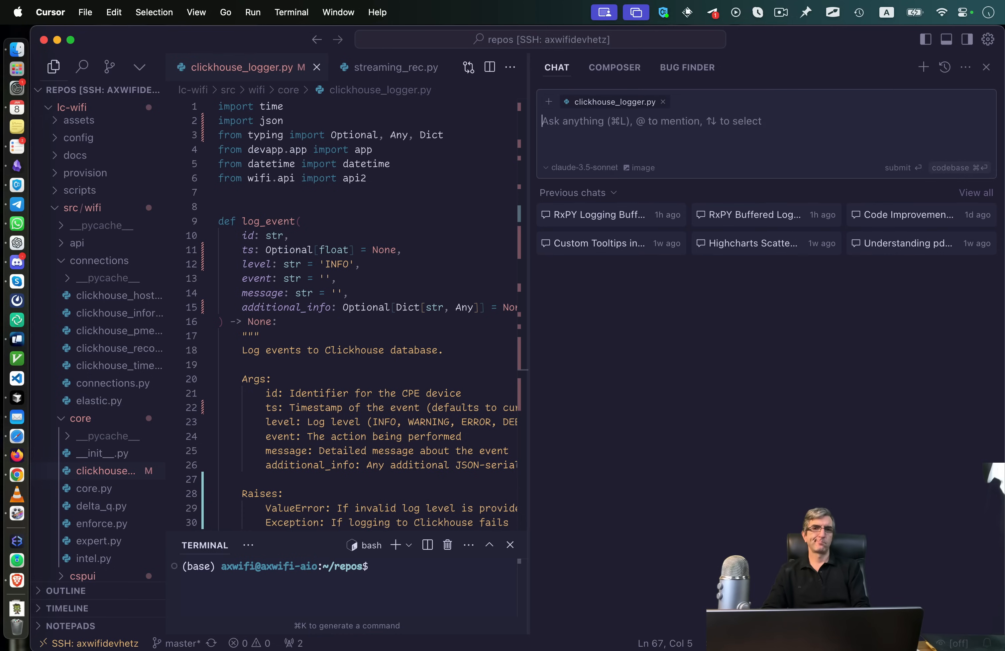
click(898, 168)
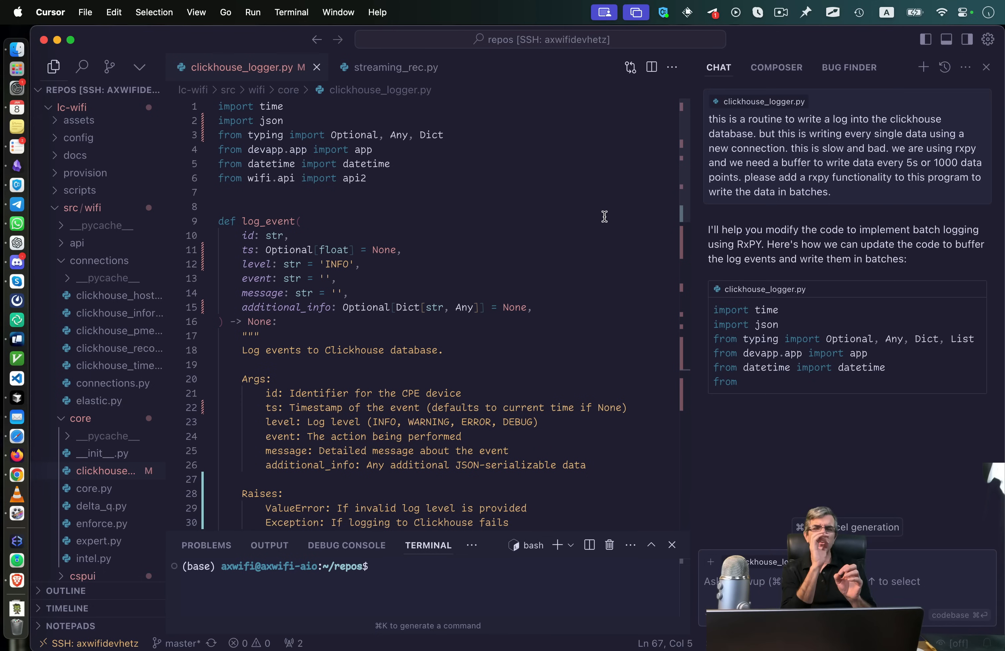
Scroll through the assistant's generated Subject, batch insert function and modified log_event code
scroll(down, 3)
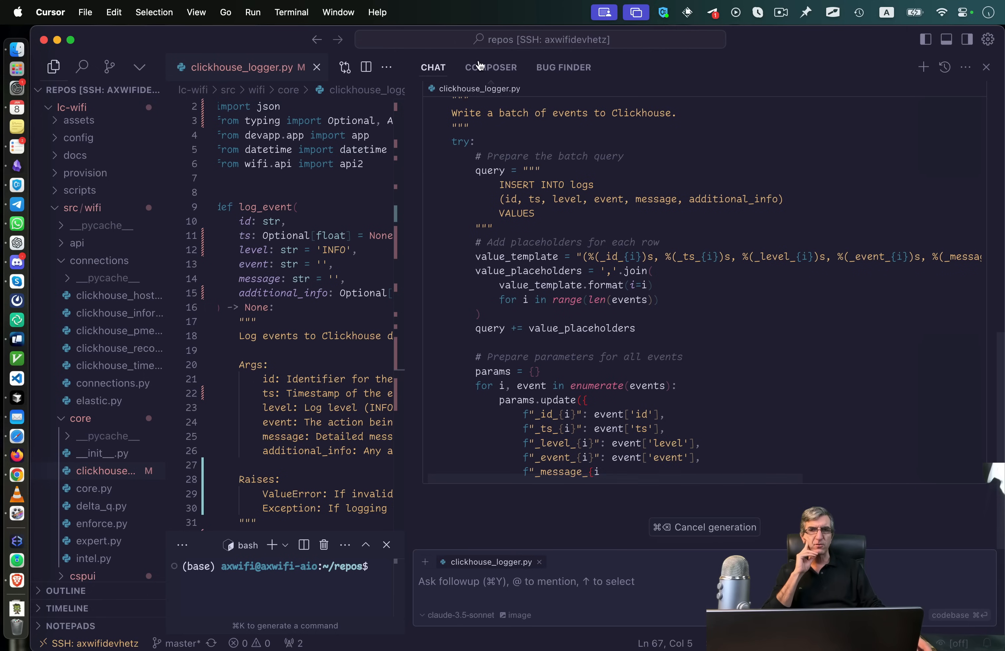
scroll(down, 3)
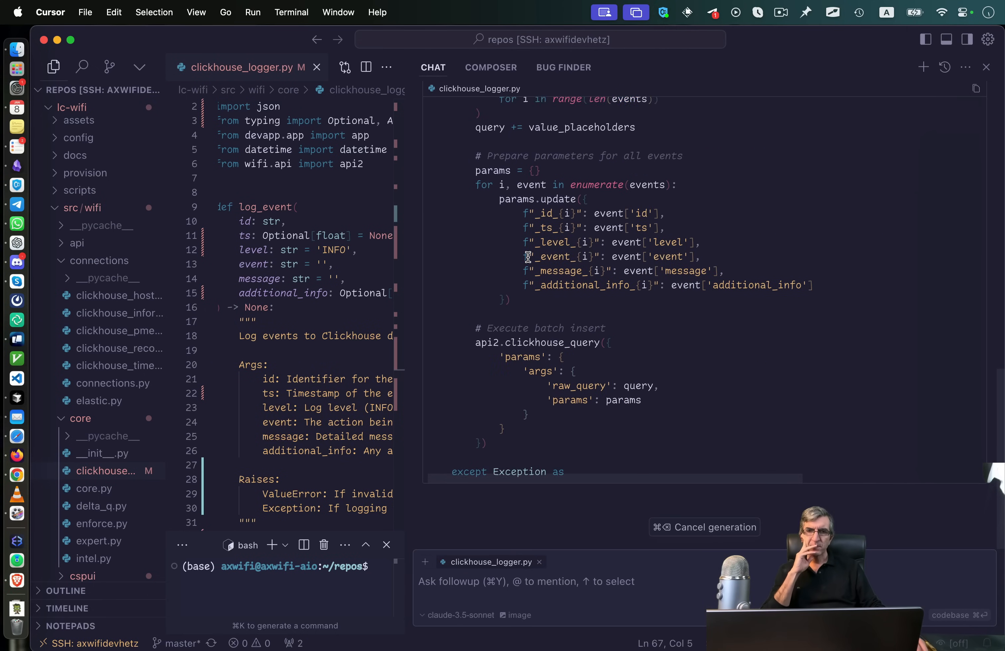
scroll(down, 3)
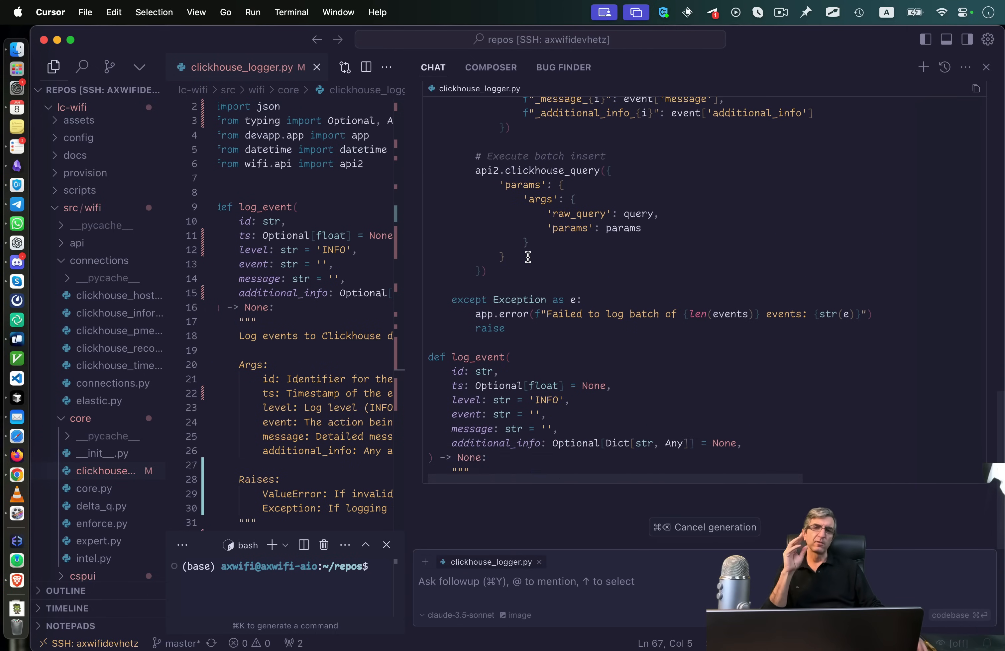
scroll(down, 3)
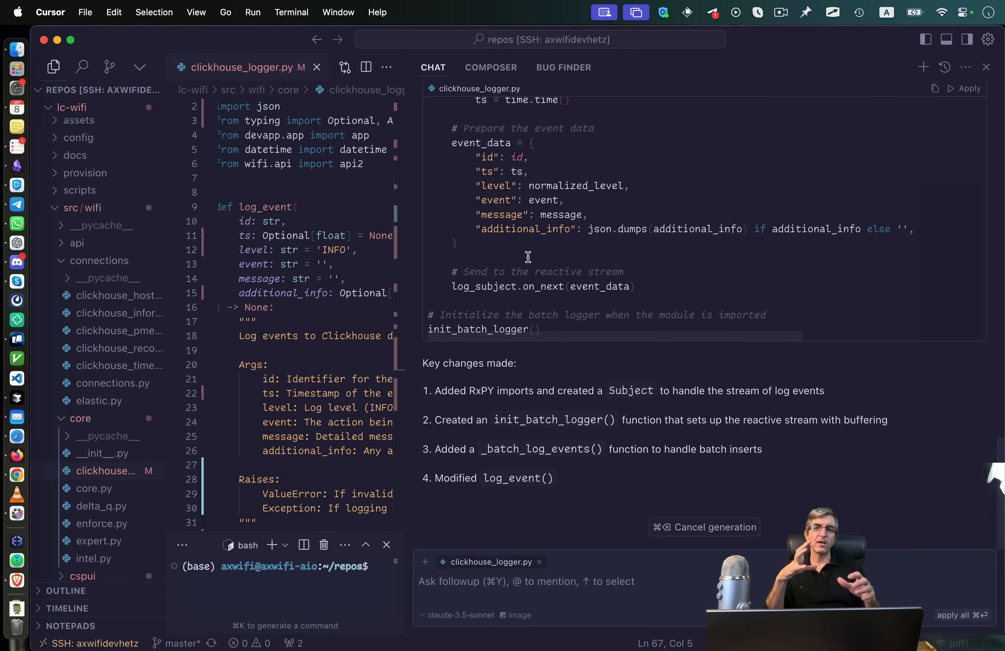
scroll(up, 3)
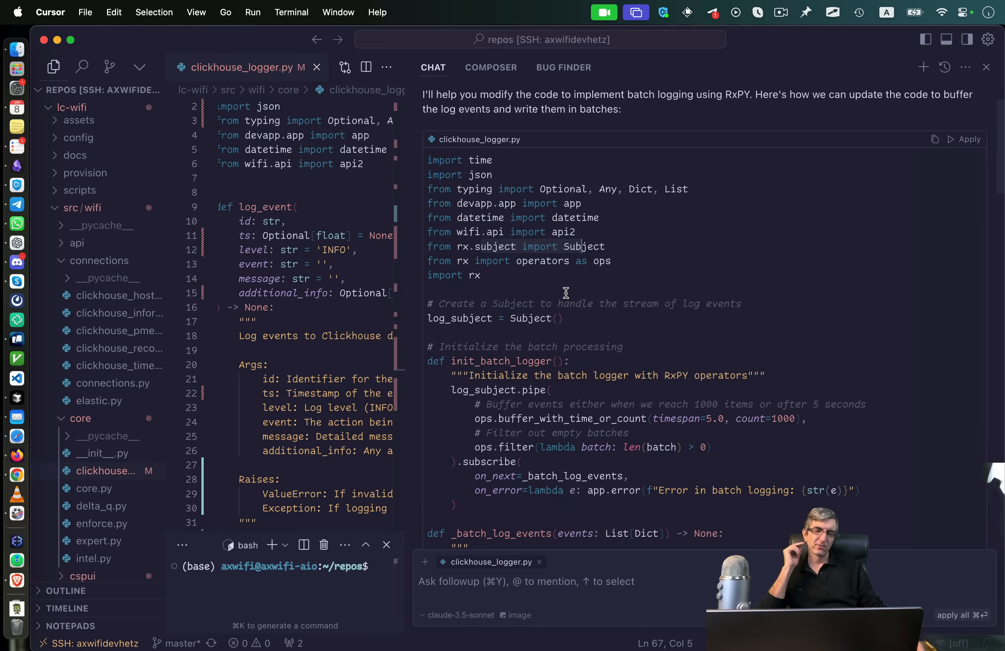
scroll(down, 3)
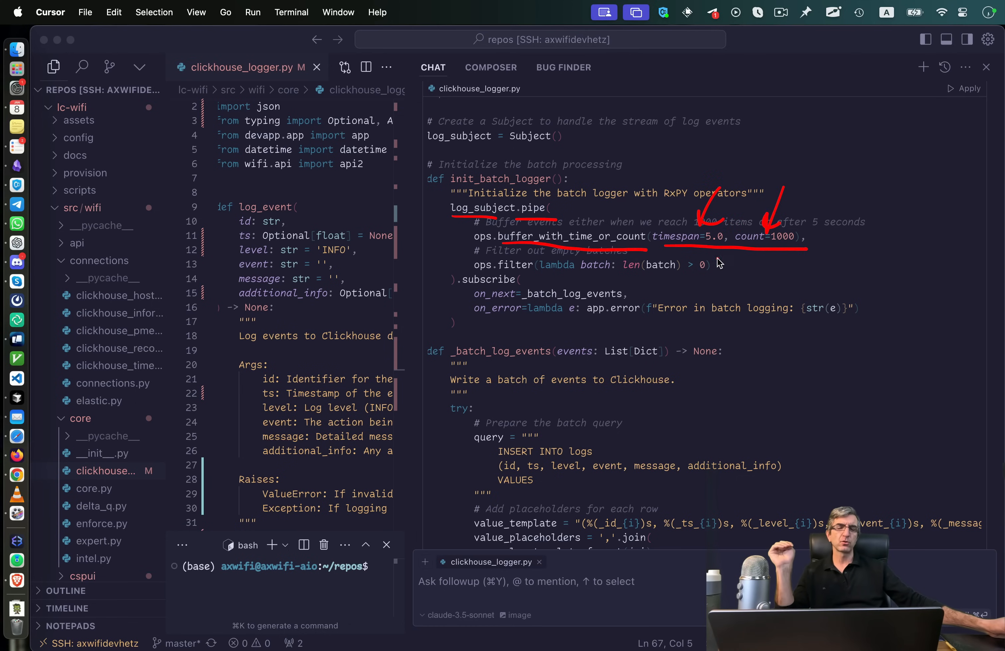
mouse_move(626, 232)
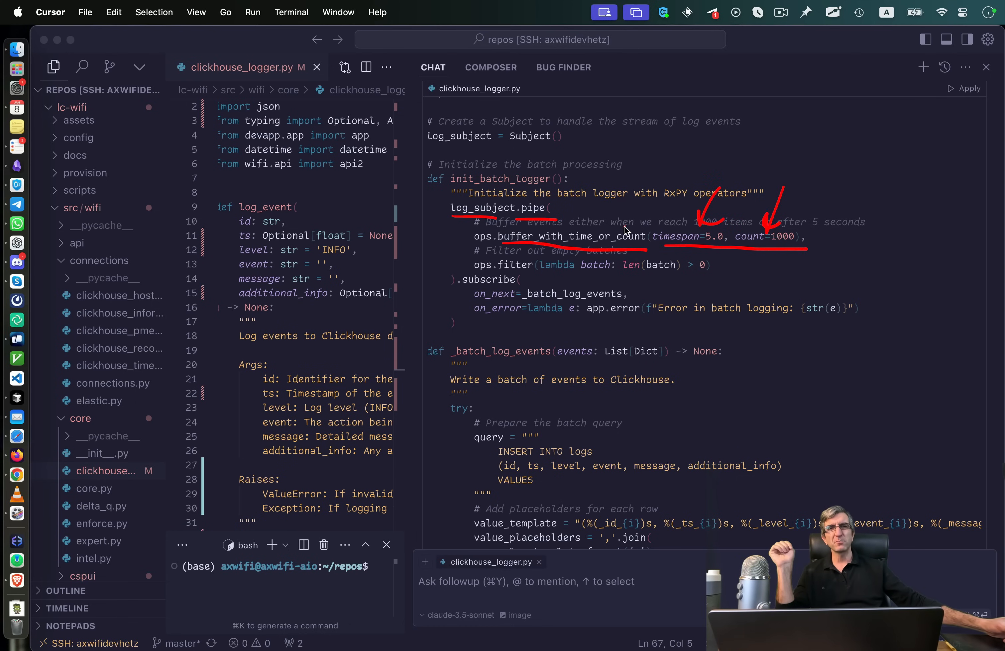
mouse_move(667, 208)
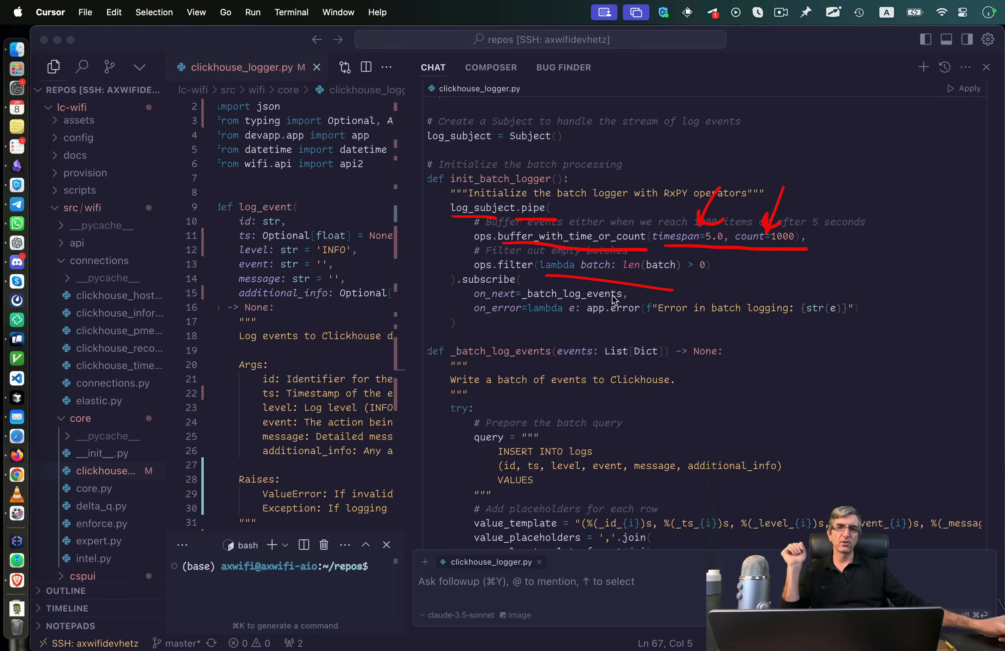
mouse_move(506, 306)
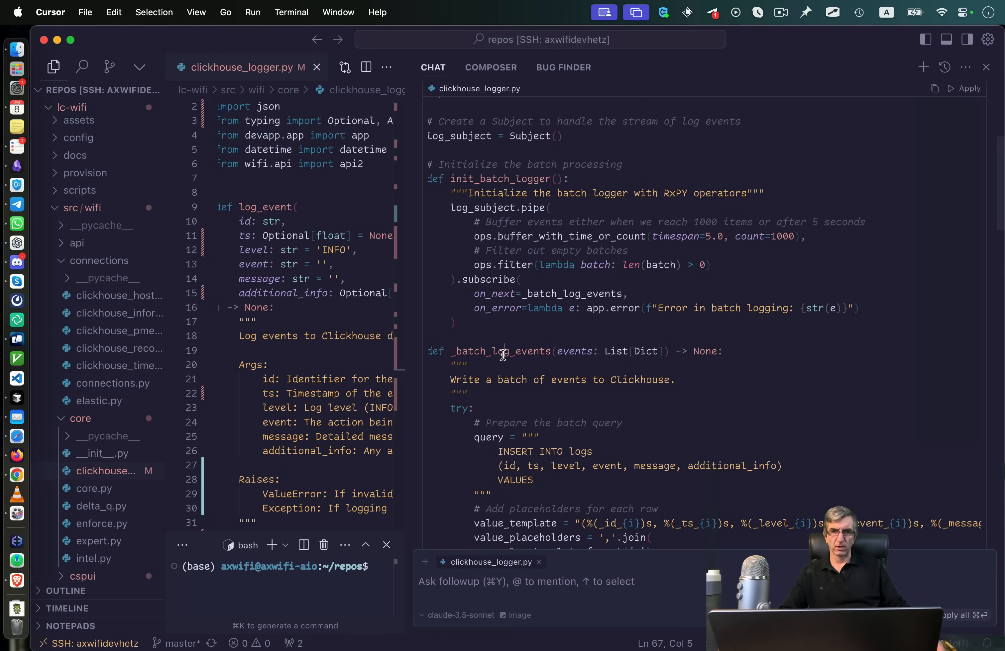
scroll(down, 3)
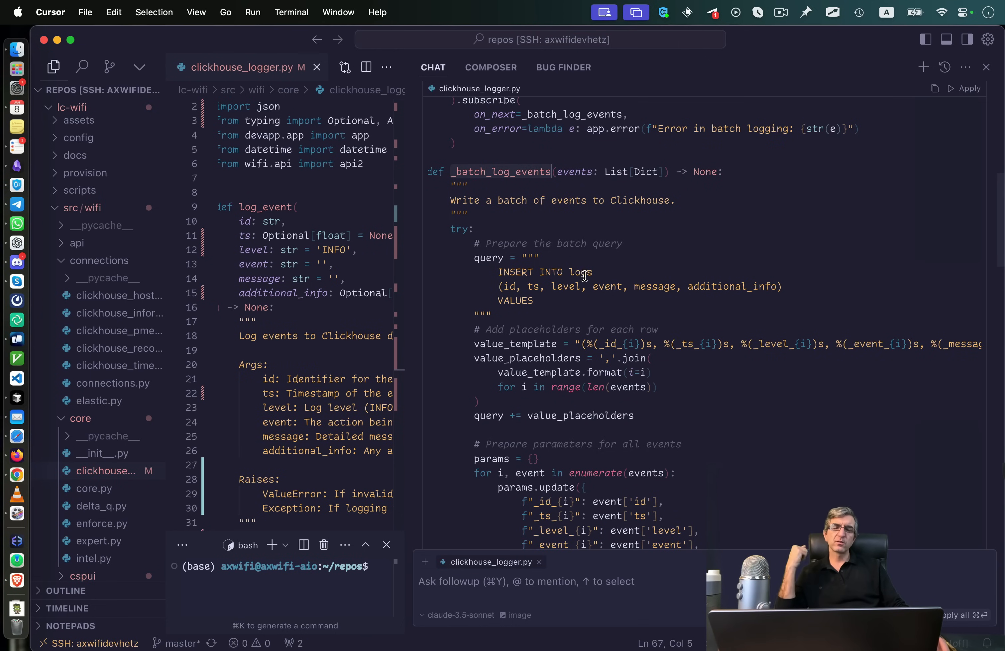
scroll(down, 3)
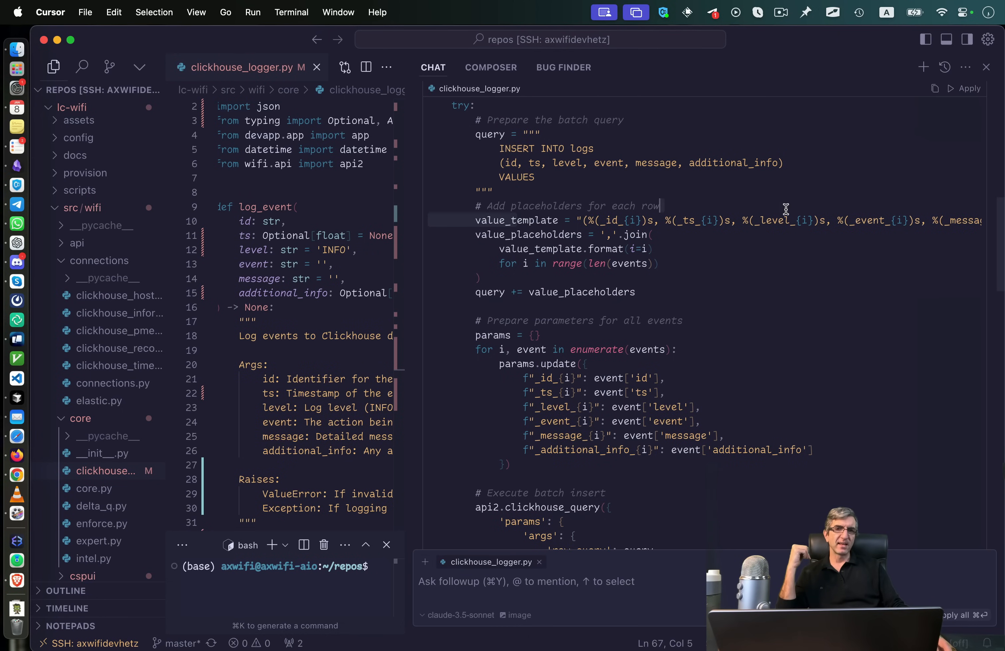
scroll(down, 3)
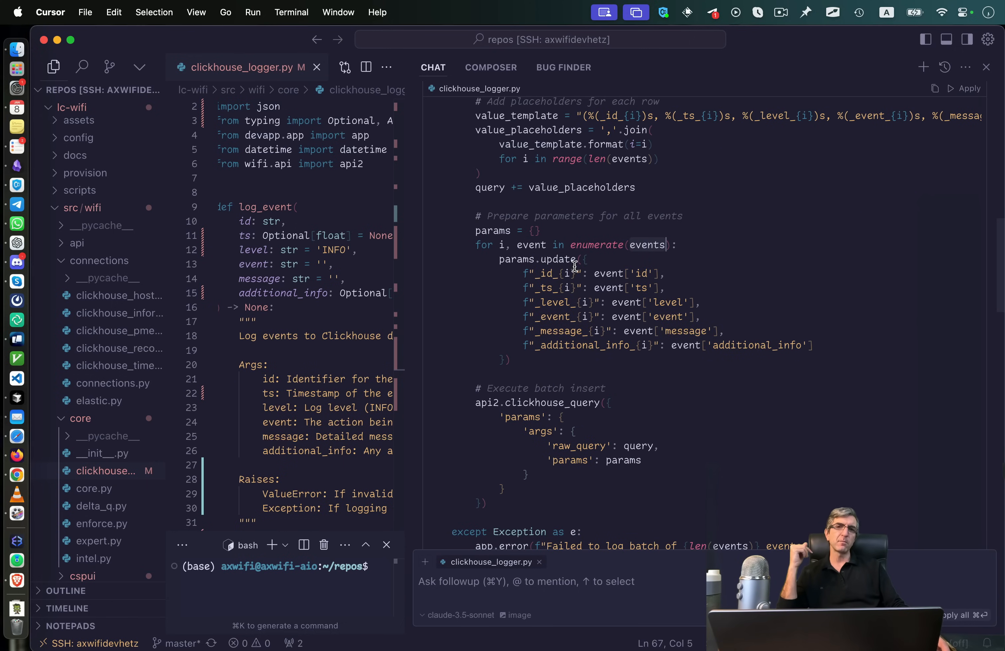
scroll(down, 3)
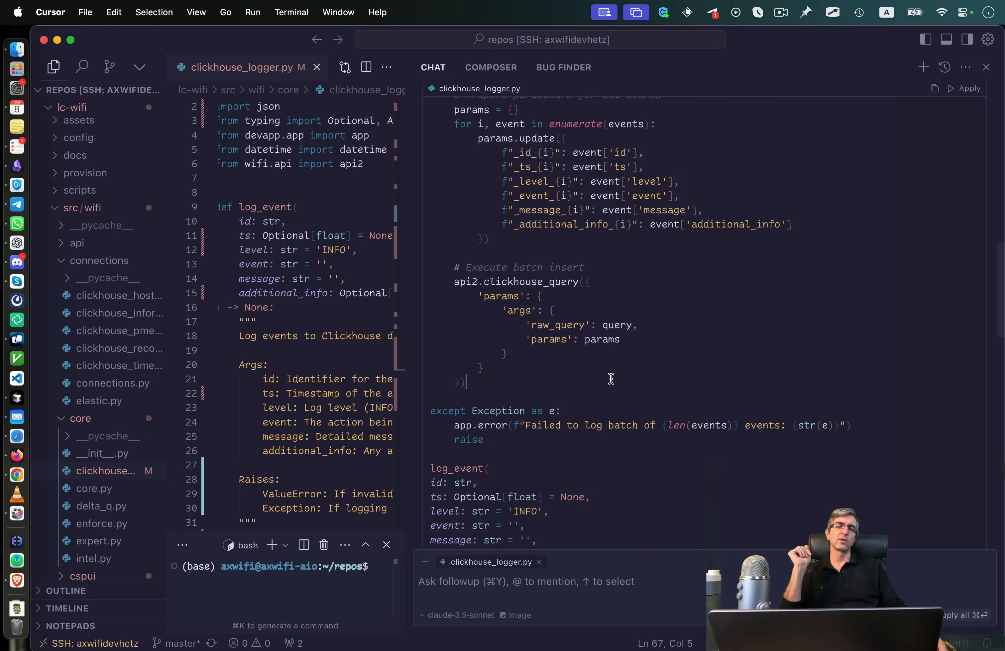
scroll(down, 3)
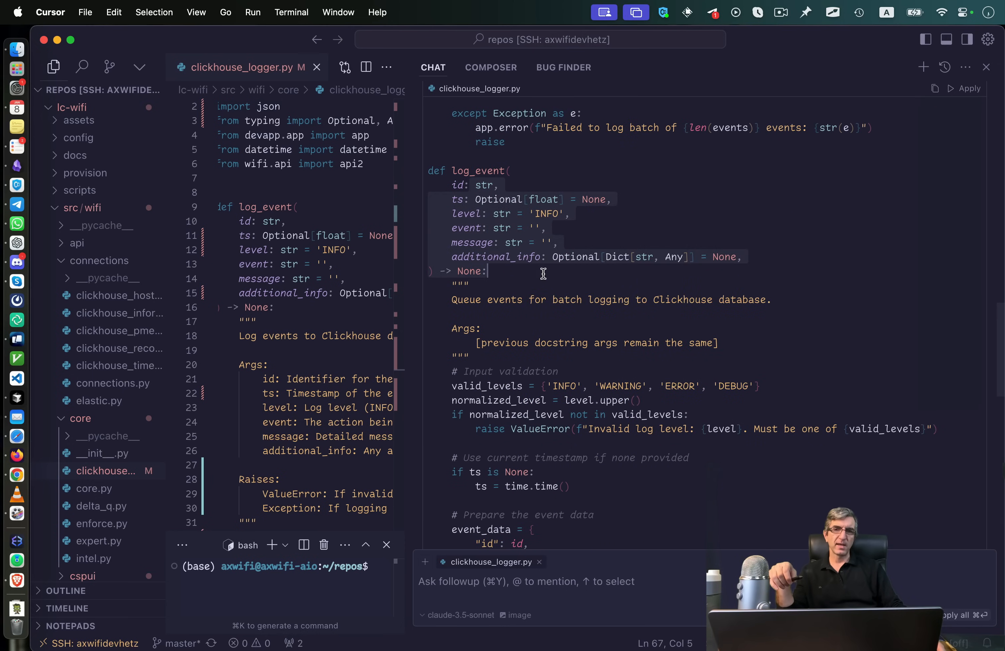
Scroll the chat to the end of the proposed log_event sending event data to the reactive stream
scroll(down, 3)
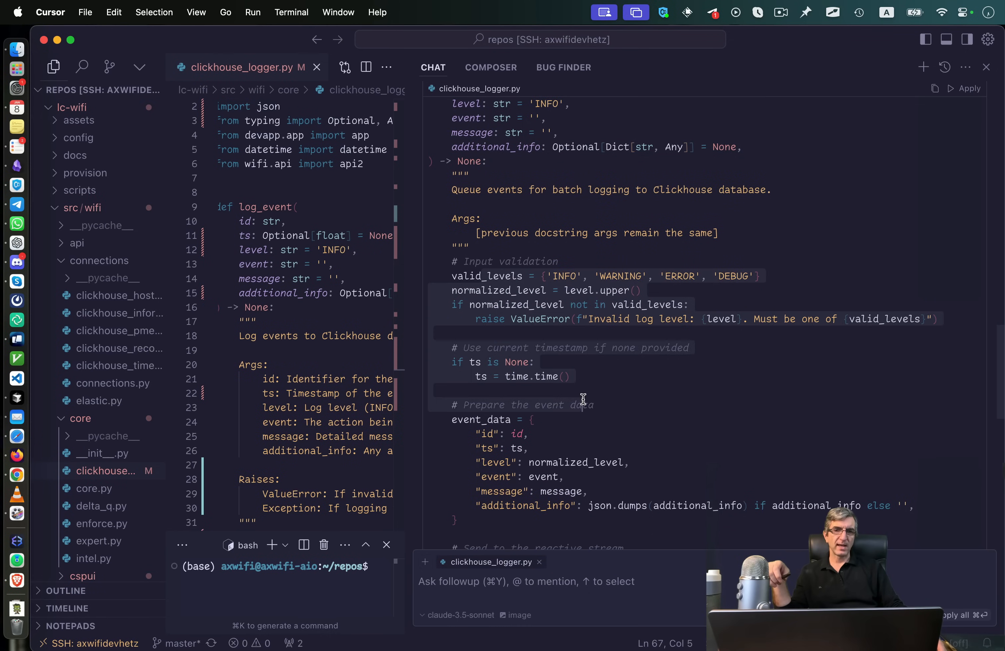
scroll(down, 3)
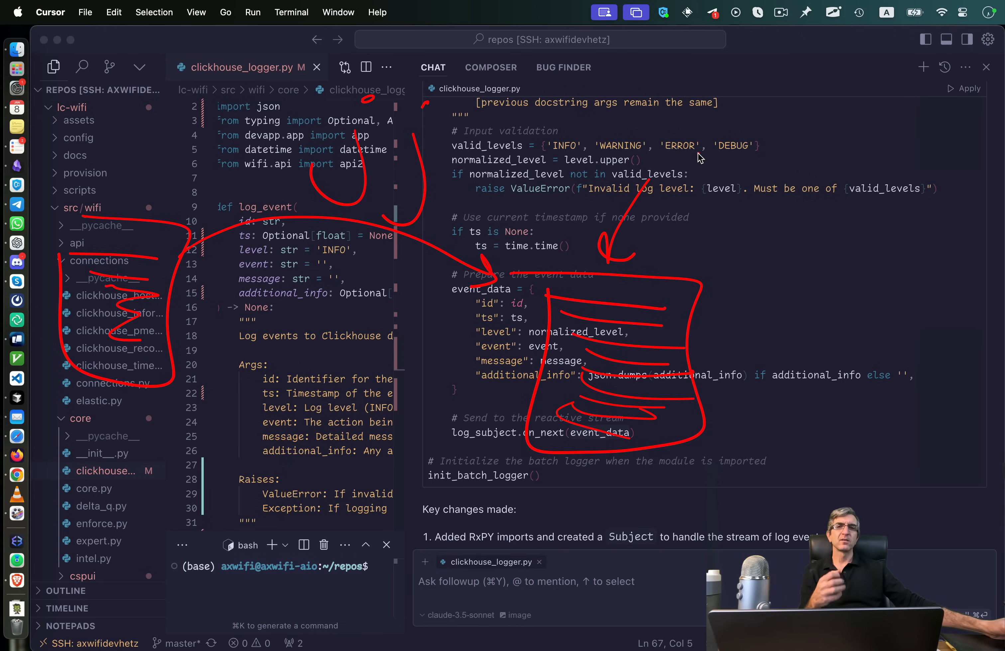
mouse_move(681, 150)
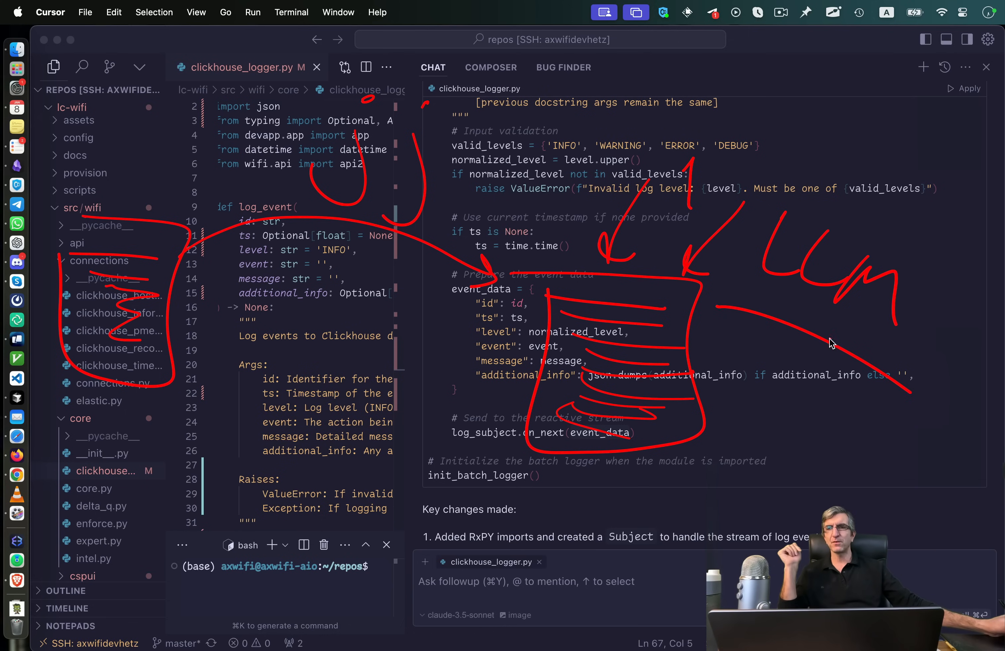
mouse_move(506, 391)
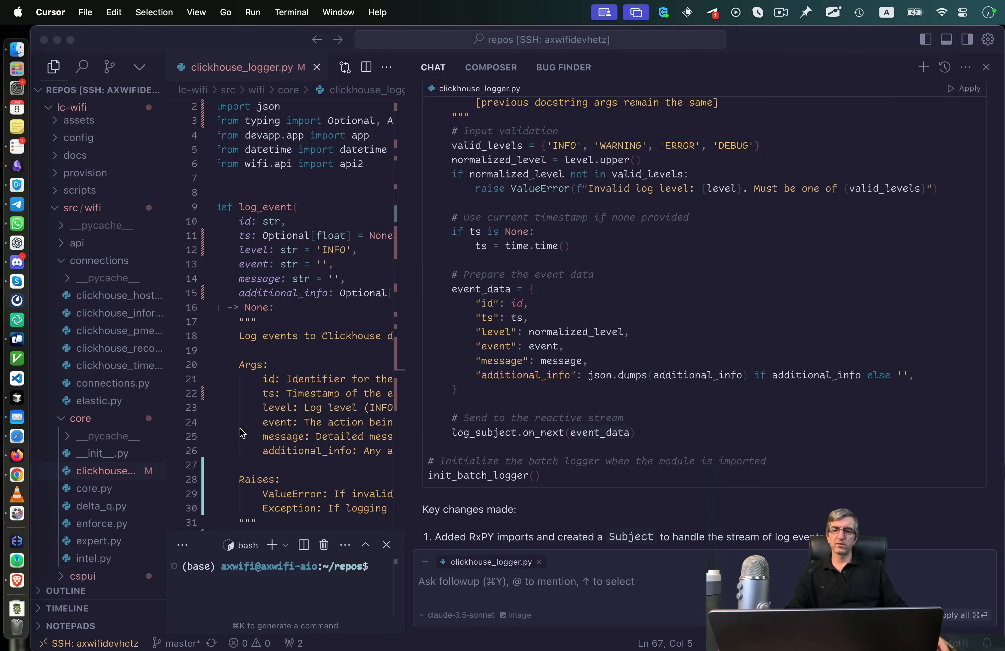
mouse_move(416, 295)
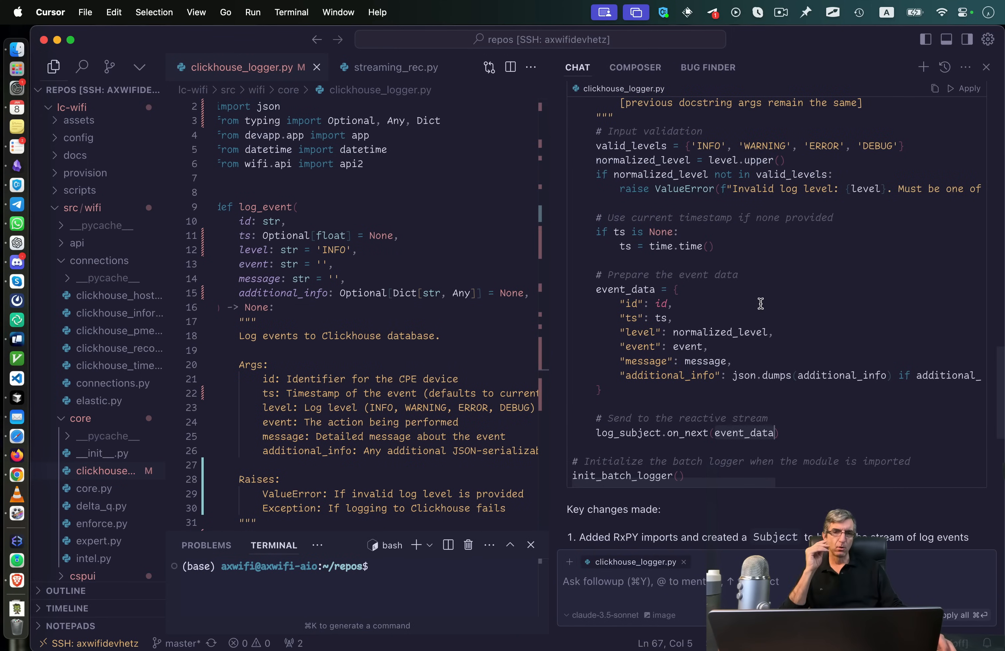
Apply the chat's code block as an inline diff in clickhouse_logger.py
scroll(down, 3)
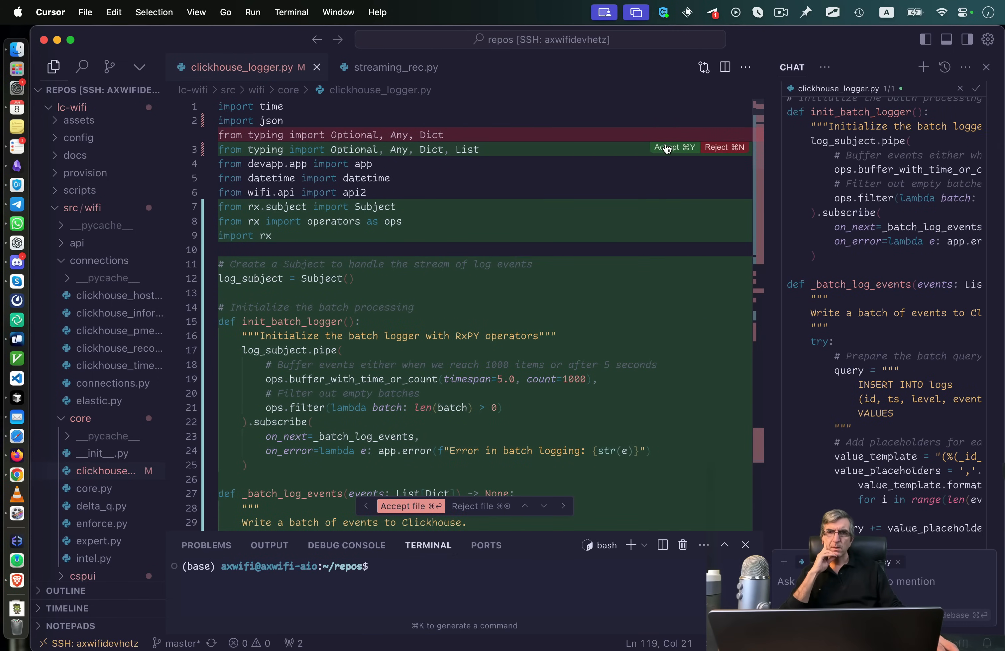
Accept every diff hunk, from the List typing import down to the final event_data change
click(671, 148)
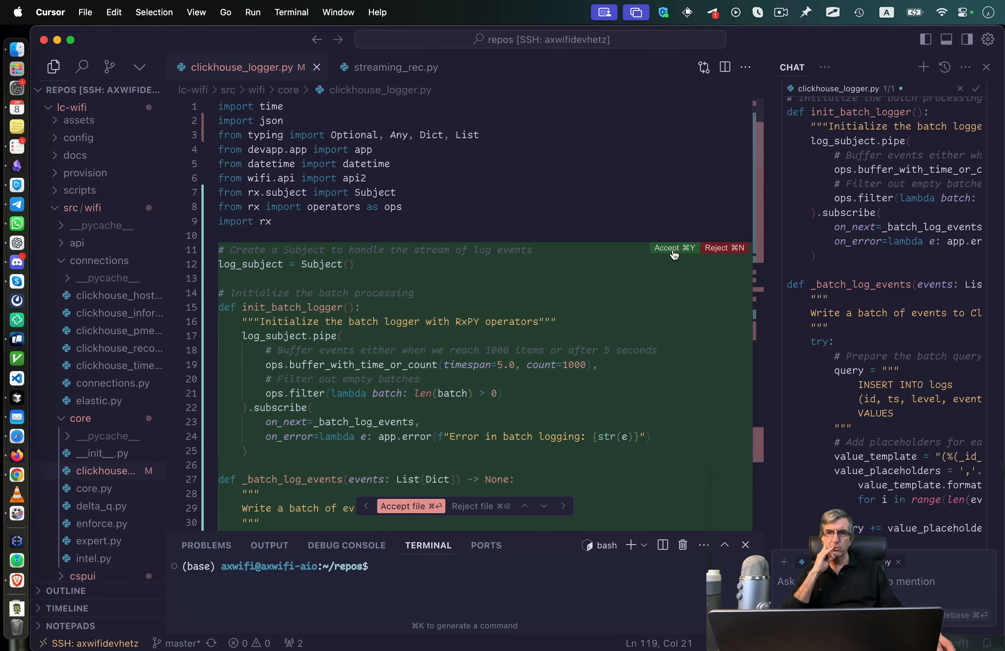
scroll(down, 3)
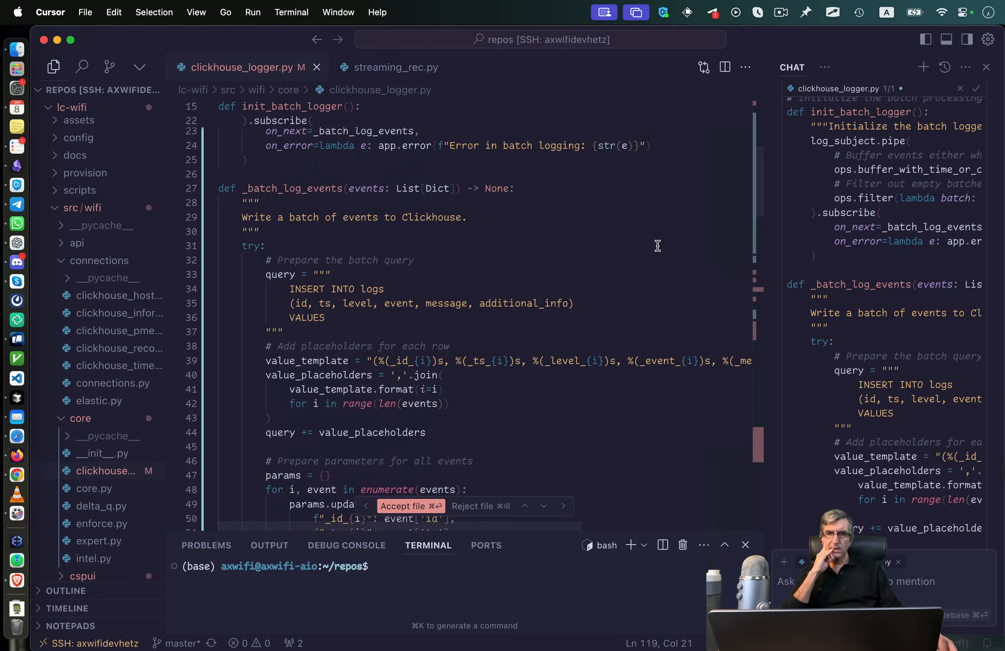
scroll(down, 3)
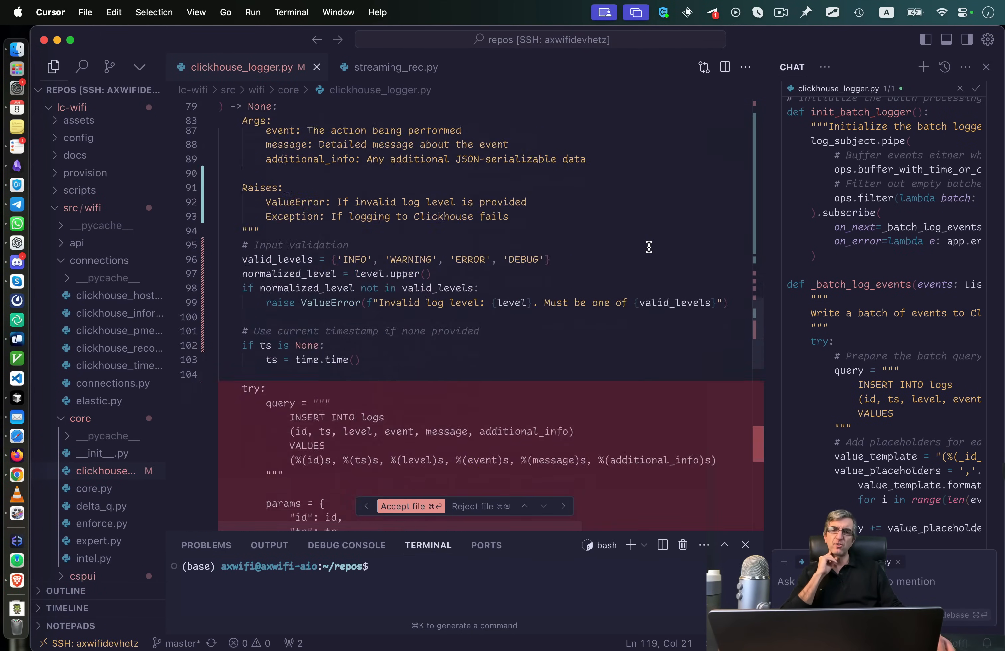
scroll(down, 3)
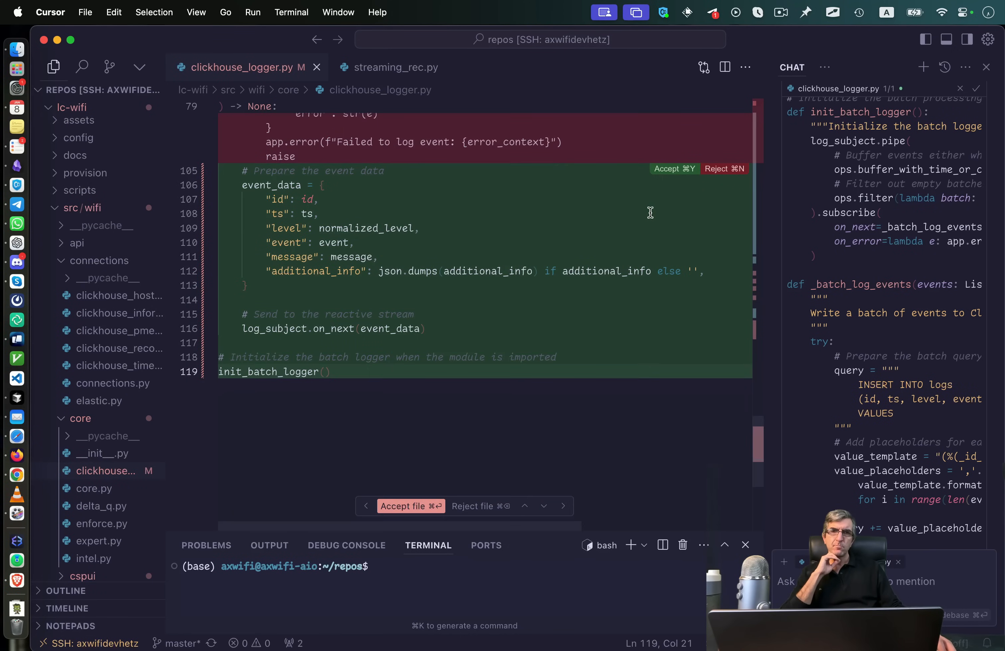
click(402, 506)
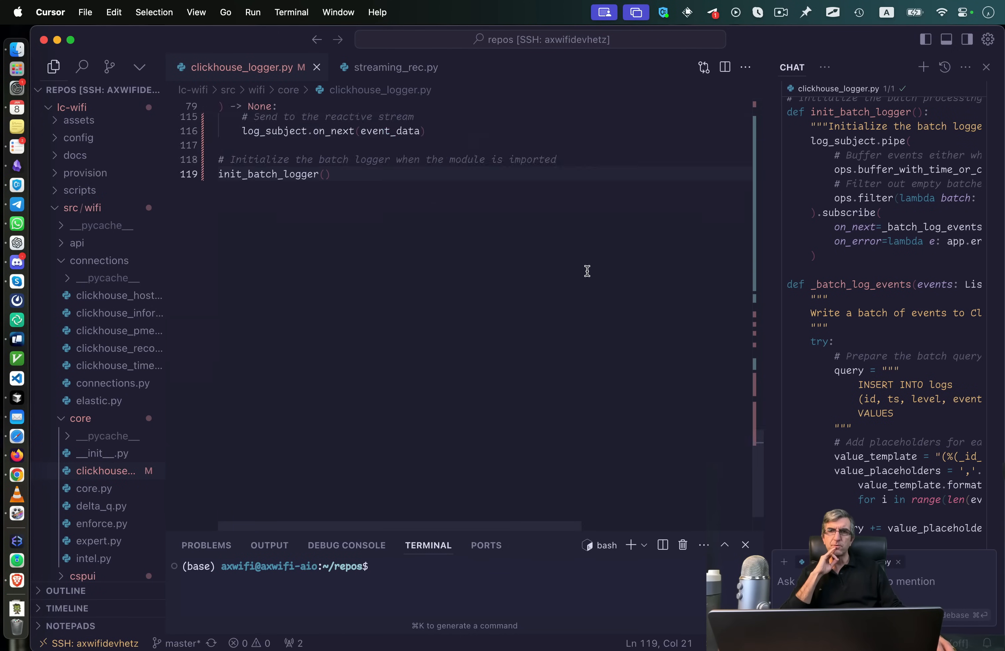
scroll(up, 3)
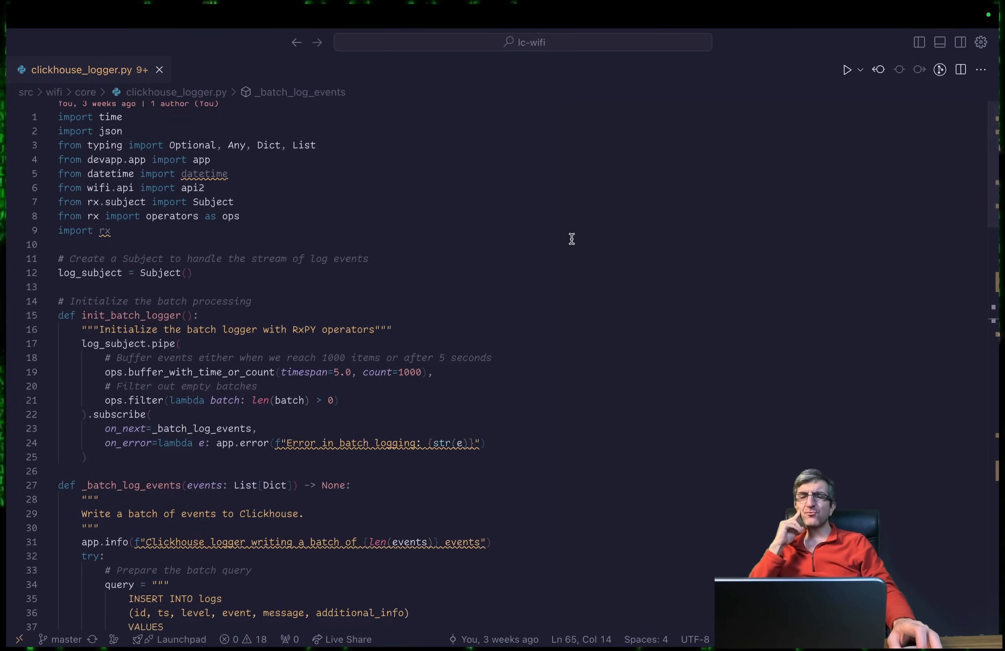
Review the quoted level, event, message and additional_info placeholders in _batch_log_events' value_template
scroll(down, 3)
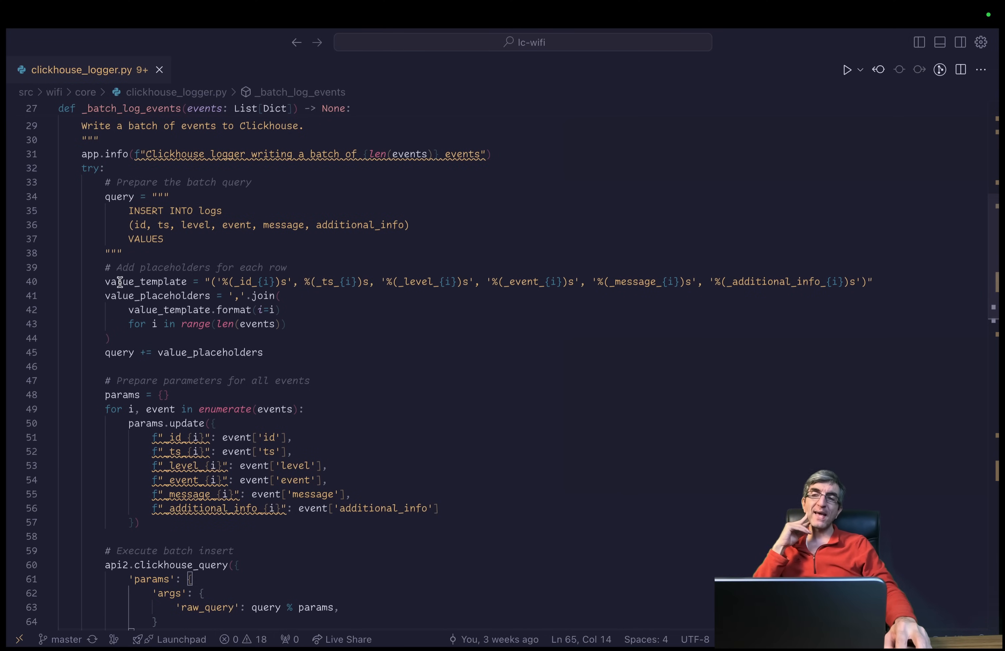
click(611, 282)
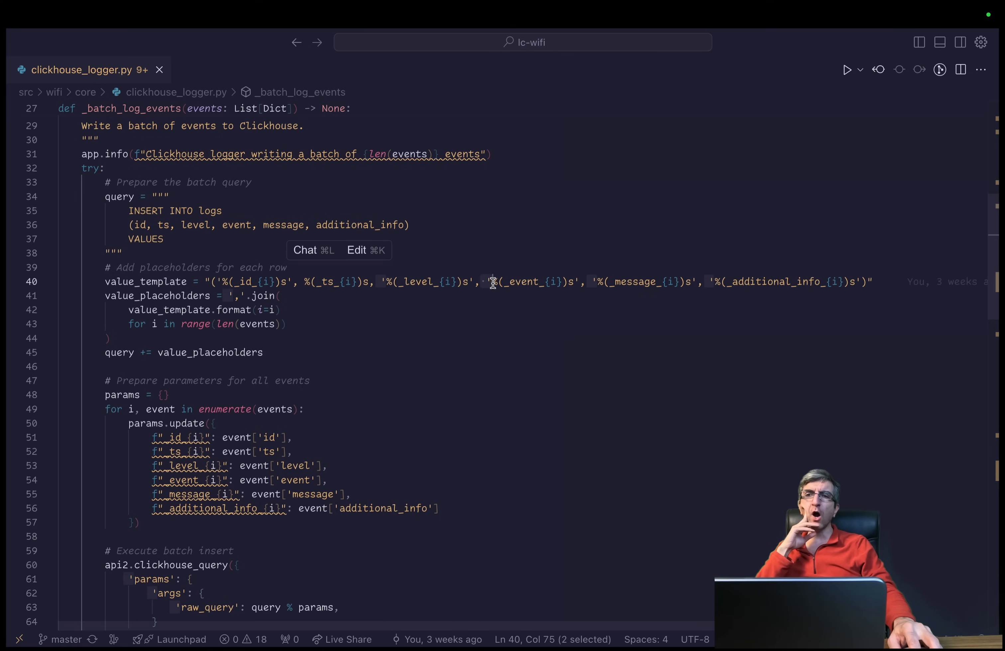
mouse_move(563, 294)
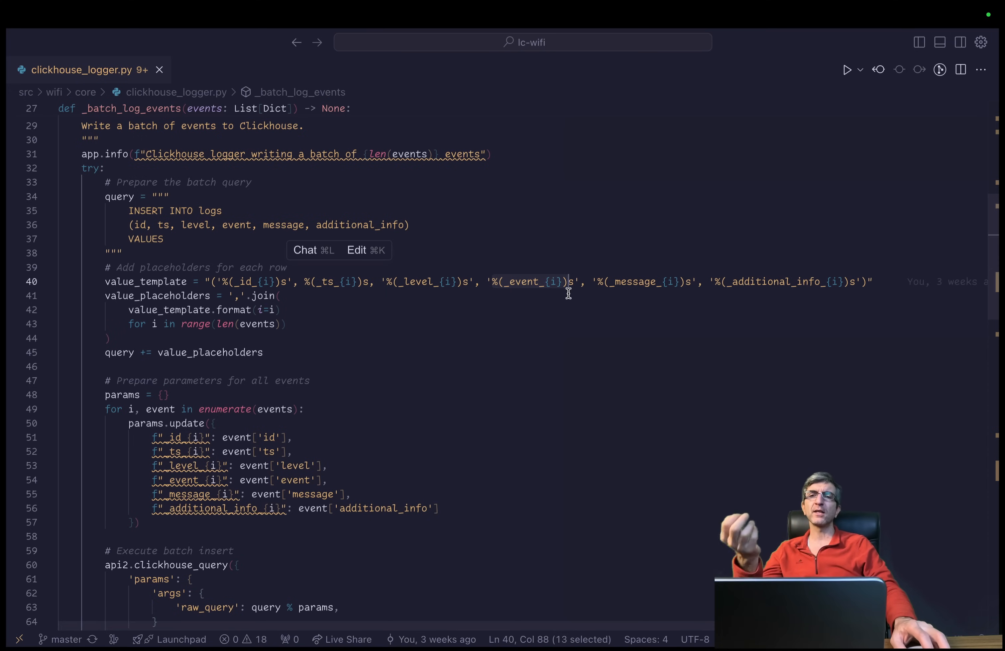
click(581, 281)
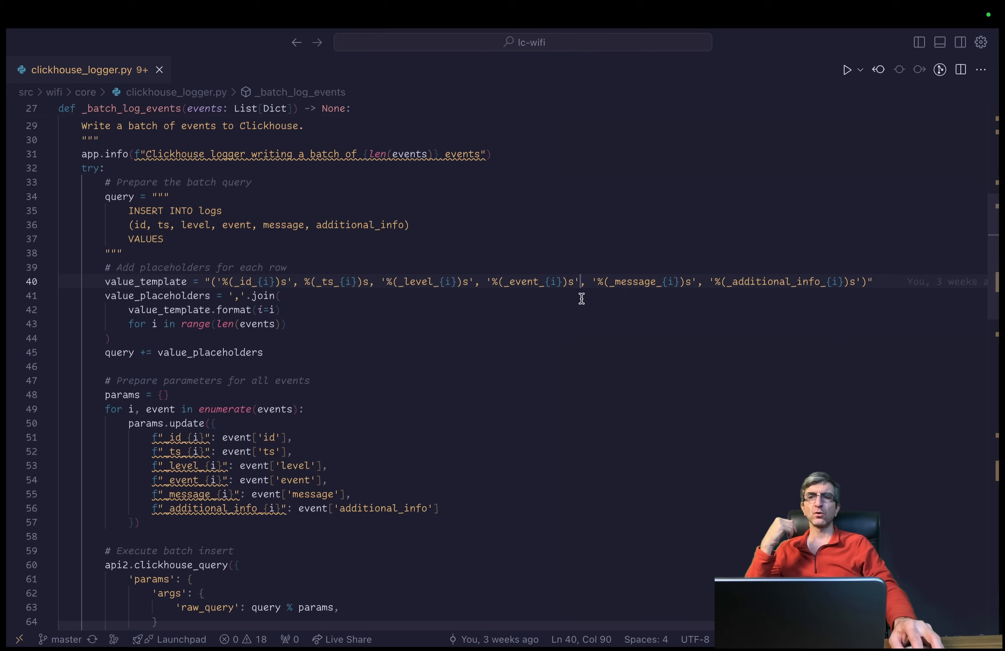
mouse_move(625, 290)
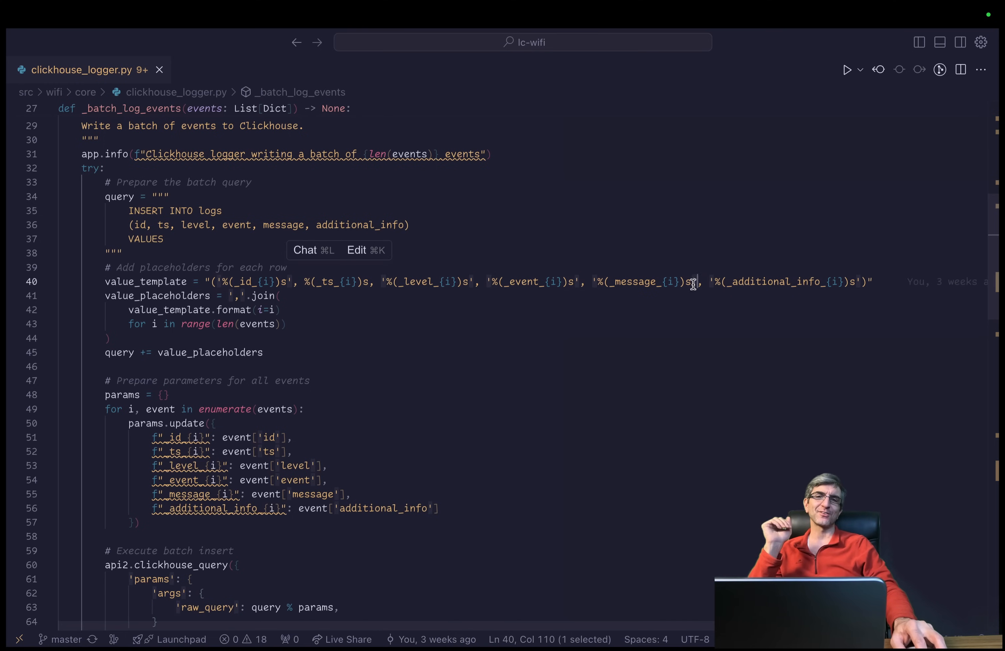
mouse_move(661, 303)
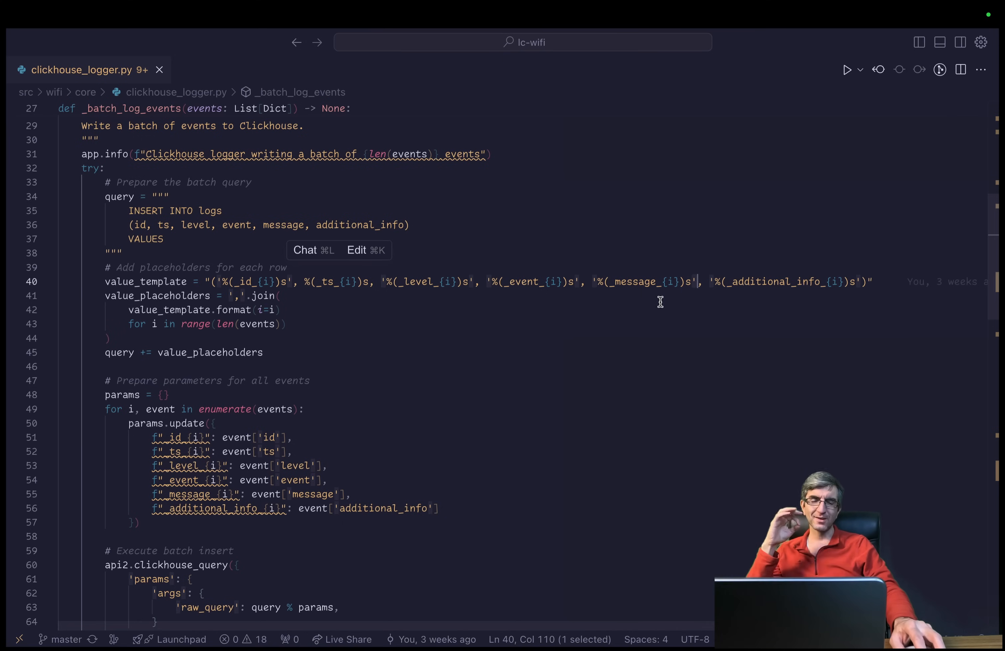
mouse_move(573, 309)
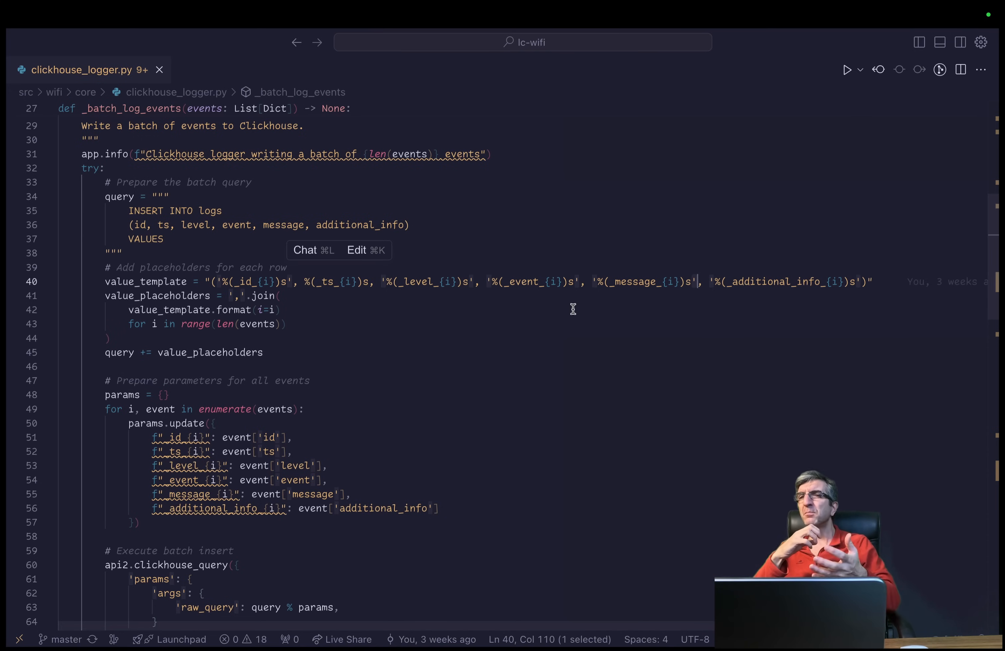
mouse_move(527, 320)
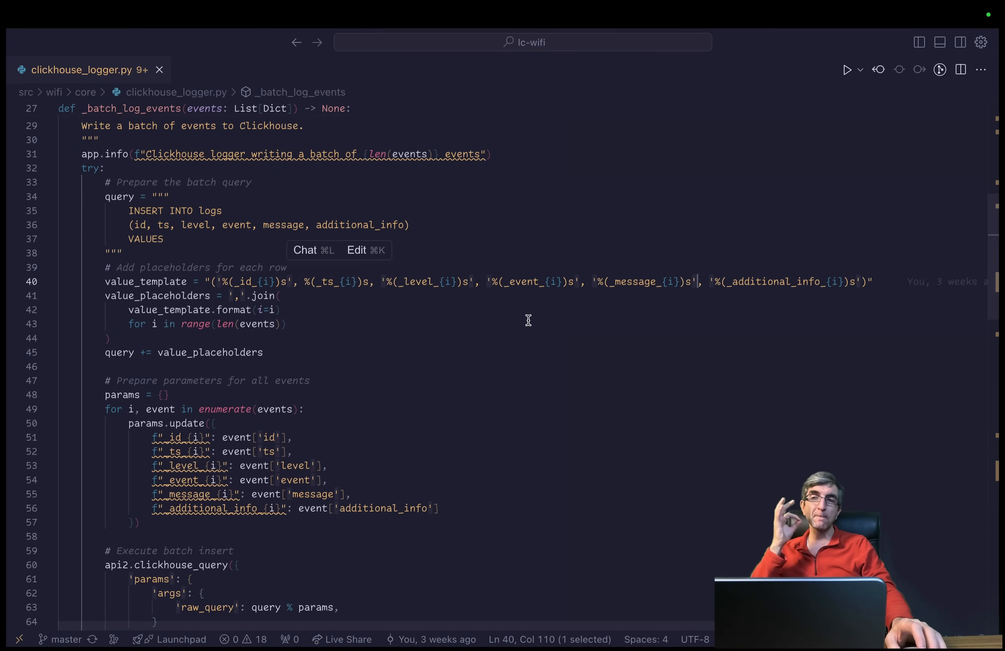
scroll(down, 3)
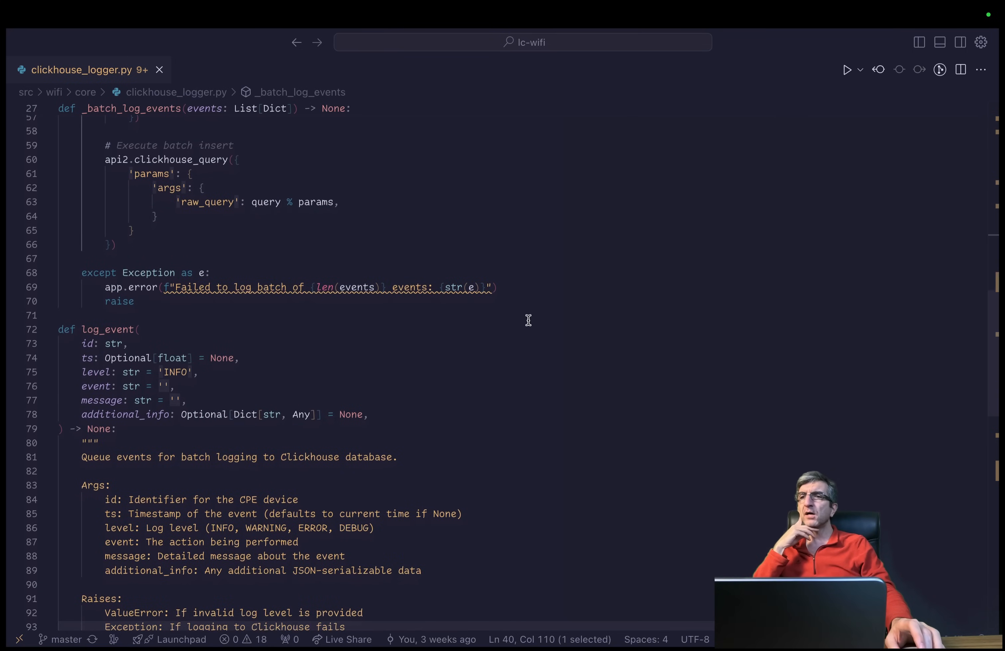
scroll(up, 3)
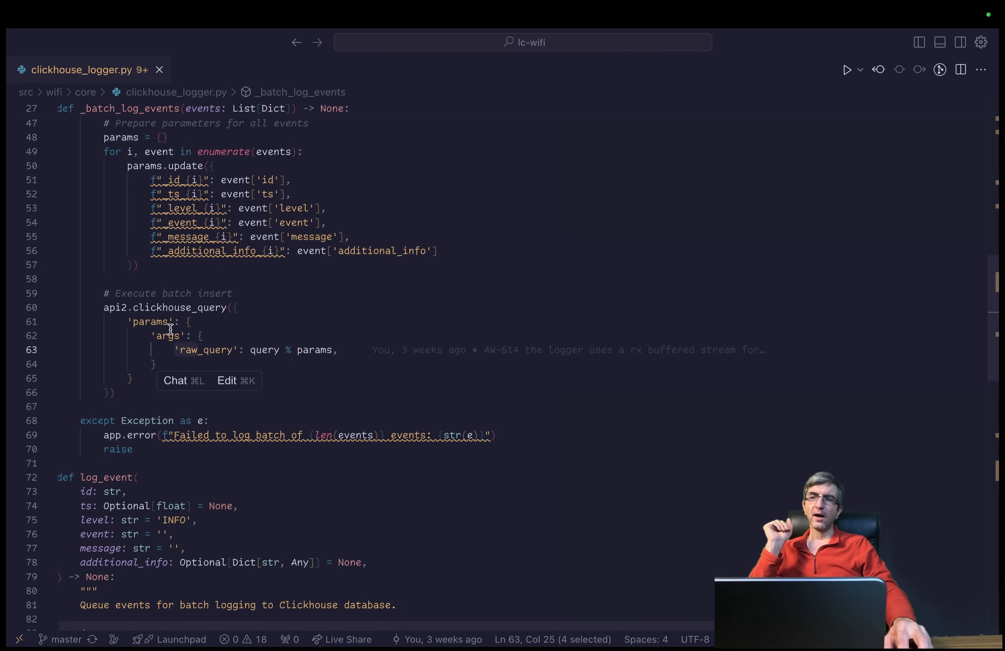
mouse_move(206, 351)
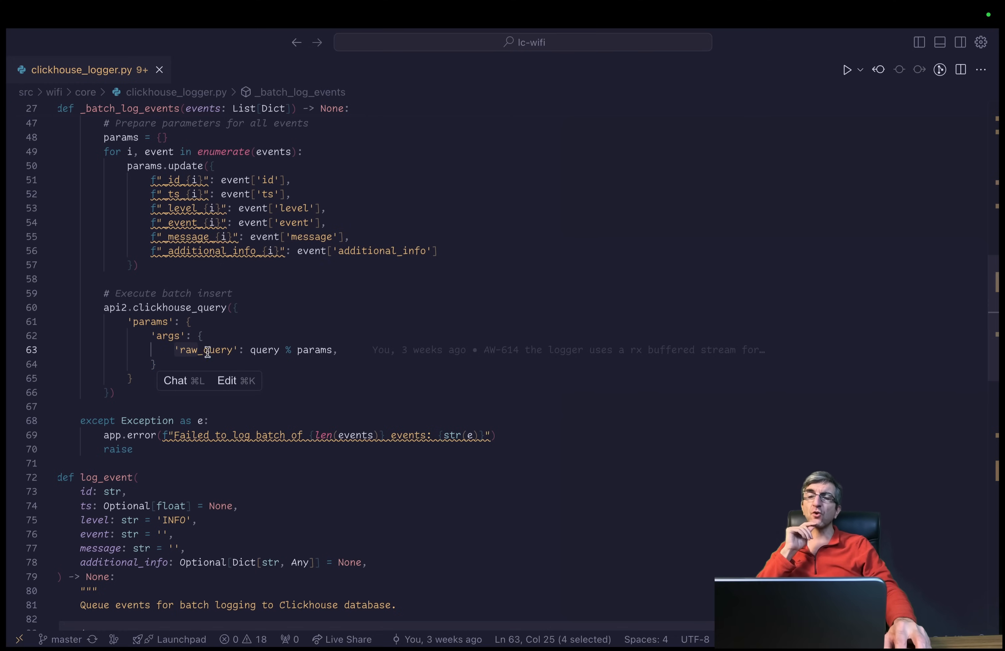
double_click(262, 351)
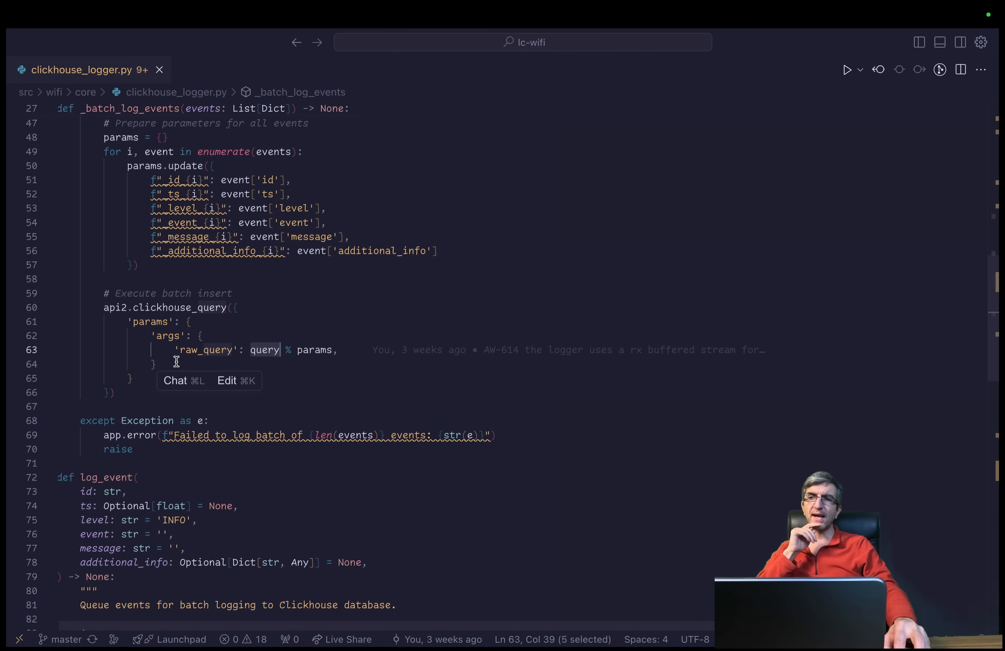
scroll(up, 3)
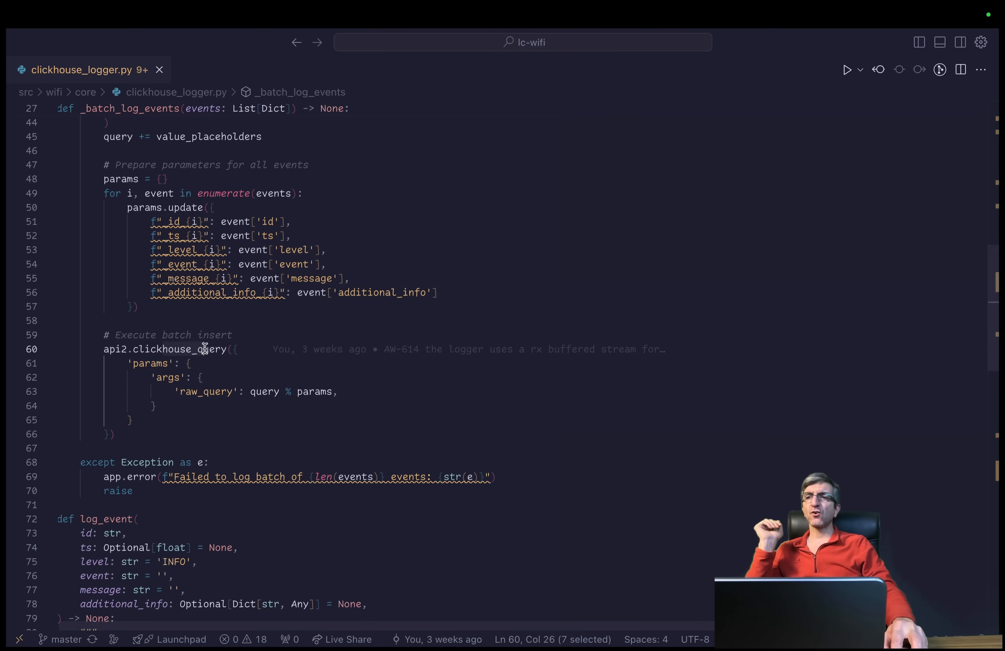
click(186, 392)
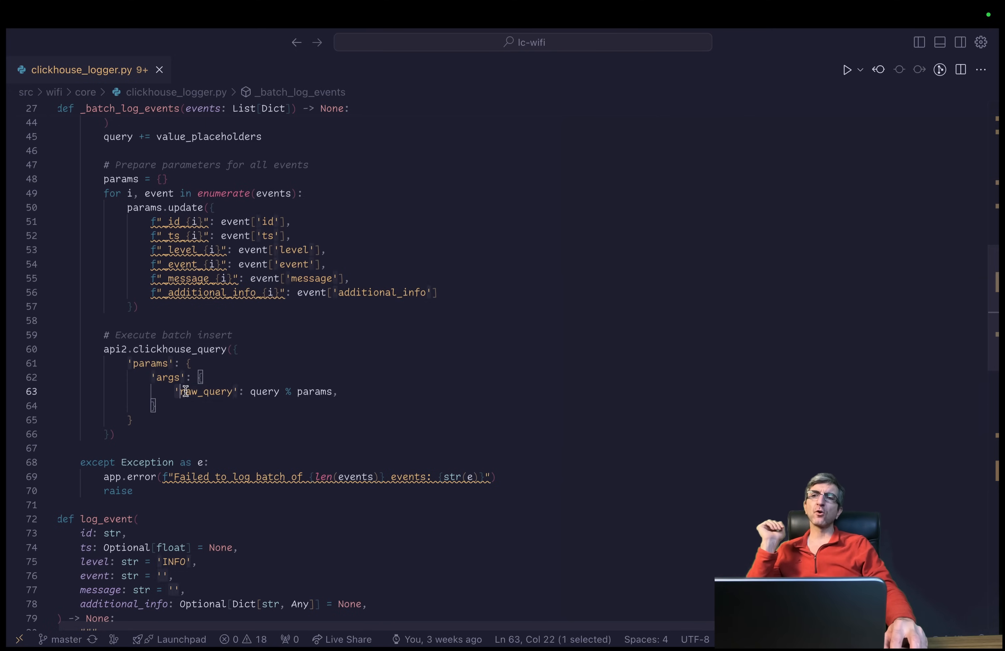
double_click(206, 392)
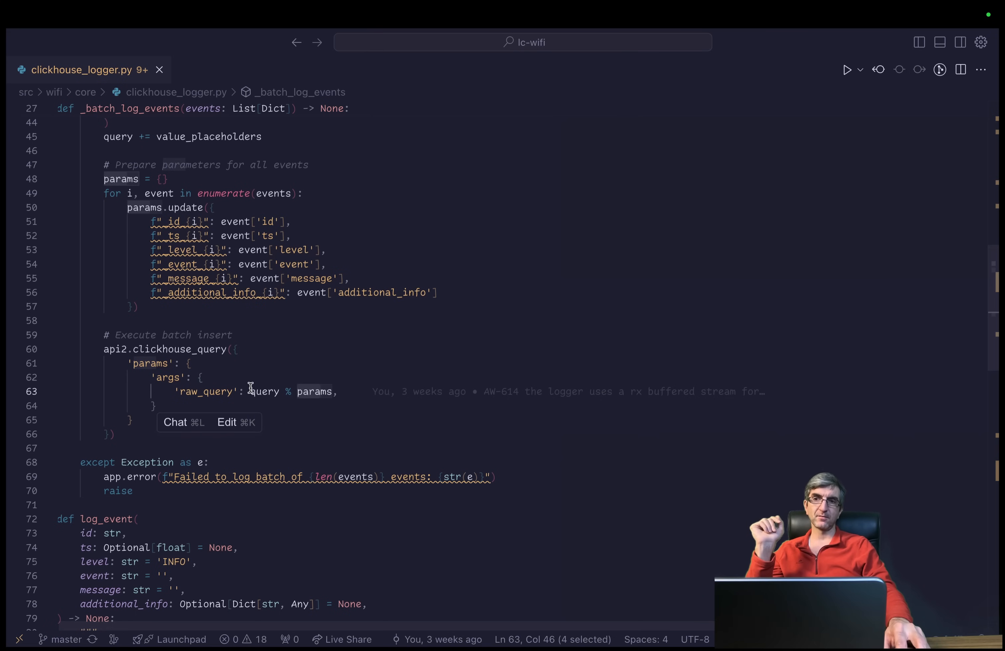
scroll(up, 3)
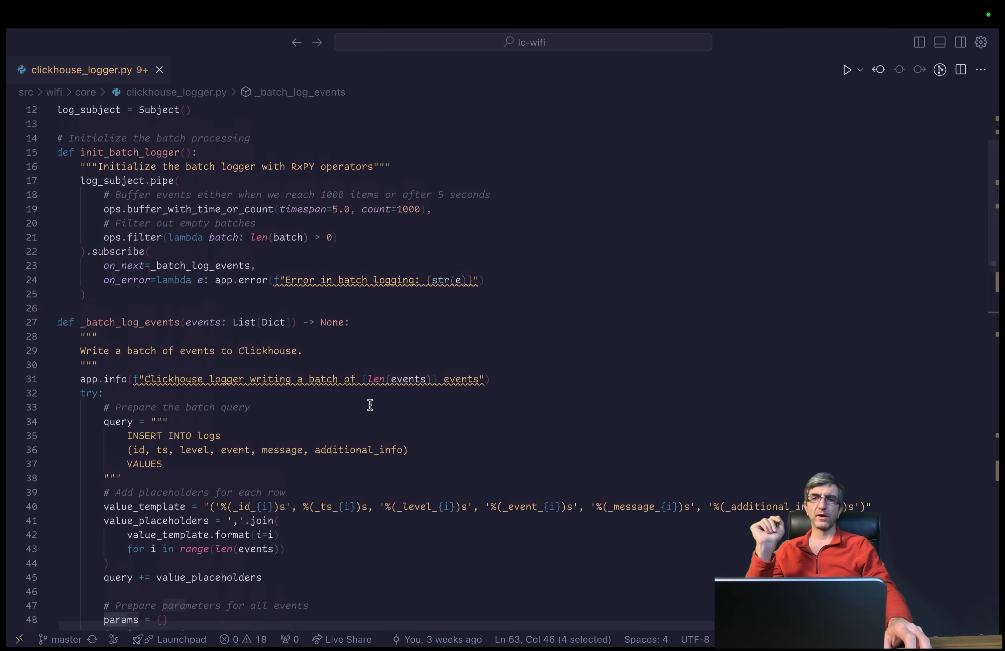
scroll(down, 3)
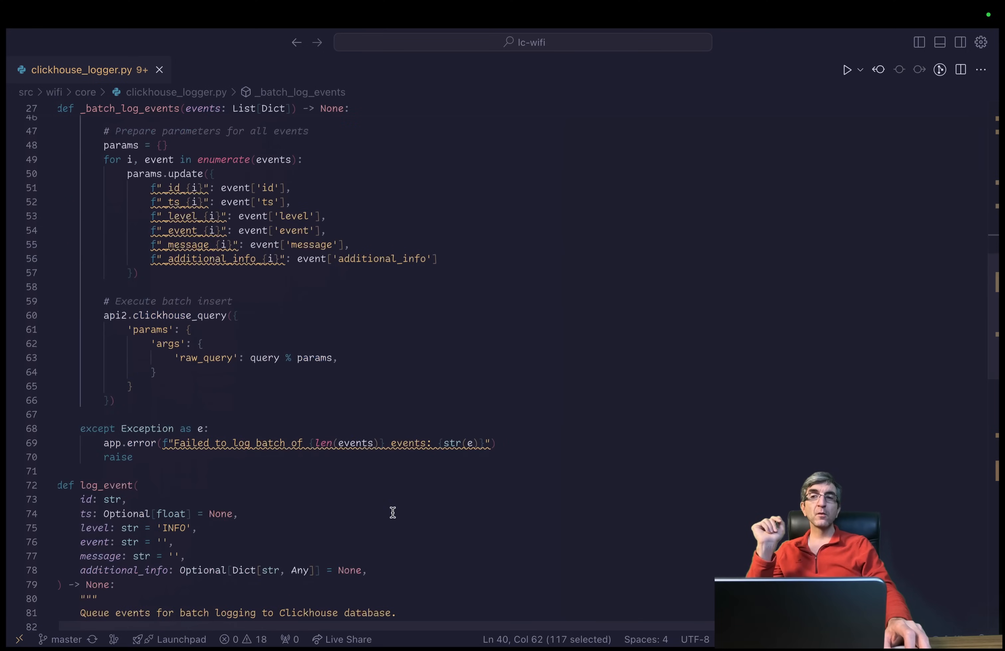